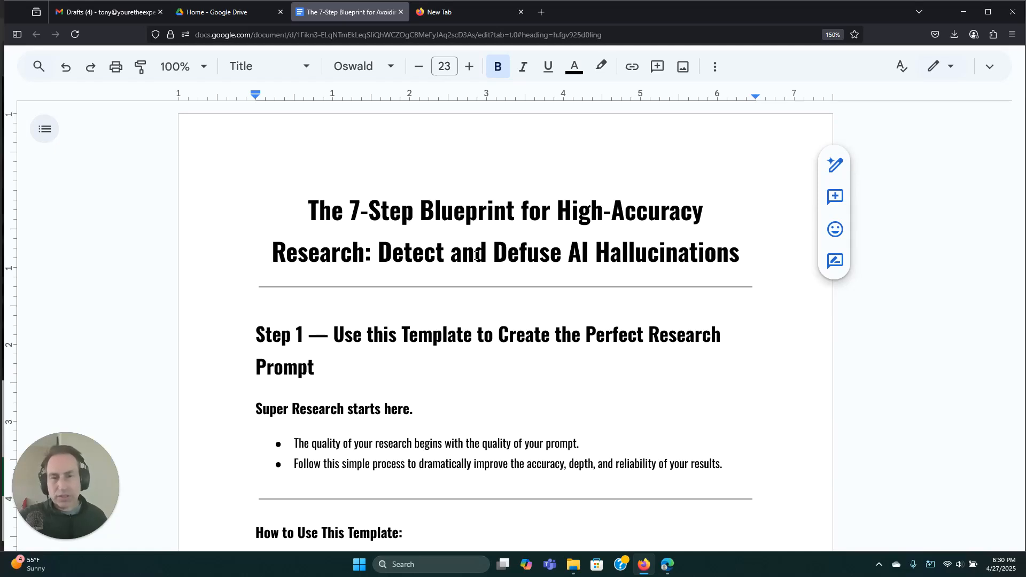
- Review the blueprint's Step 1 and mark the original-question placeholder
click(310, 210)
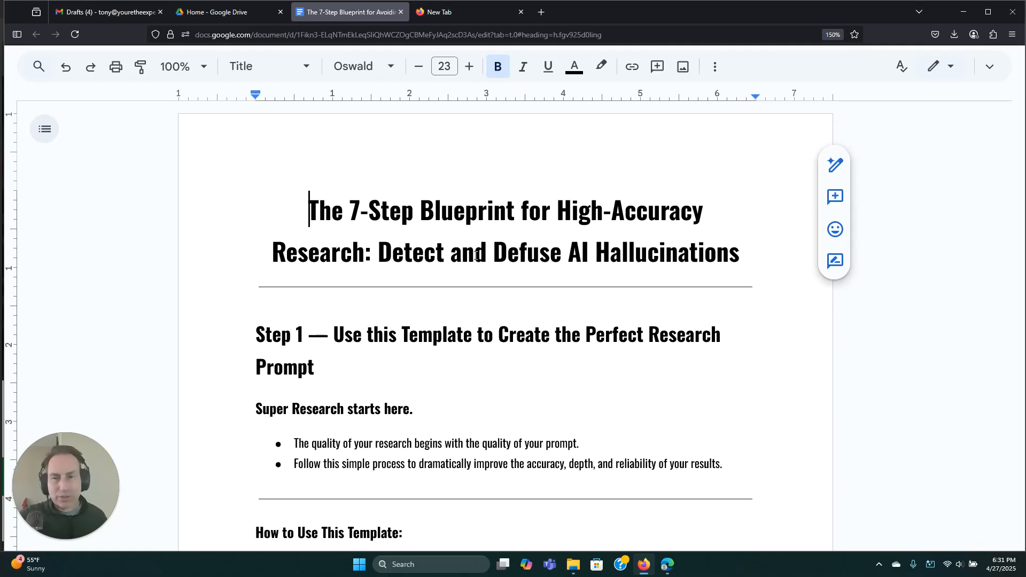
scroll(down, 3)
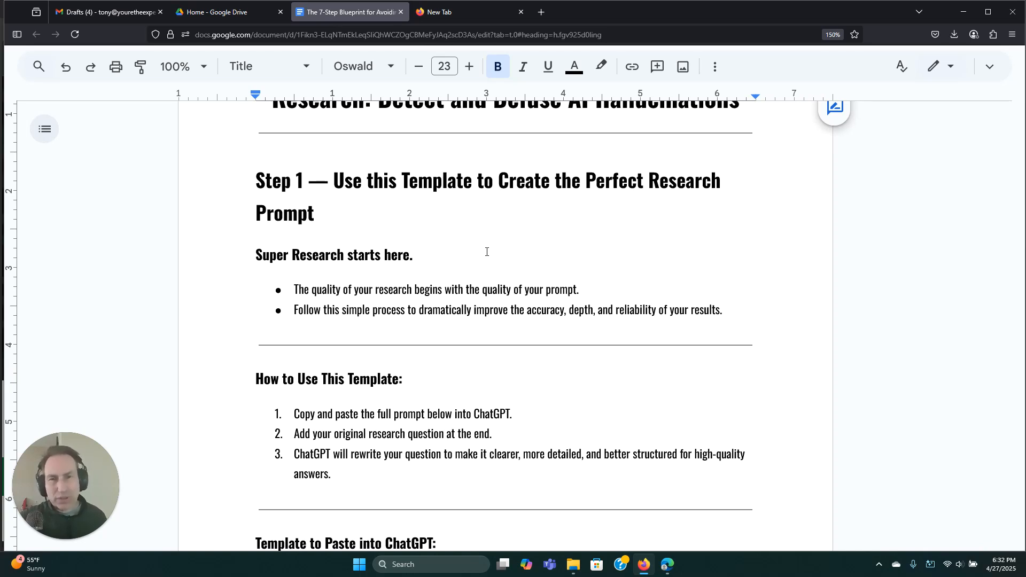
scroll(down, 3)
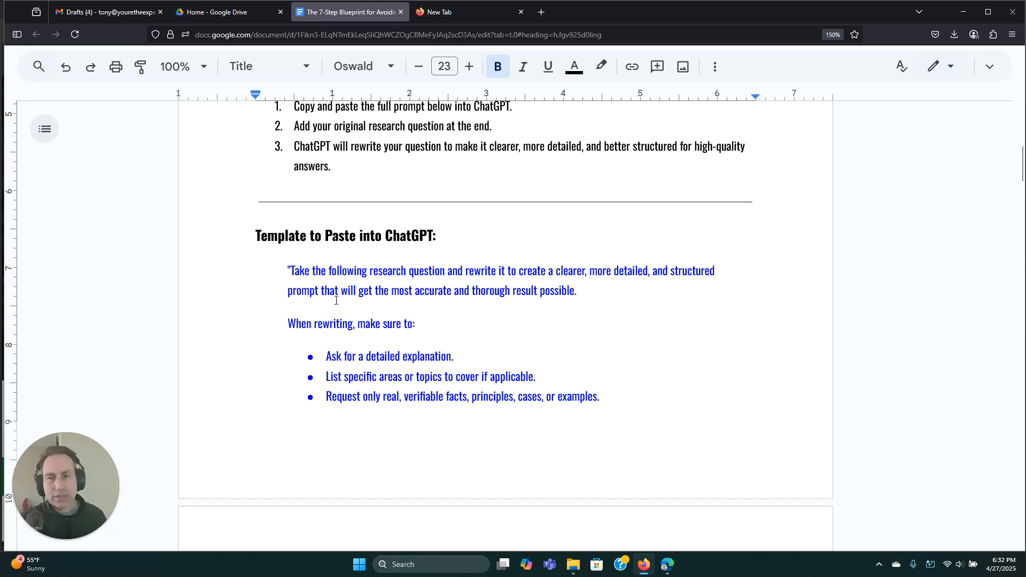
mouse_move(539, 301)
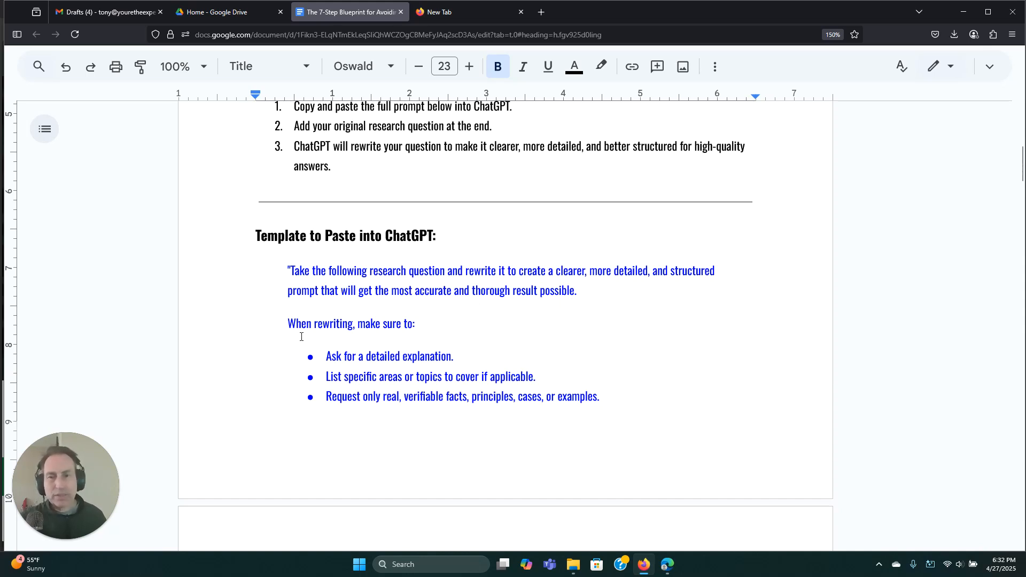
mouse_move(390, 346)
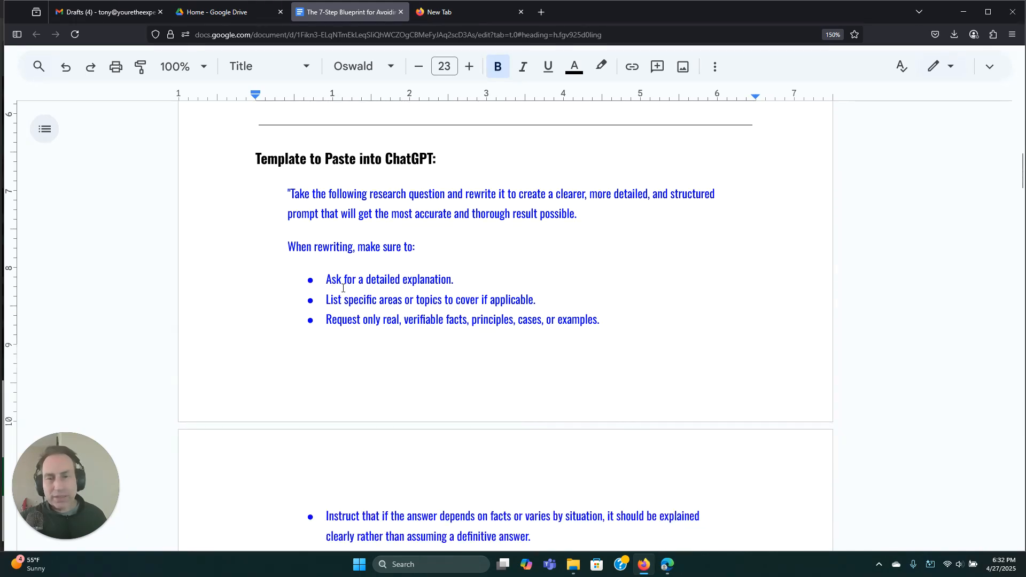
mouse_move(390, 299)
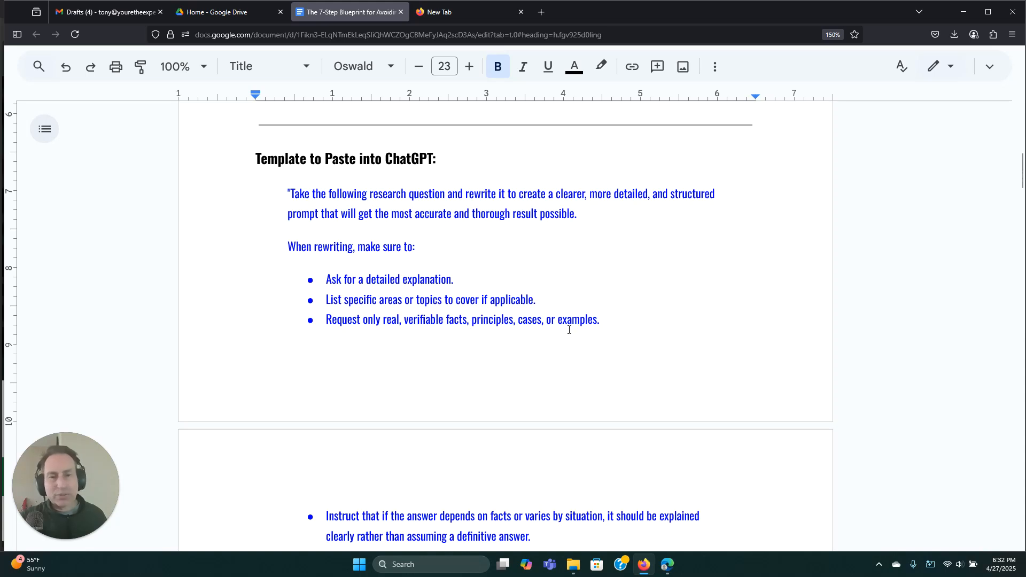
scroll(down, 3)
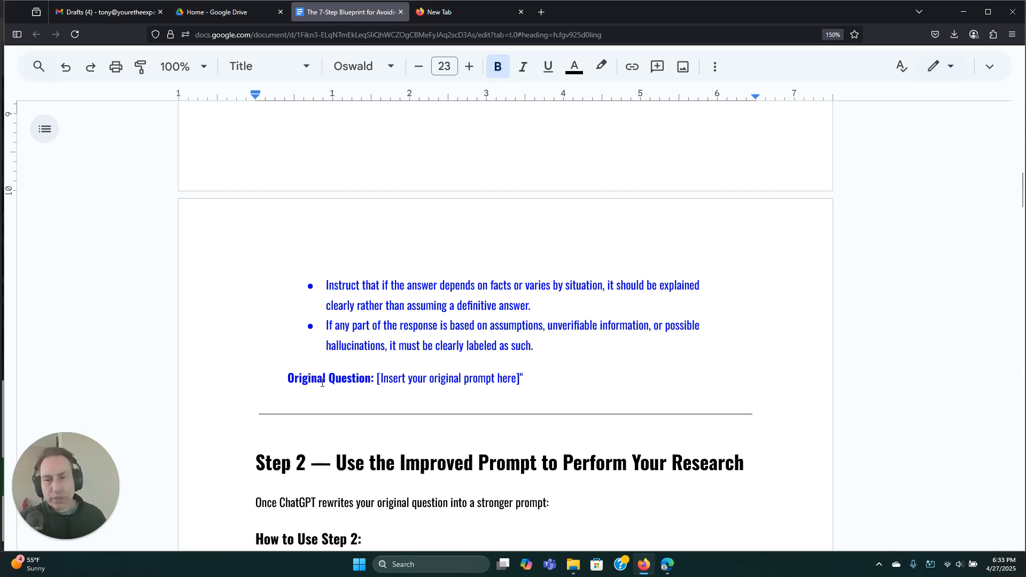
scroll(up, 3)
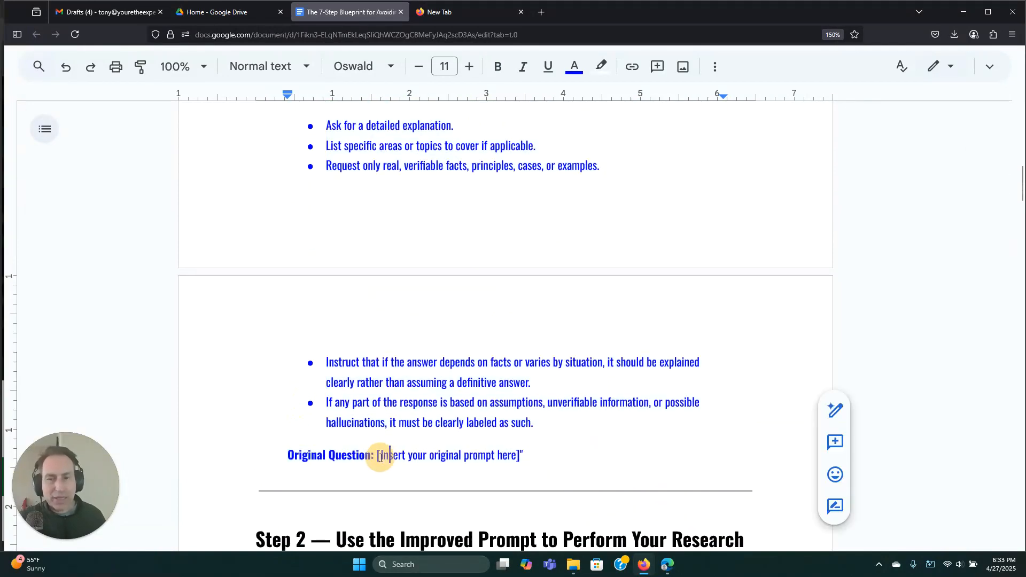
drag(378, 454, 519, 454)
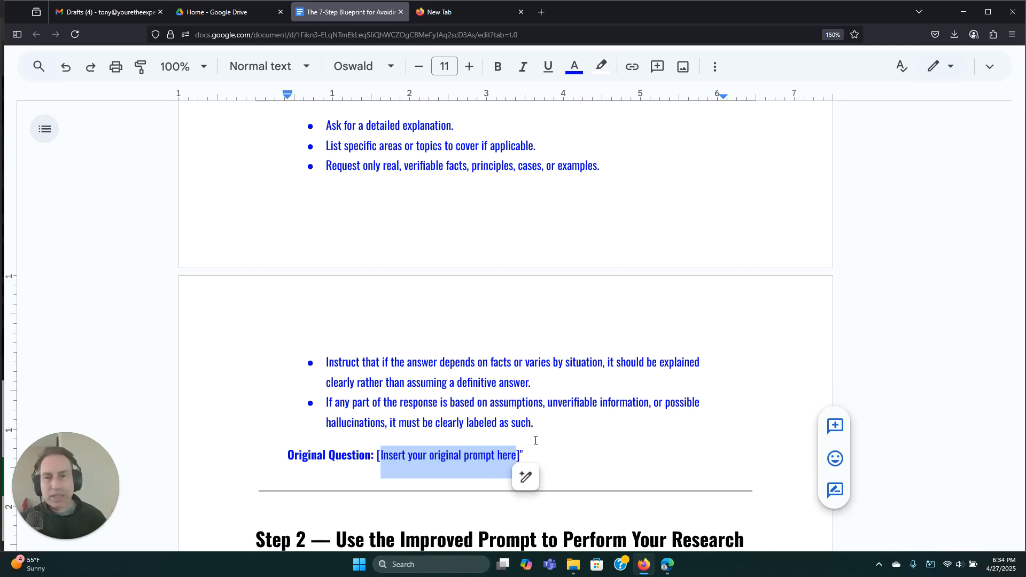
mouse_move(498, 331)
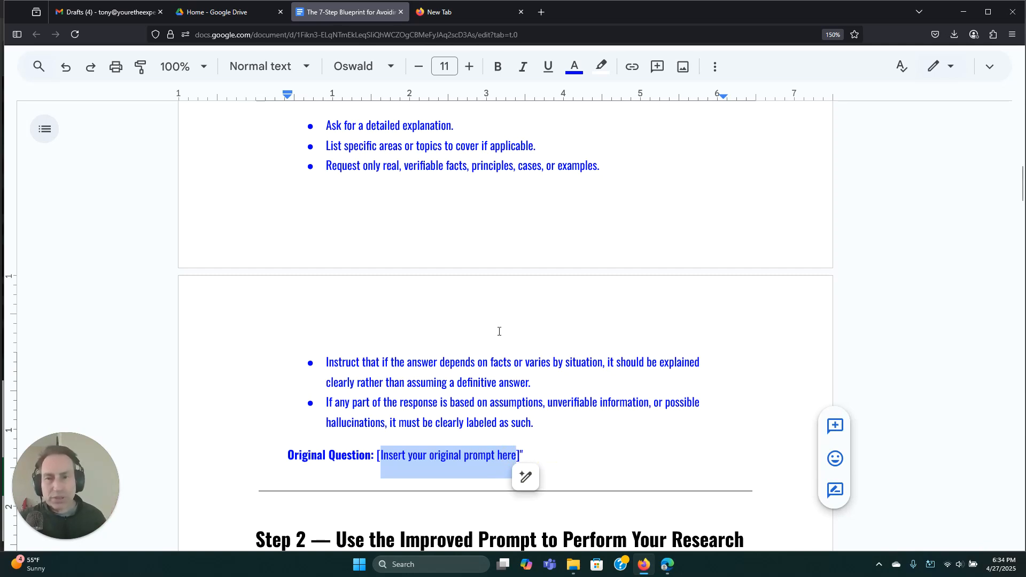
- Scroll further and mark the placeholder for the other LLMs' responses
scroll(down, 3)
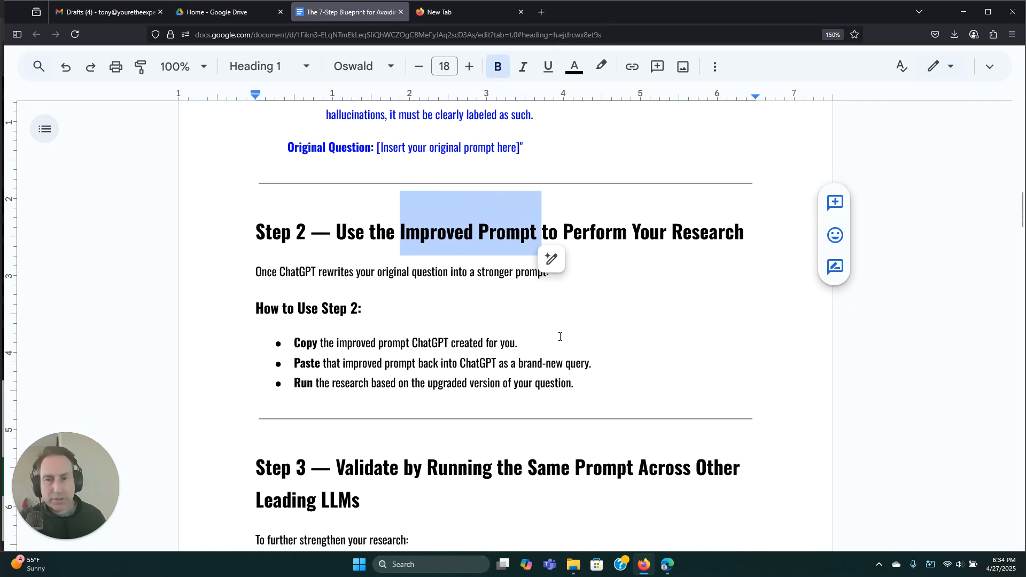
scroll(down, 3)
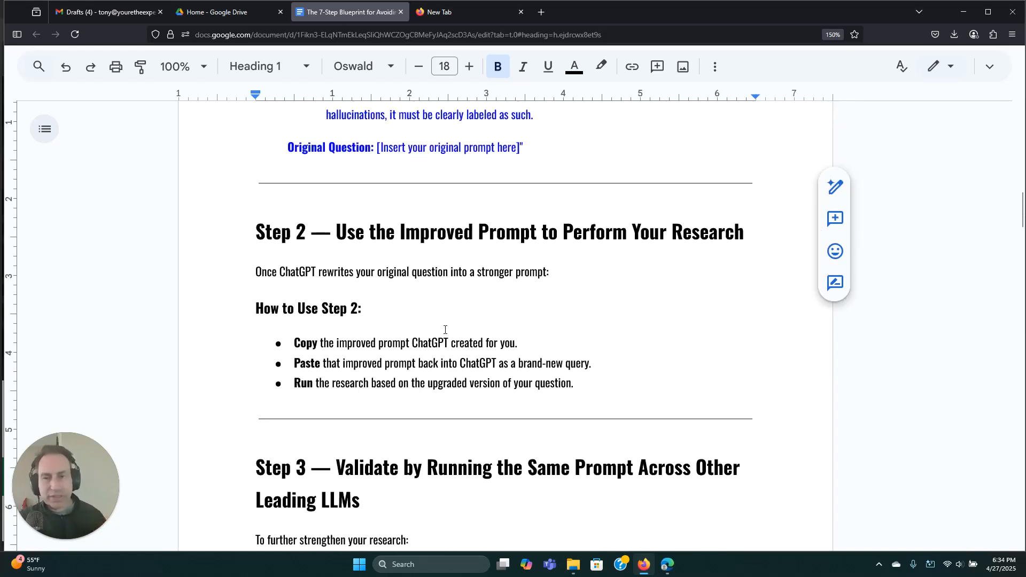
scroll(down, 3)
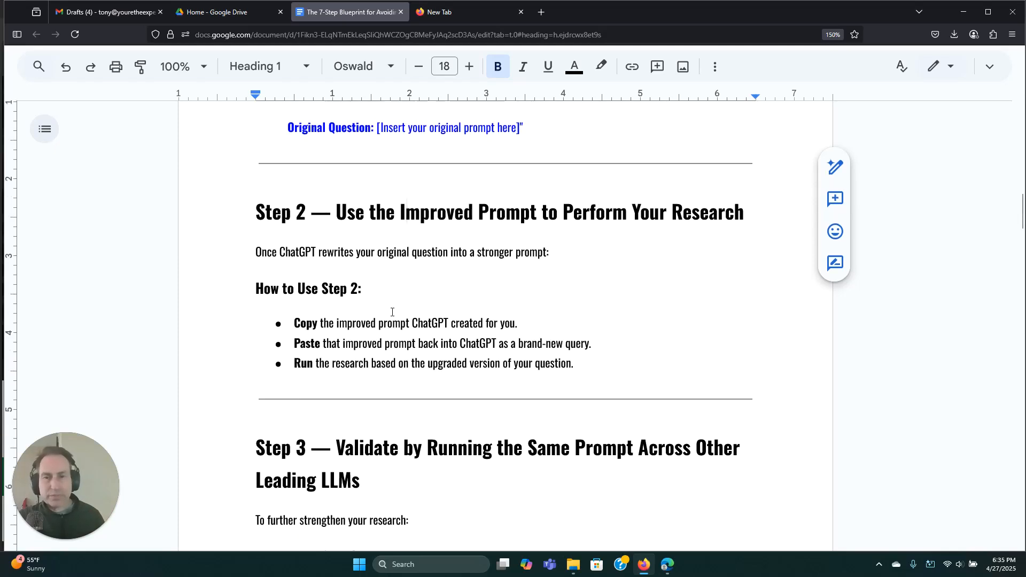
scroll(down, 3)
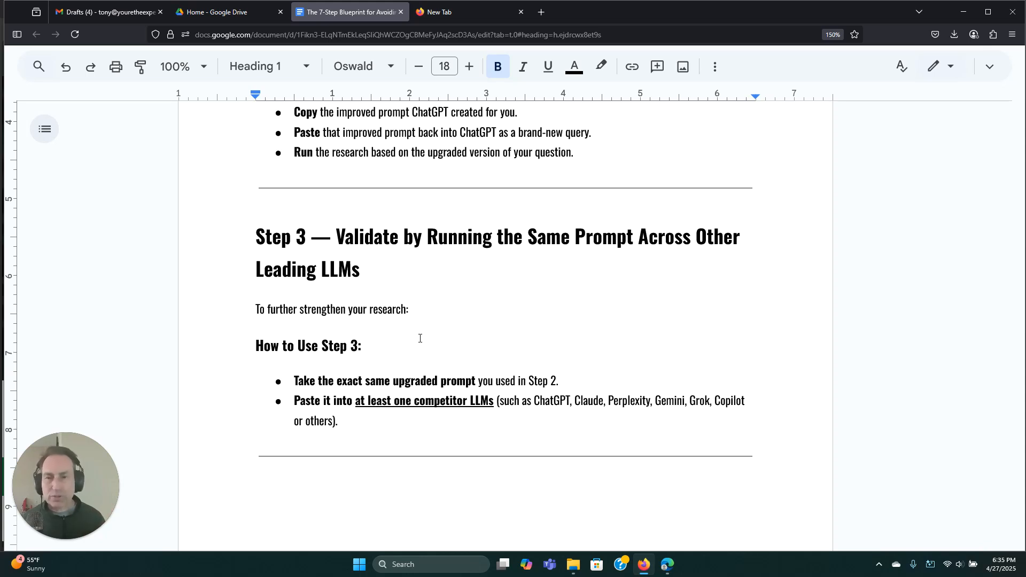
scroll(down, 3)
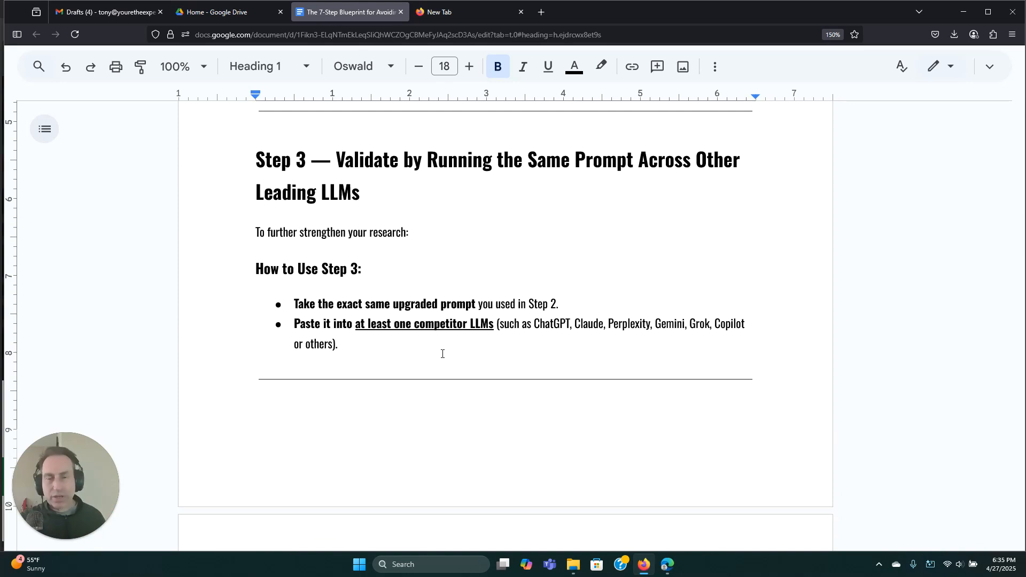
scroll(down, 3)
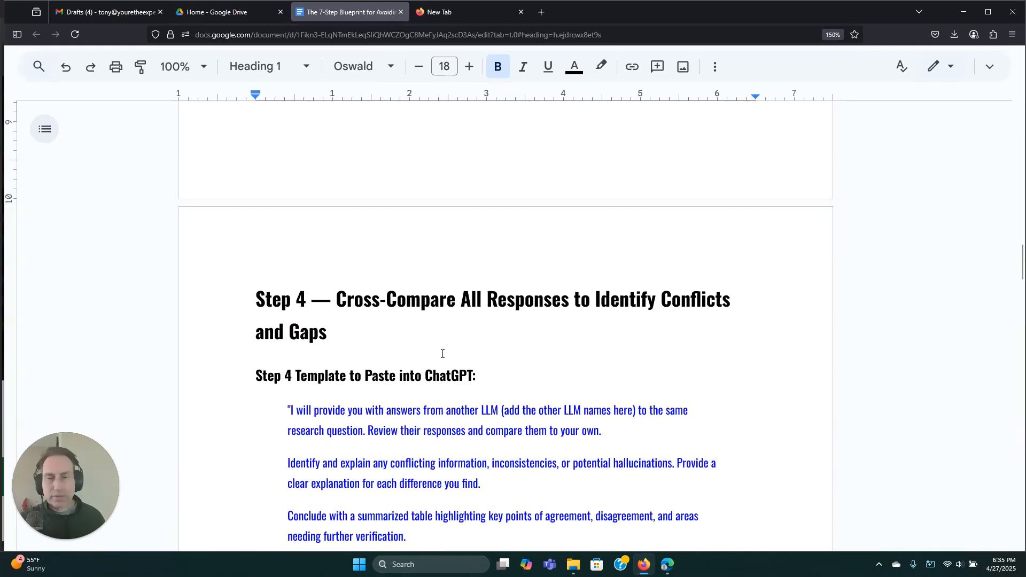
scroll(up, 3)
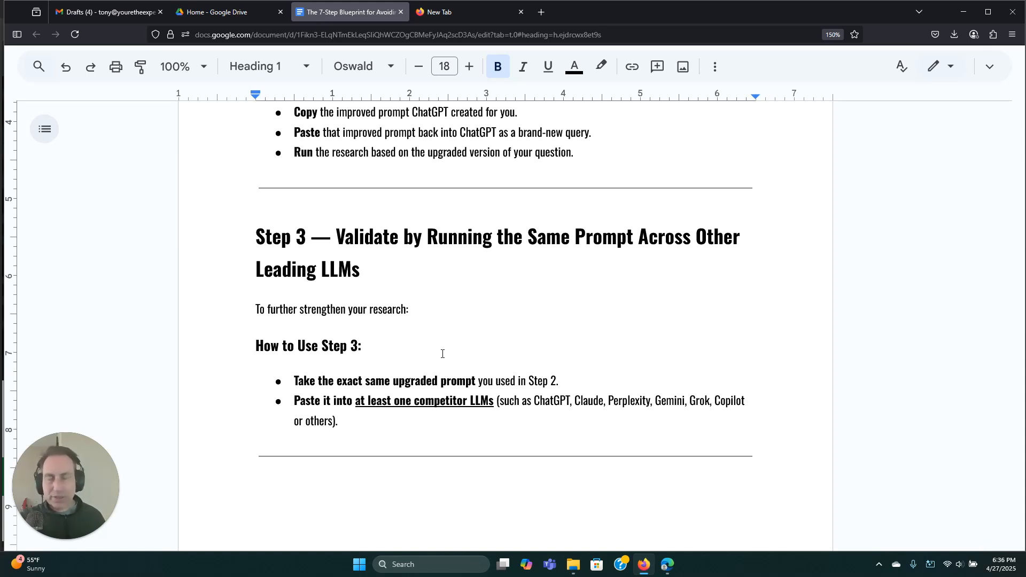
scroll(down, 3)
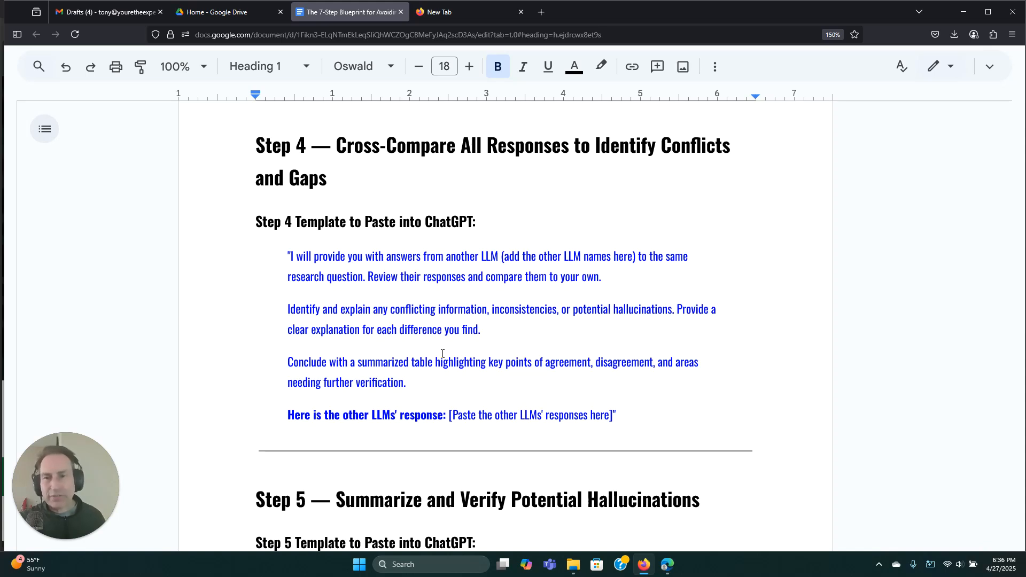
scroll(down, 3)
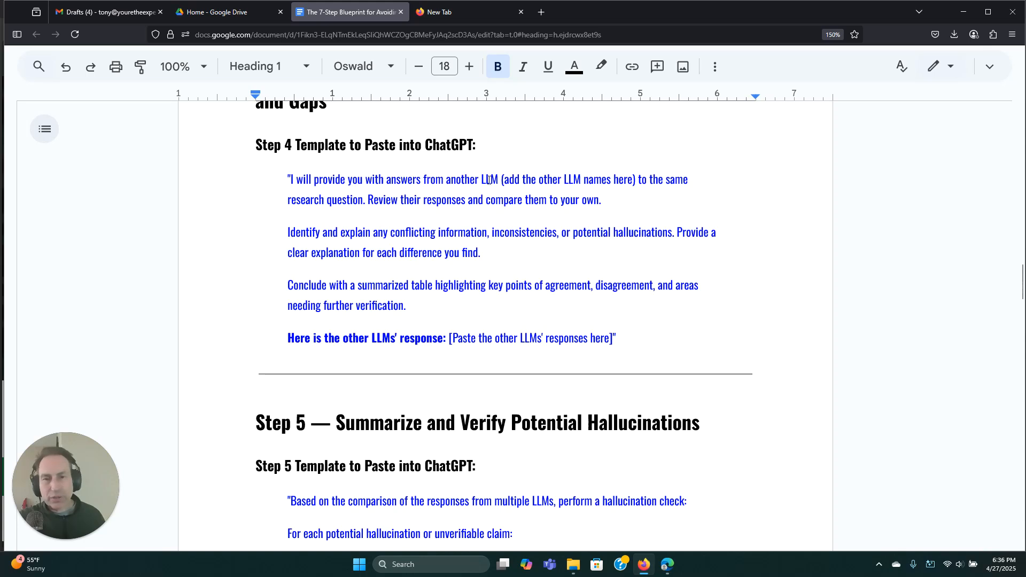
drag(501, 179, 632, 178)
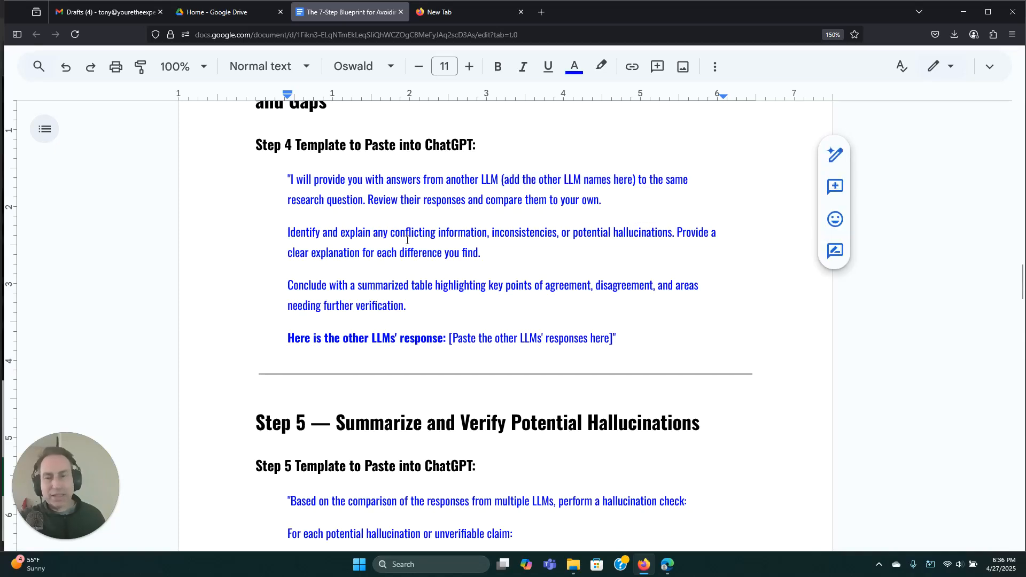
mouse_move(470, 242)
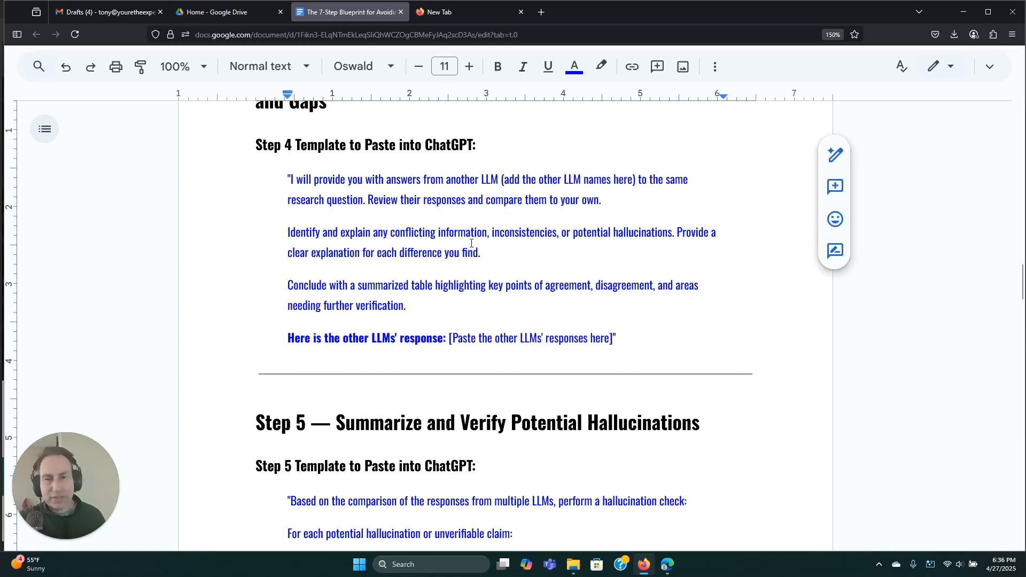
mouse_move(566, 237)
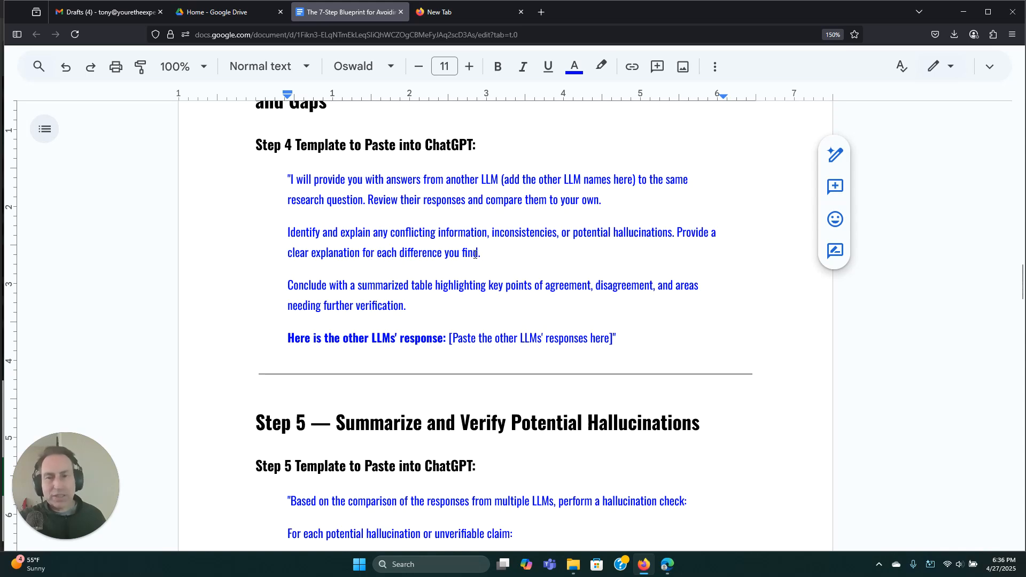
mouse_move(326, 280)
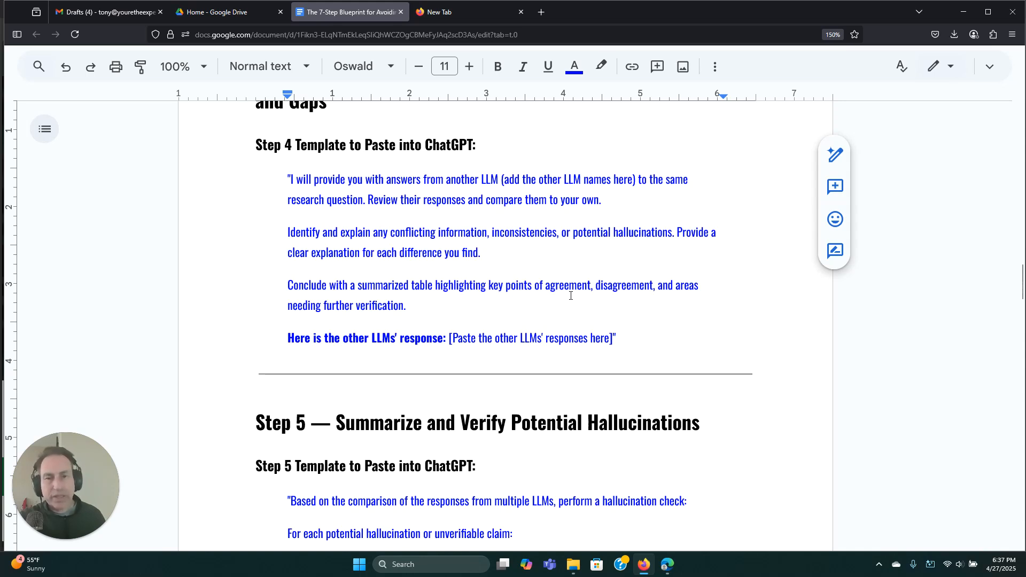
mouse_move(674, 297)
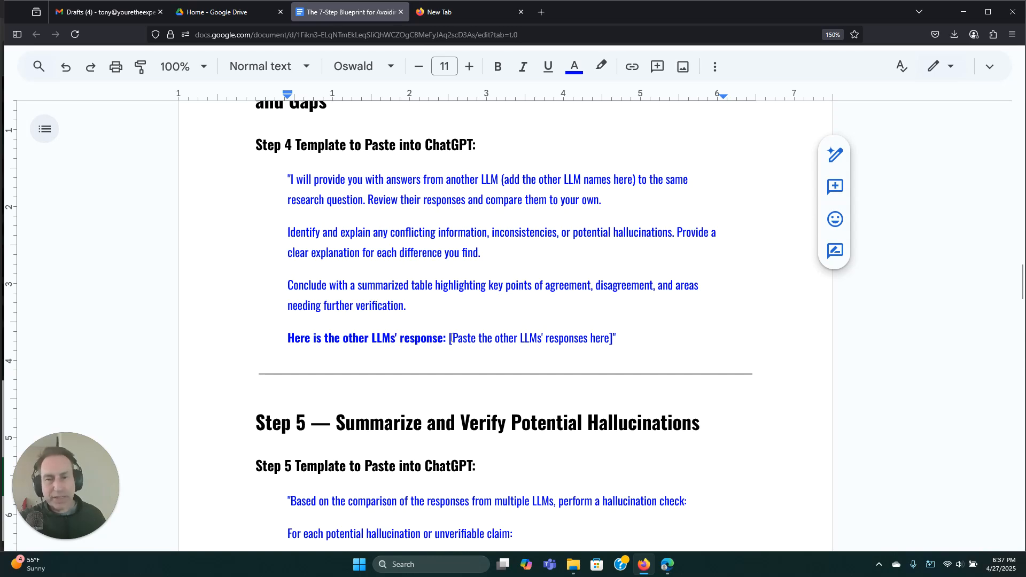
drag(449, 338, 614, 338)
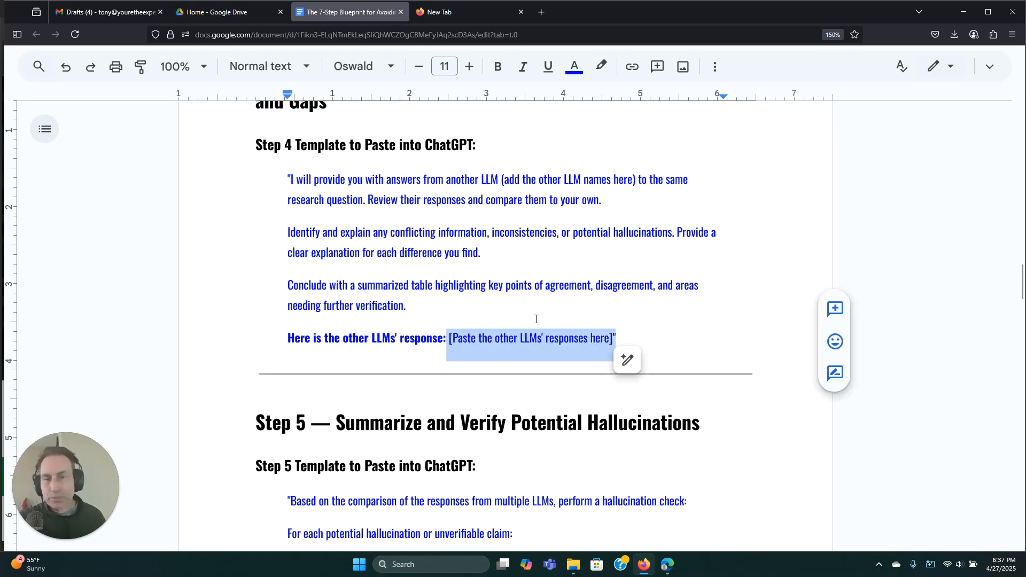
- Highlight the summarized table instruction and the phrase 'multiple LLMs'
scroll(down, 3)
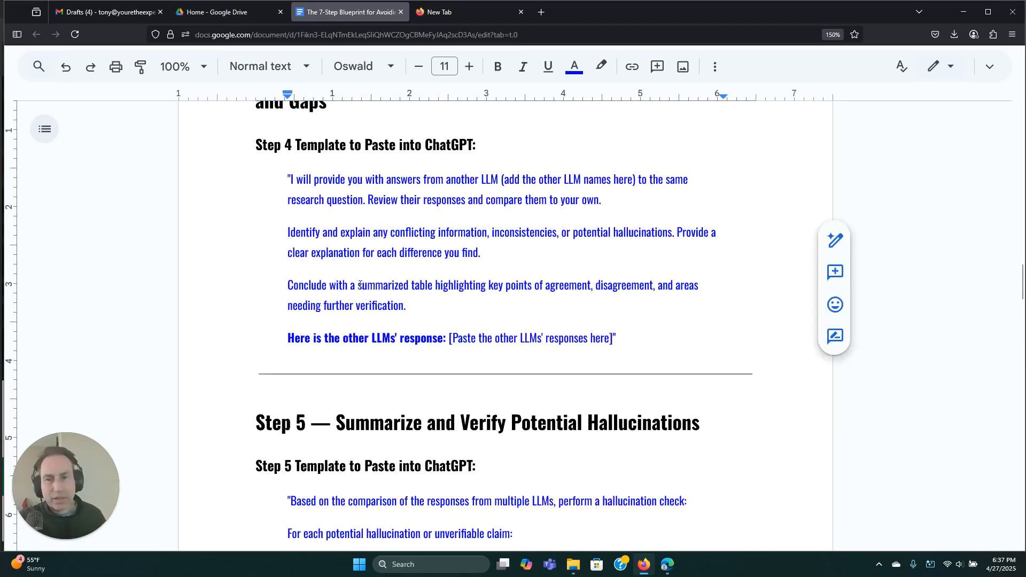
drag(356, 284, 536, 285)
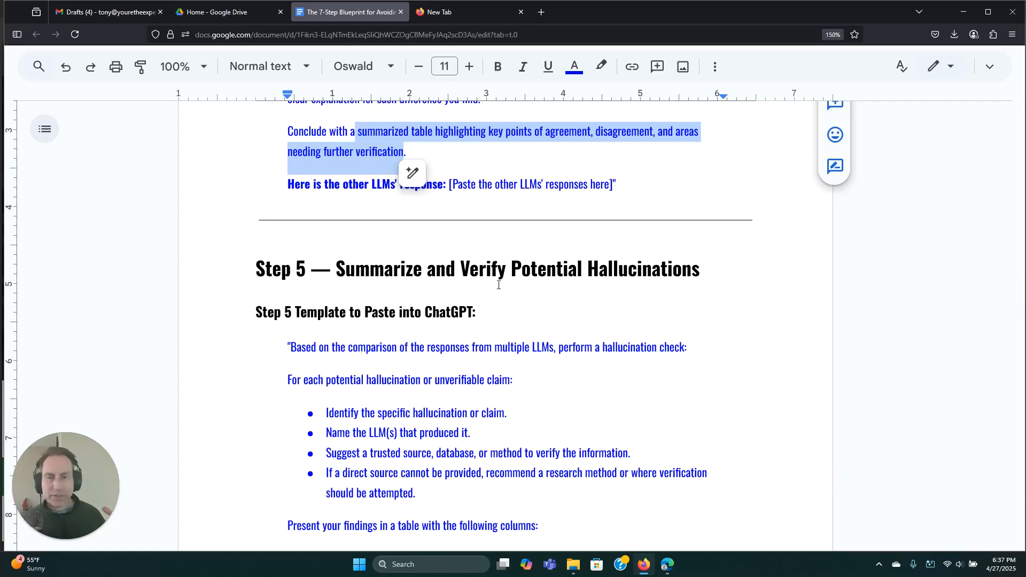
scroll(down, 3)
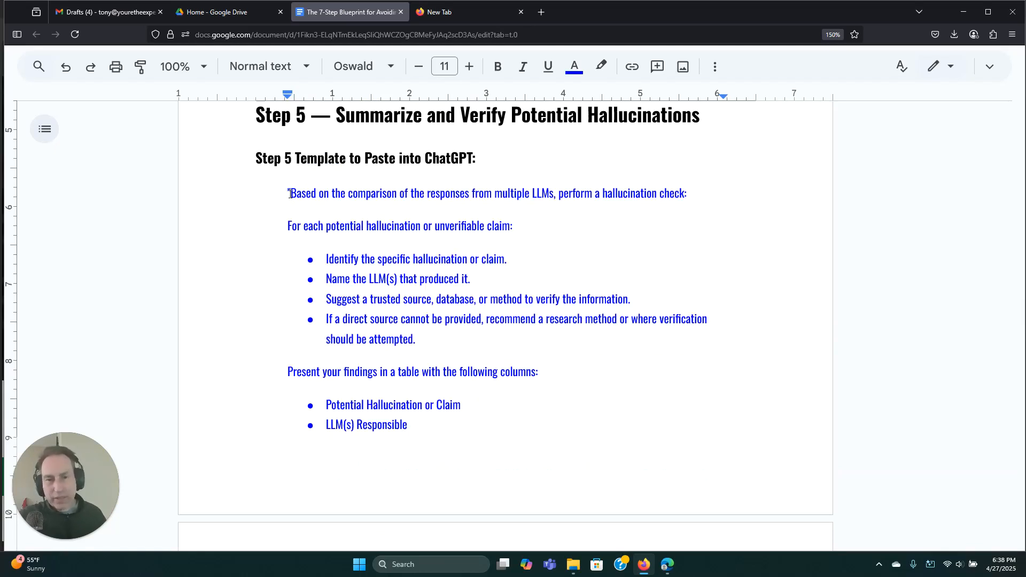
double_click(524, 193)
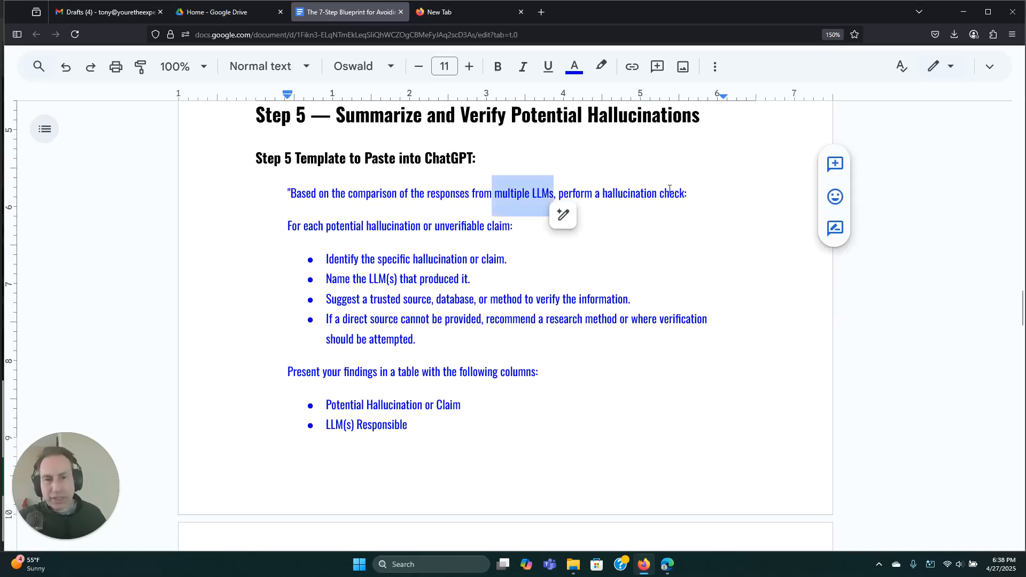
mouse_move(427, 241)
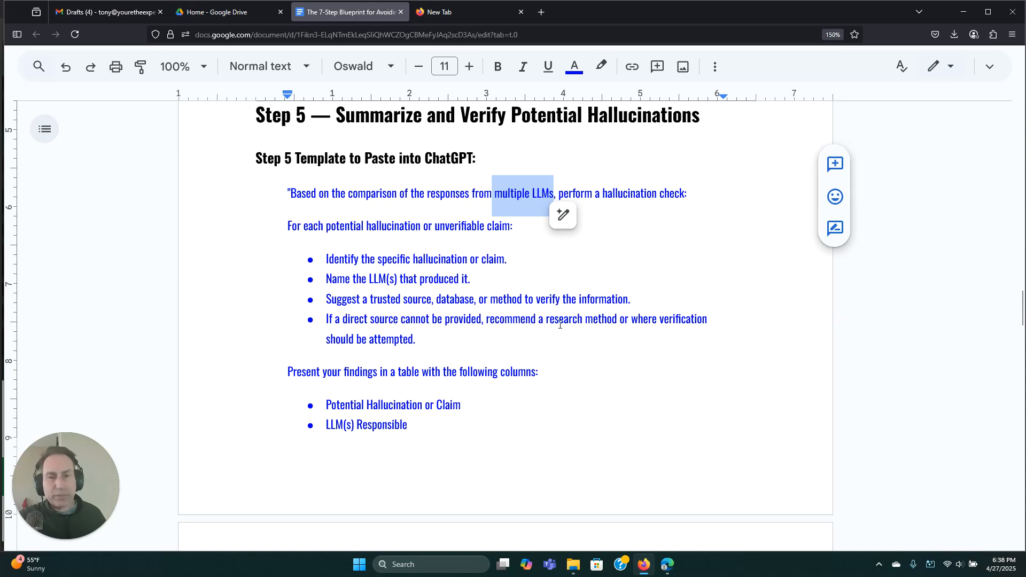
mouse_move(672, 321)
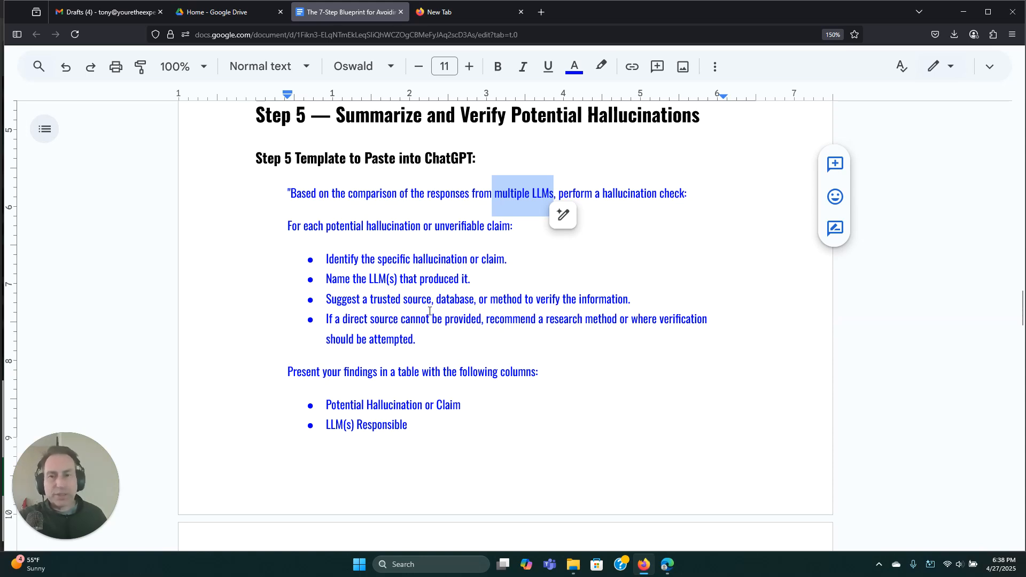
- Scroll down to Step 6 and select the closing part of its template
scroll(down, 3)
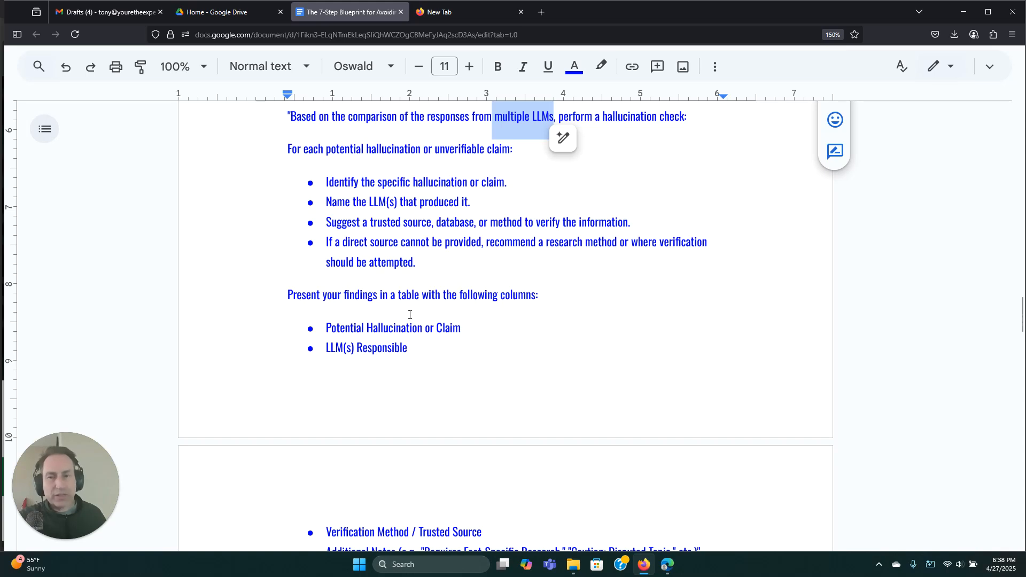
scroll(down, 3)
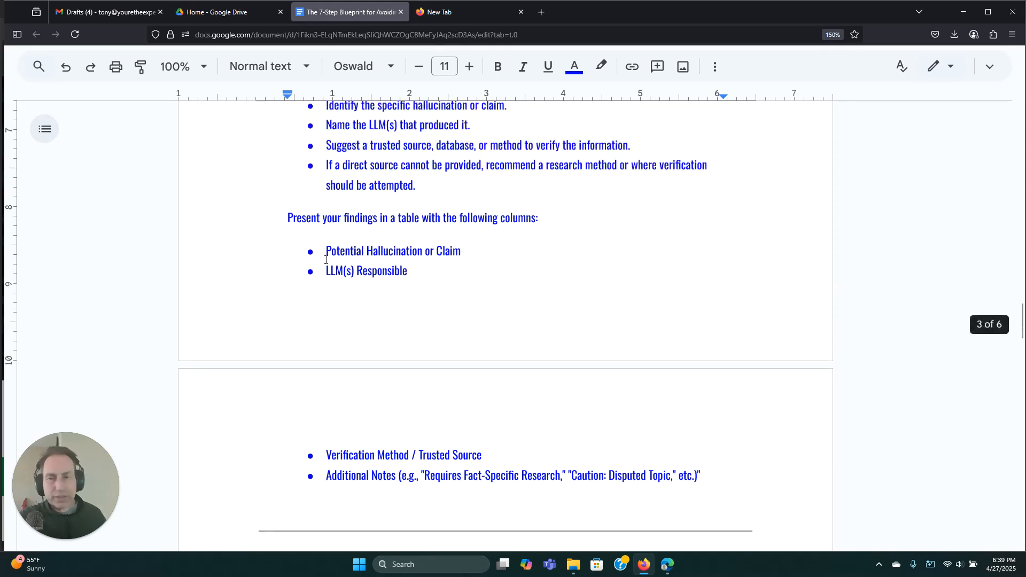
scroll(down, 3)
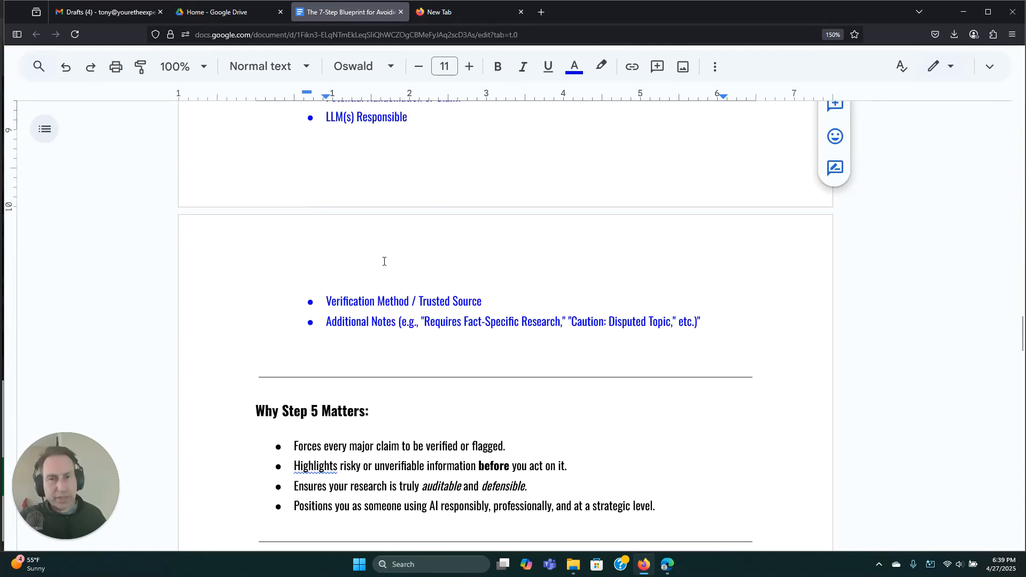
scroll(down, 3)
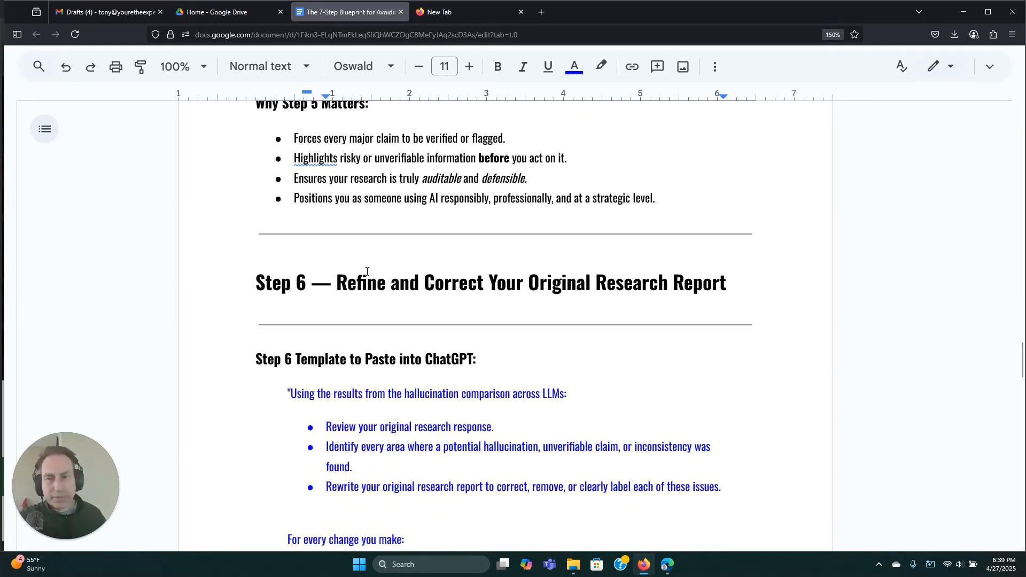
mouse_move(579, 291)
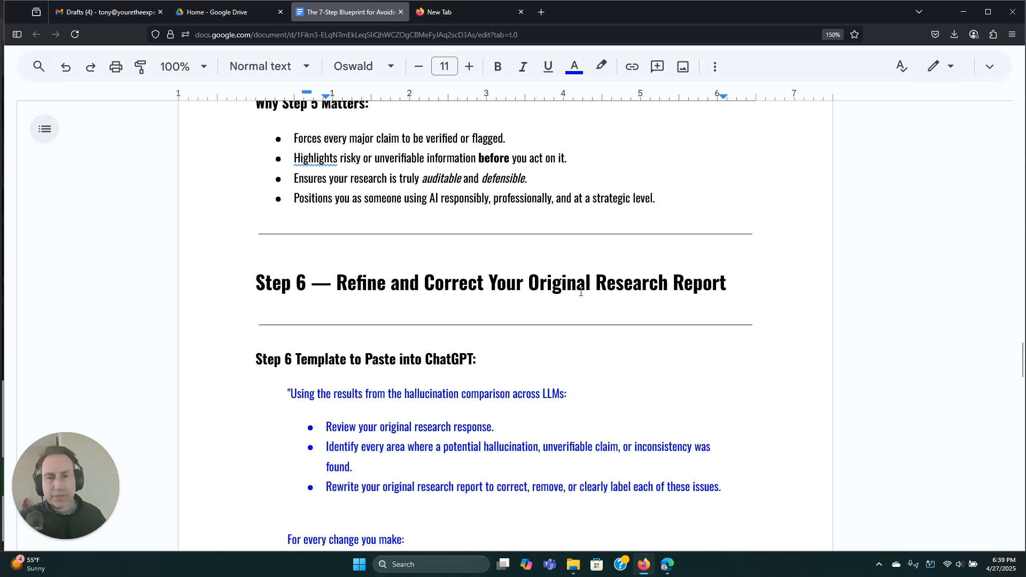
scroll(down, 3)
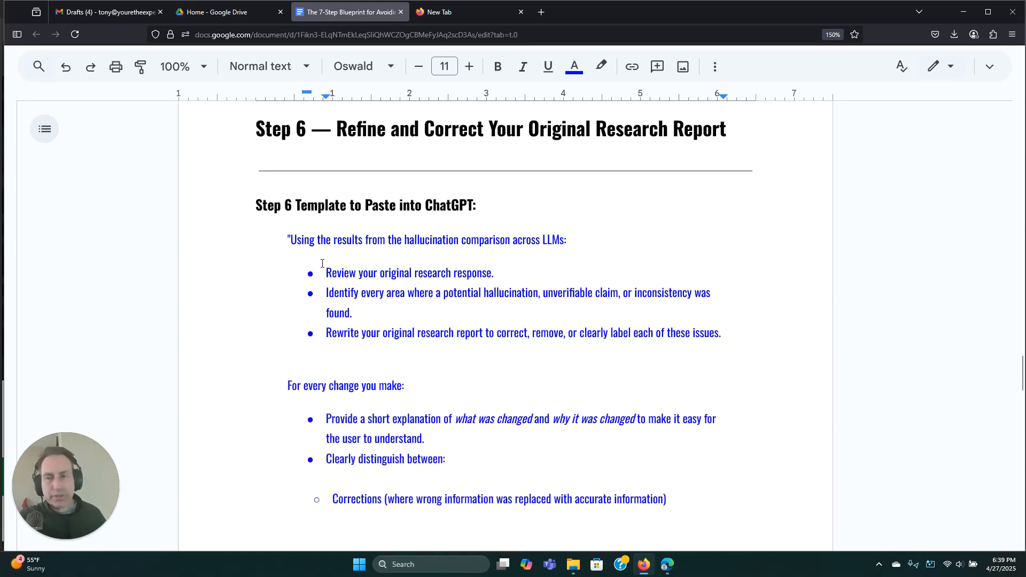
scroll(down, 3)
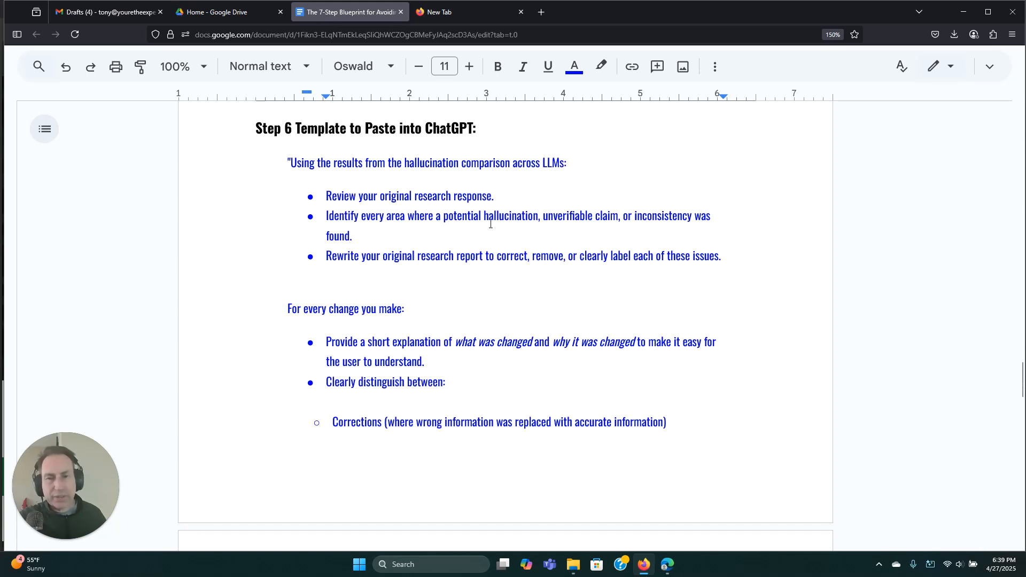
mouse_move(567, 225)
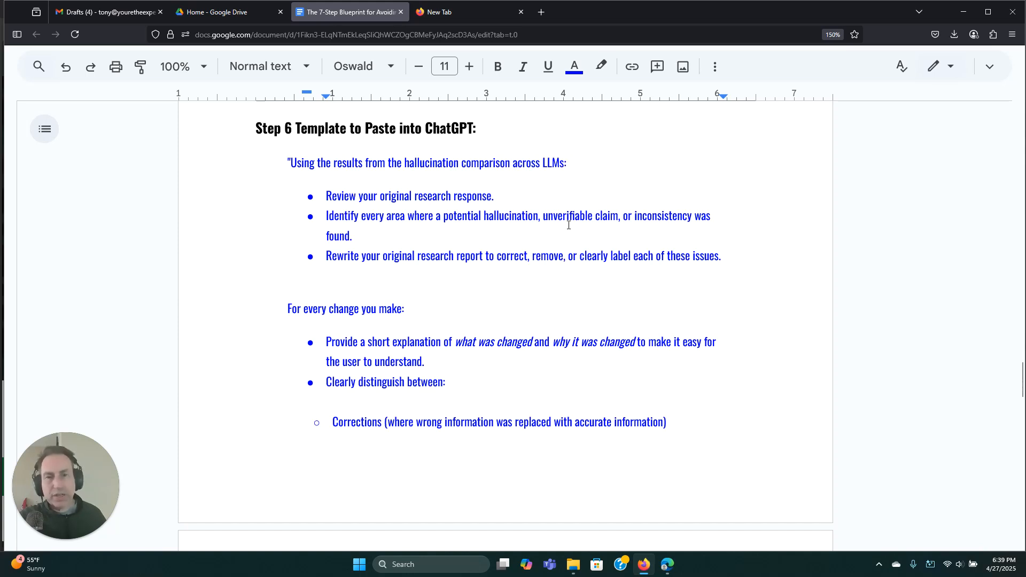
mouse_move(673, 221)
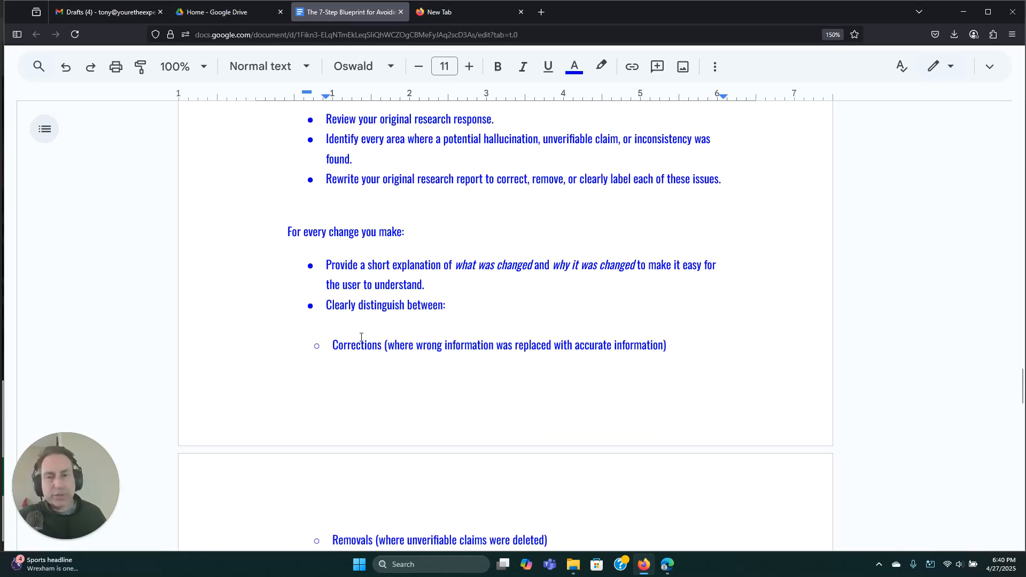
scroll(down, 3)
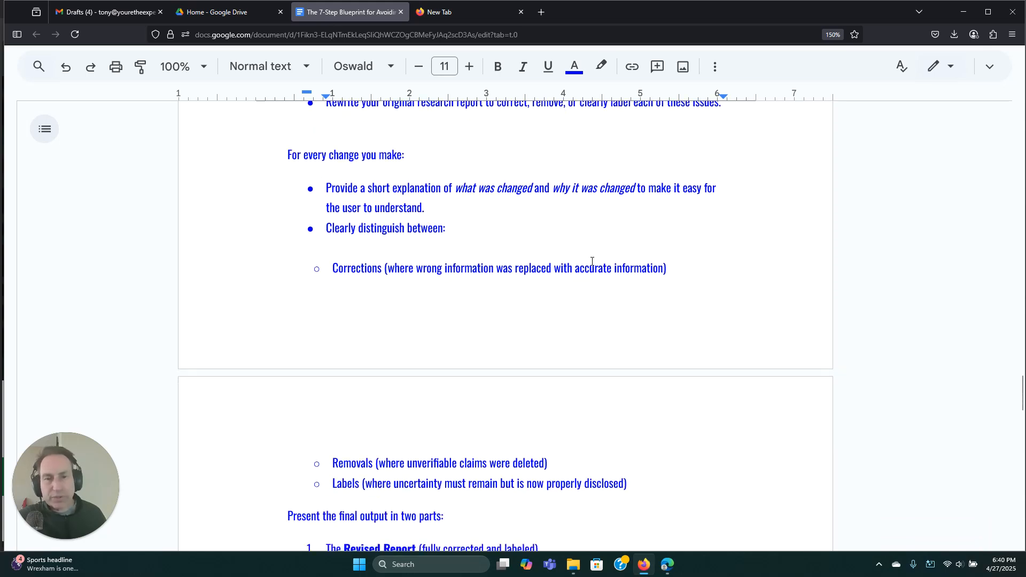
scroll(down, 3)
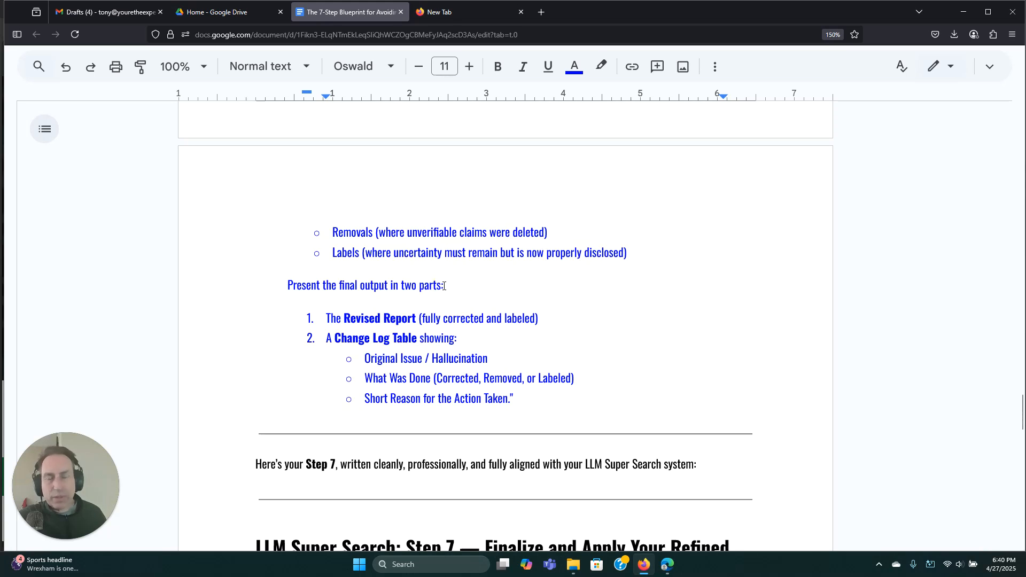
scroll(down, 3)
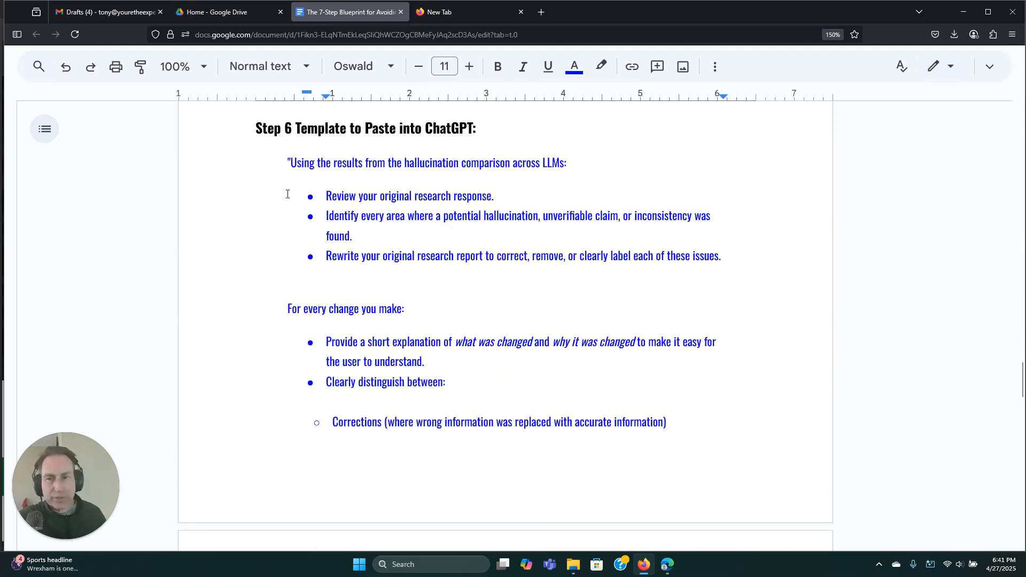
drag(287, 163, 403, 472)
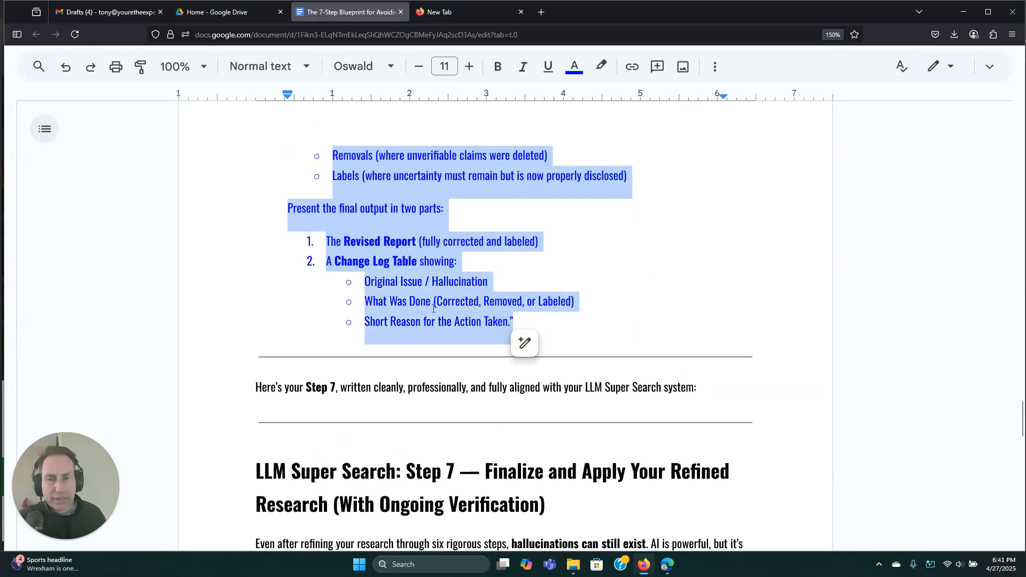
- Scroll through the rest of the blueprint and click into the document
scroll(down, 3)
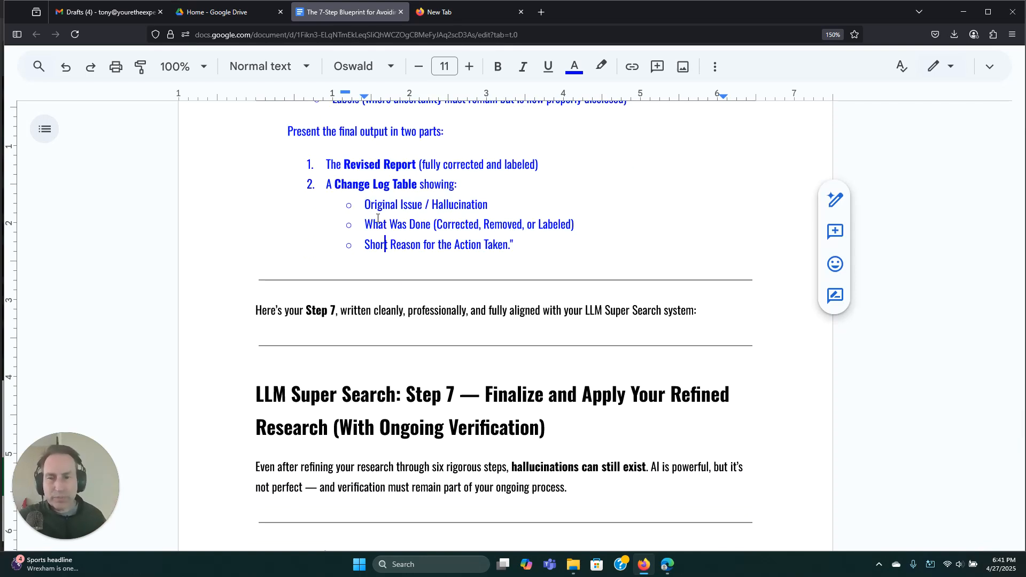
scroll(down, 3)
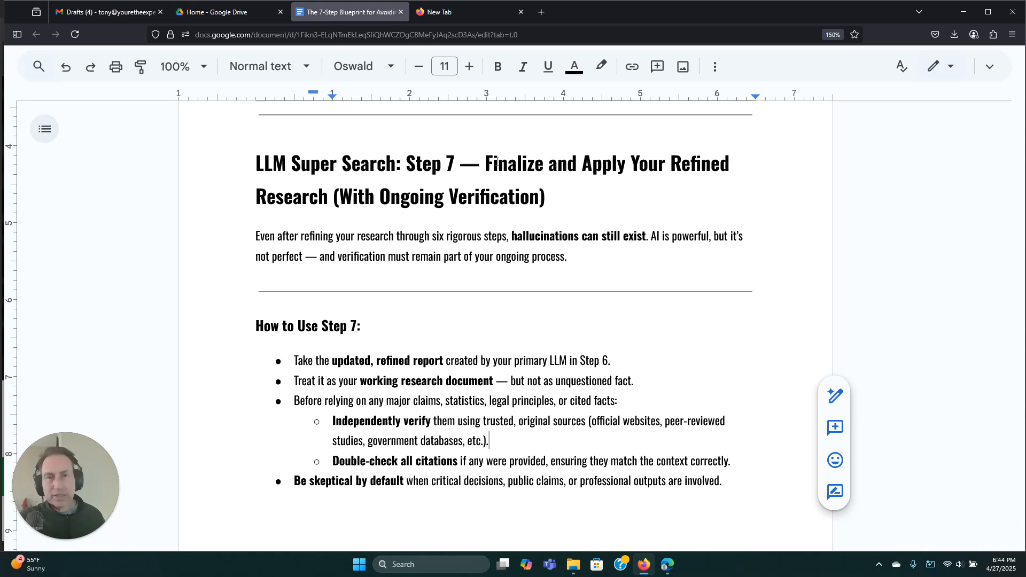
scroll(down, 3)
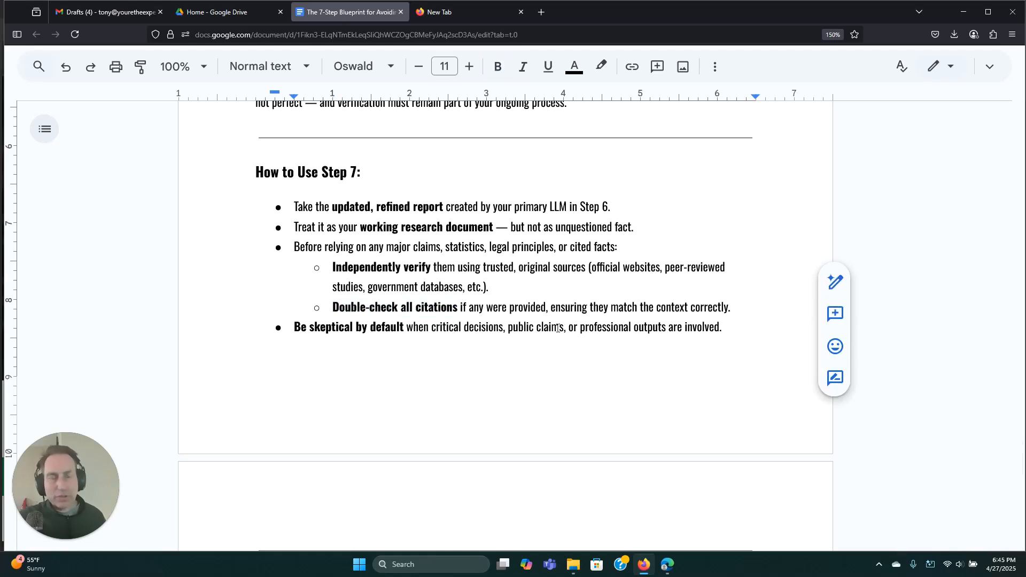
click(569, 327)
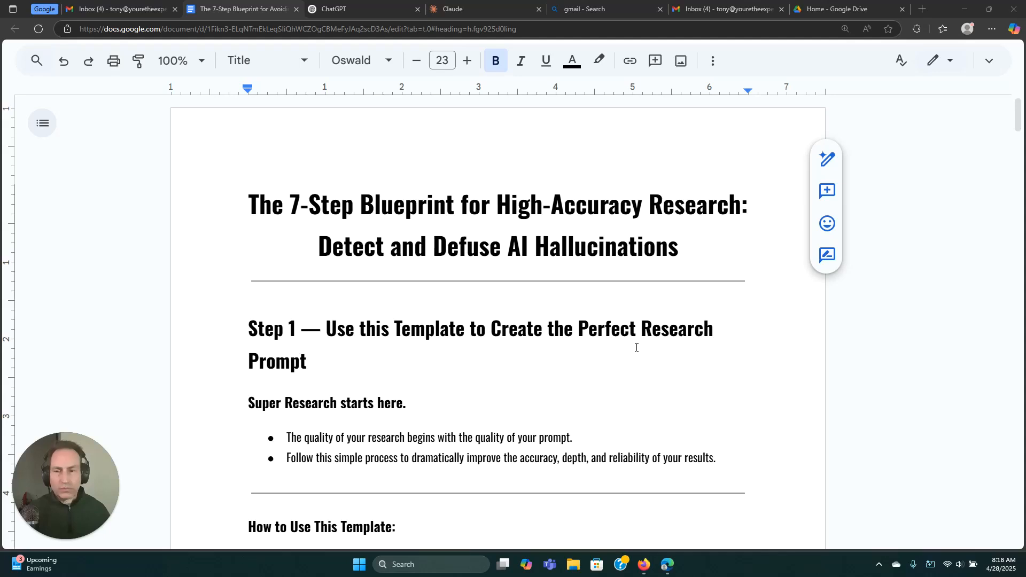
- Select and copy the Step 1 prompt template through the Original Question line
scroll(down, 3)
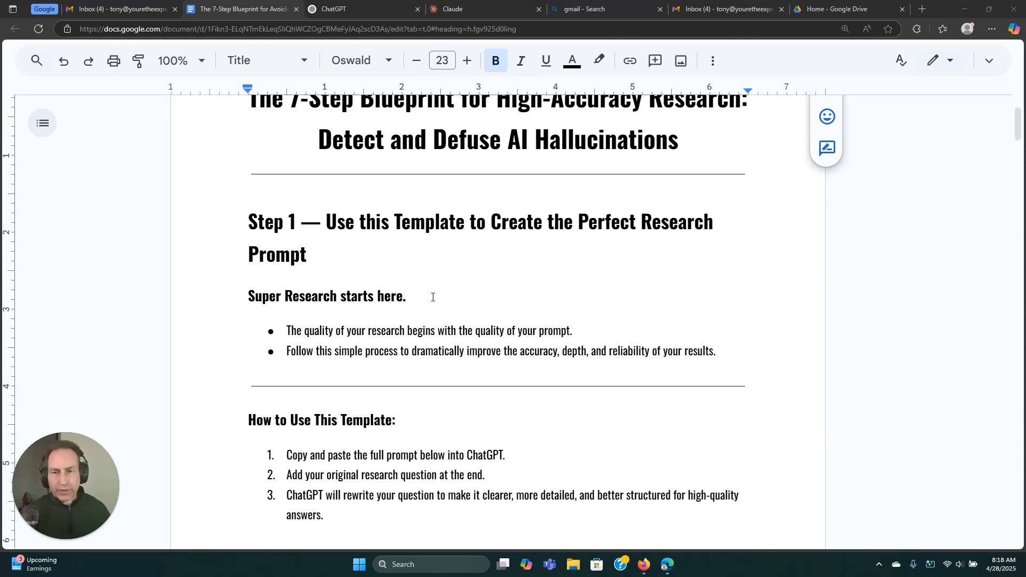
scroll(down, 3)
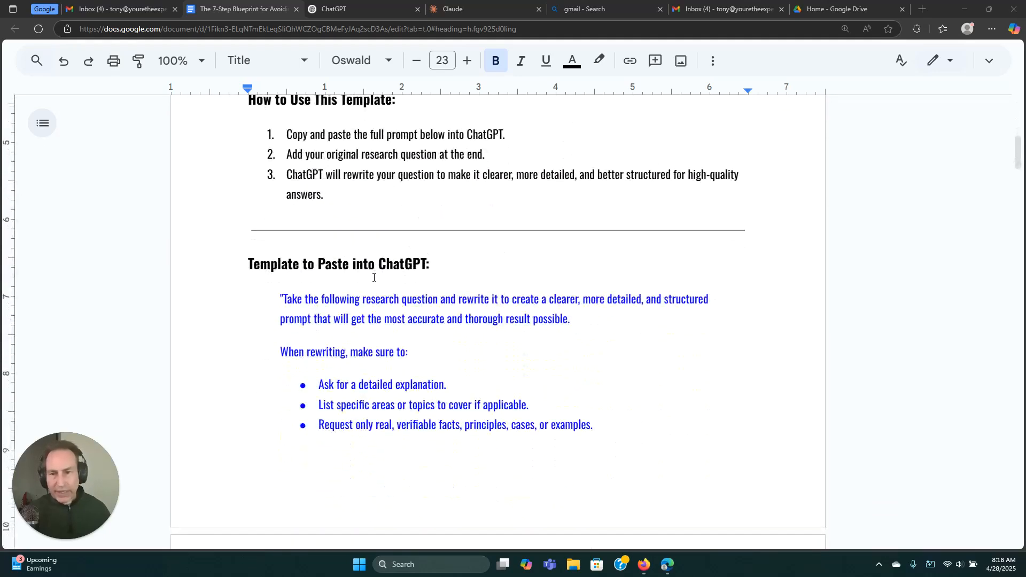
scroll(down, 3)
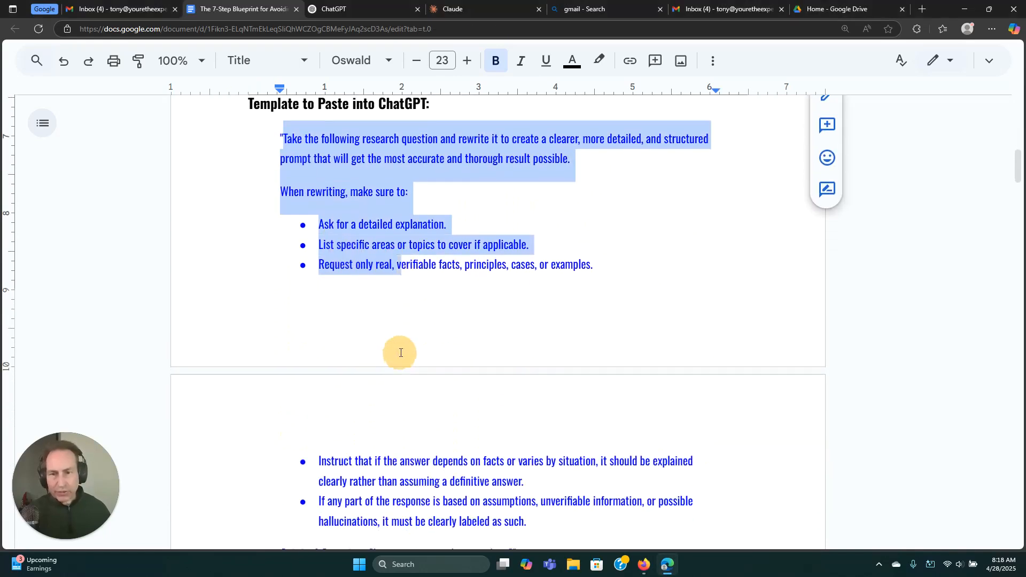
scroll(down, 3)
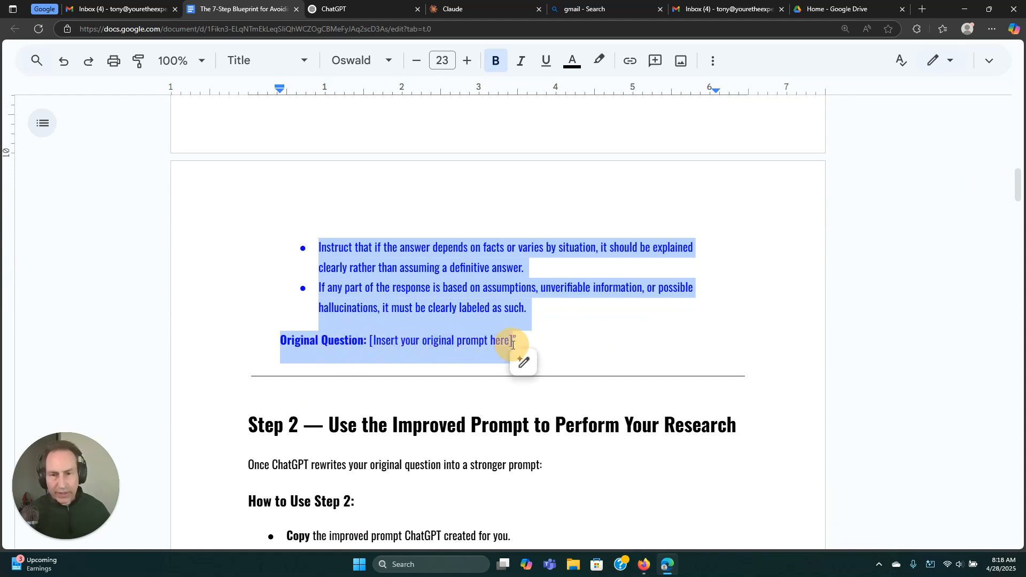
click(265, 60)
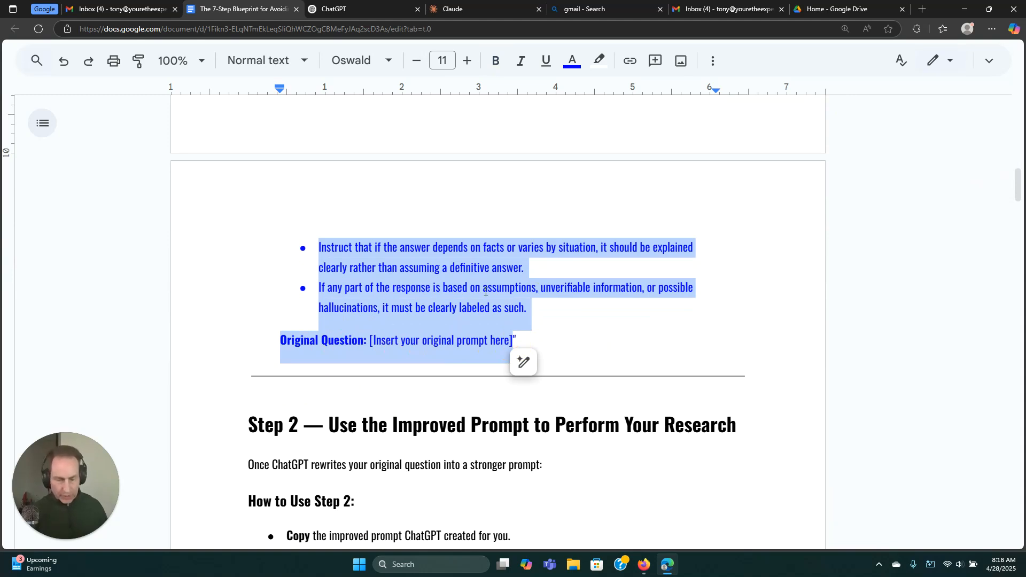
click(353, 9)
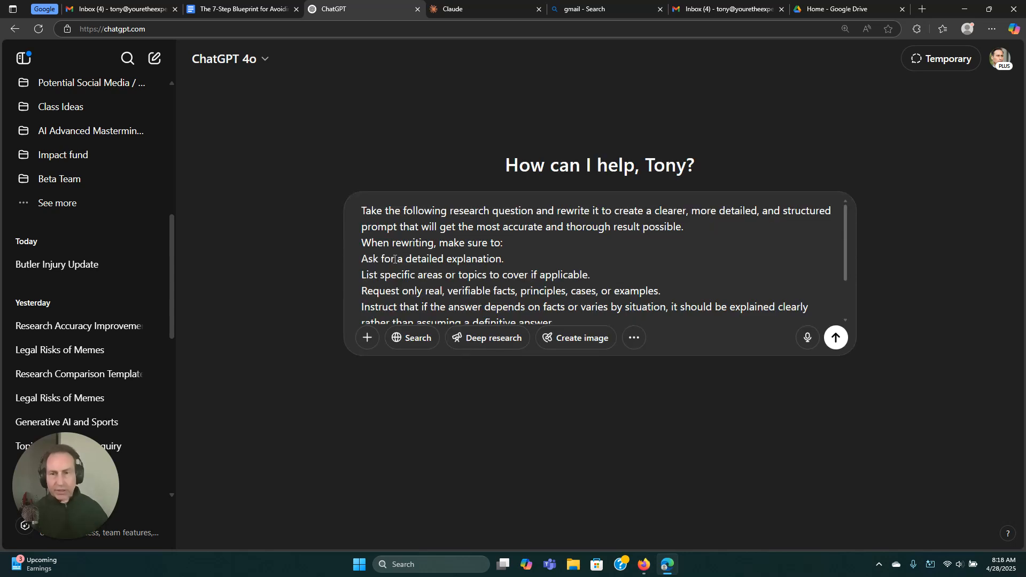
- Send ChatGPT the Step 1 template with 'Can you get sued for using a meme online? Explain the legal risks.'
scroll(down, 3)
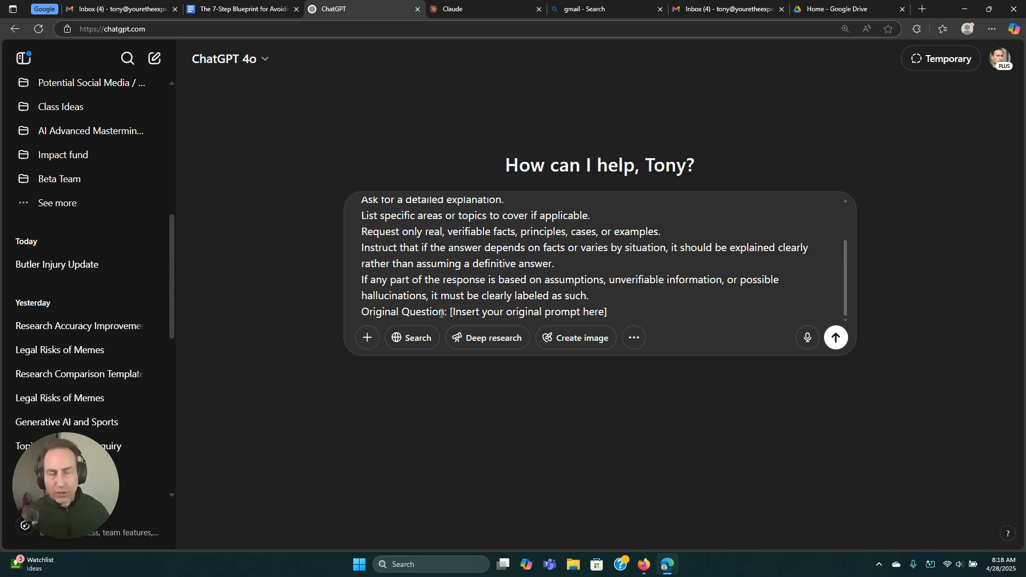
drag(507, 311, 607, 312)
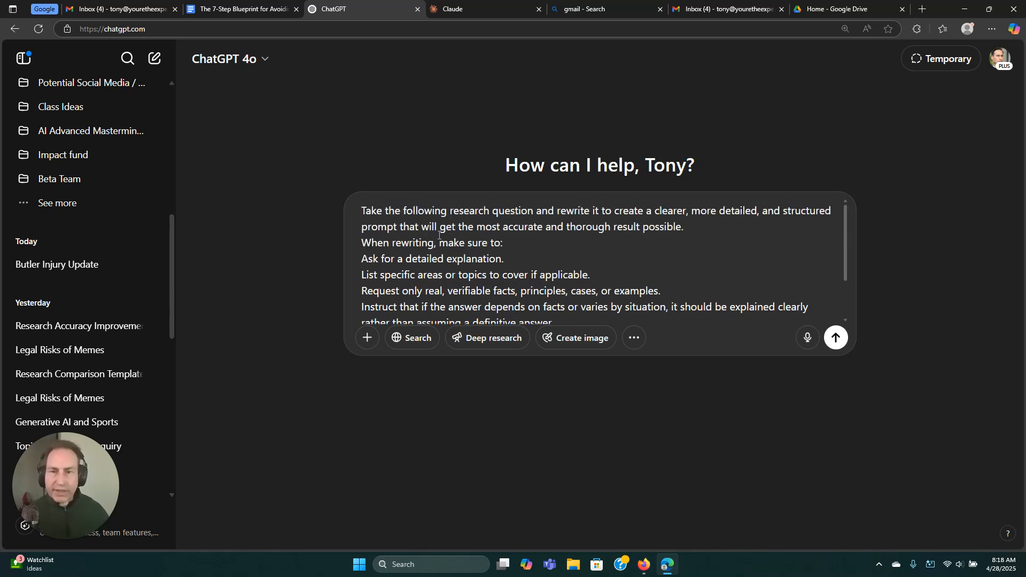
scroll(down, 3)
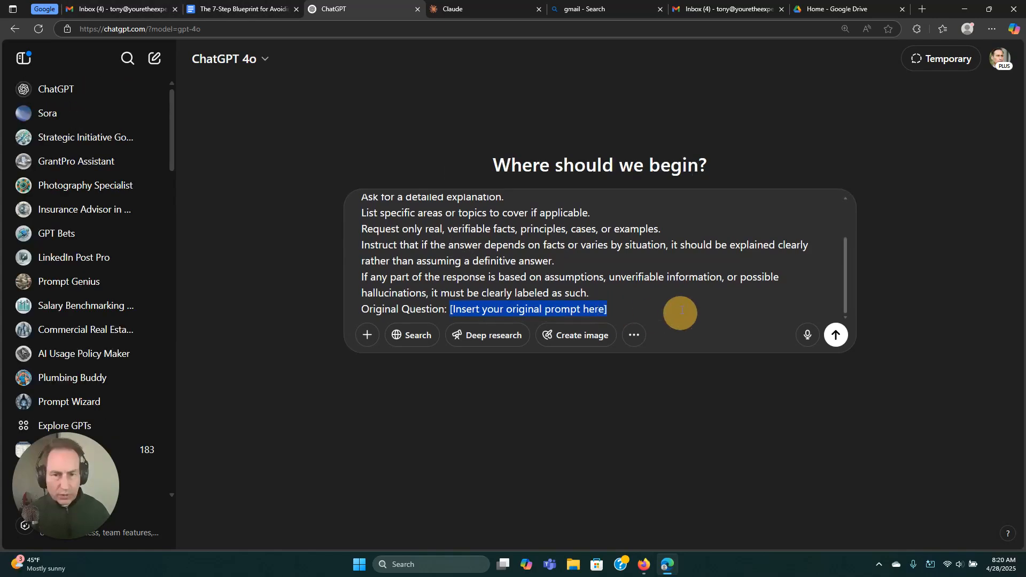
text(Can you get sued for using a meme online? Explain the legal risks.)
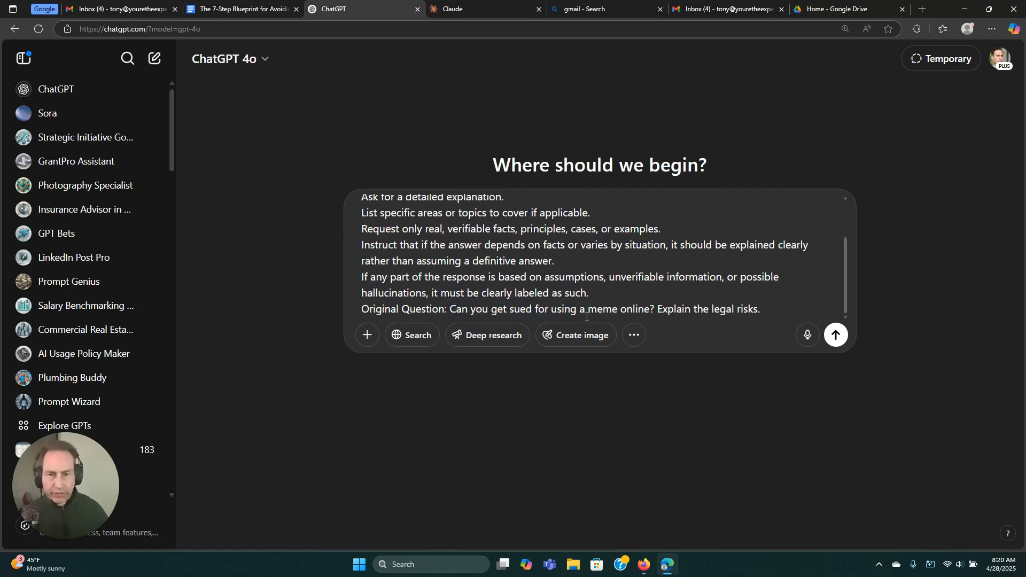
mouse_move(640, 308)
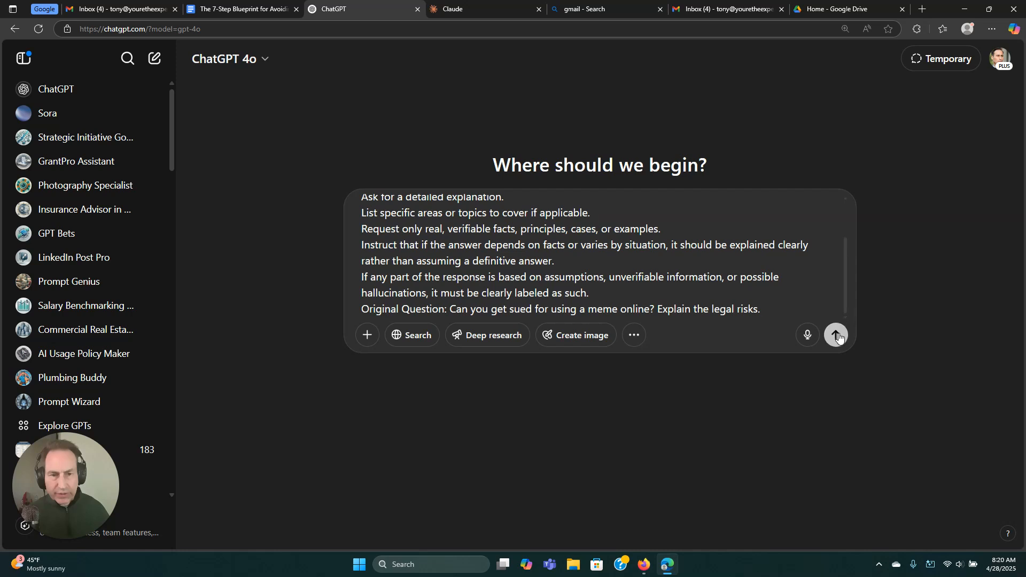
click(836, 335)
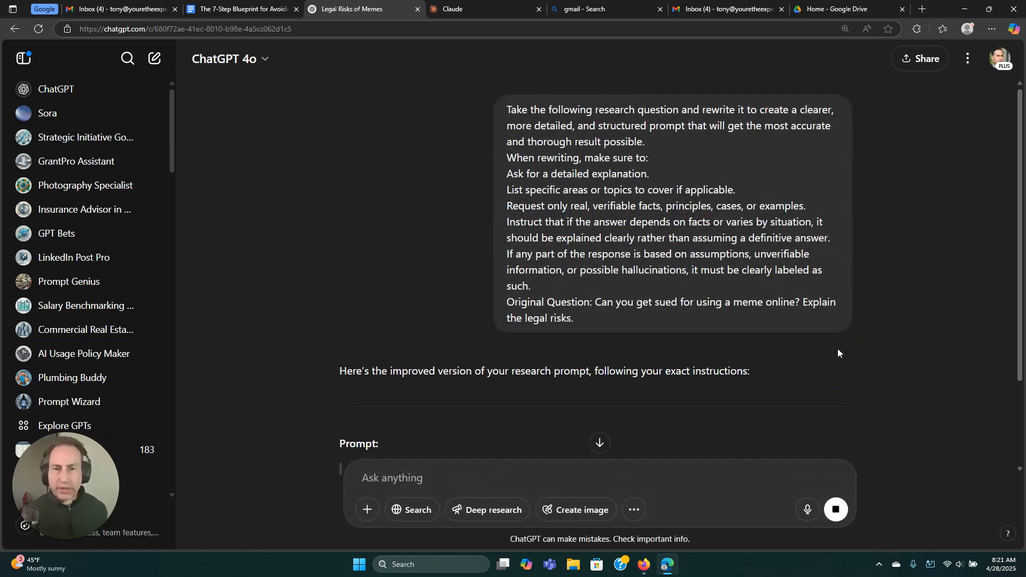
- Scroll through ChatGPT's eight-point rewritten research prompt and copy it
scroll(down, 3)
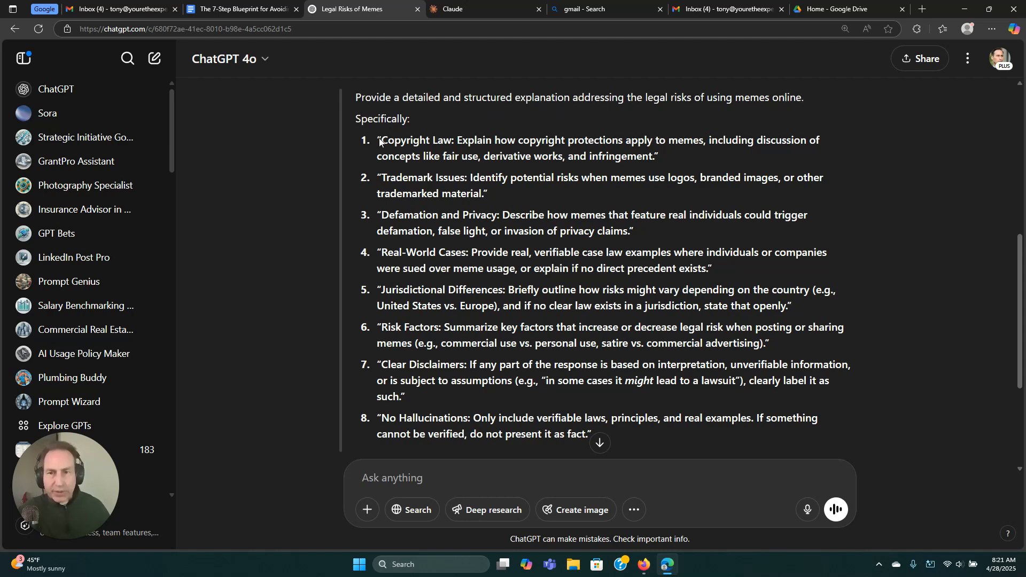
mouse_move(386, 210)
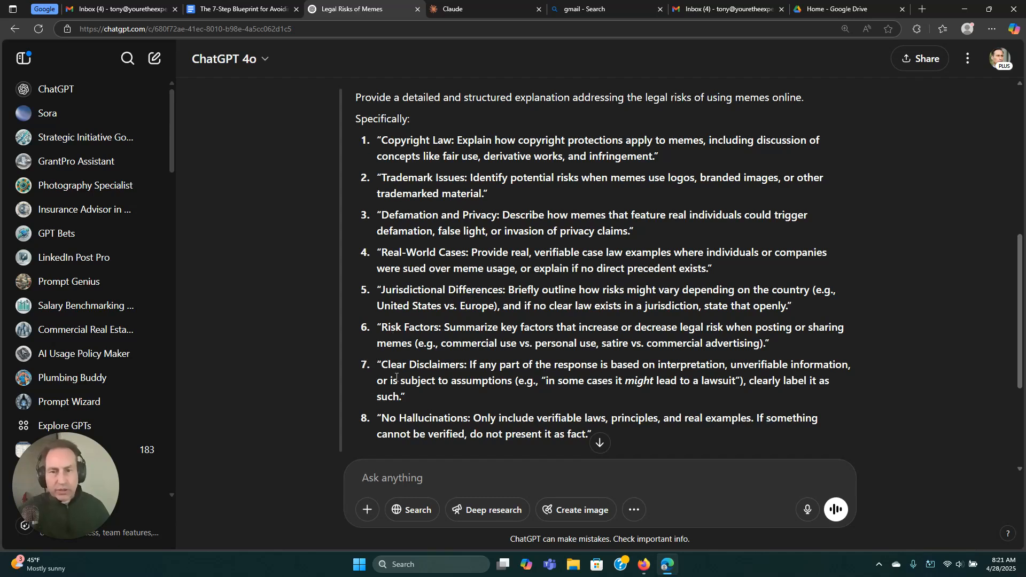
mouse_move(453, 323)
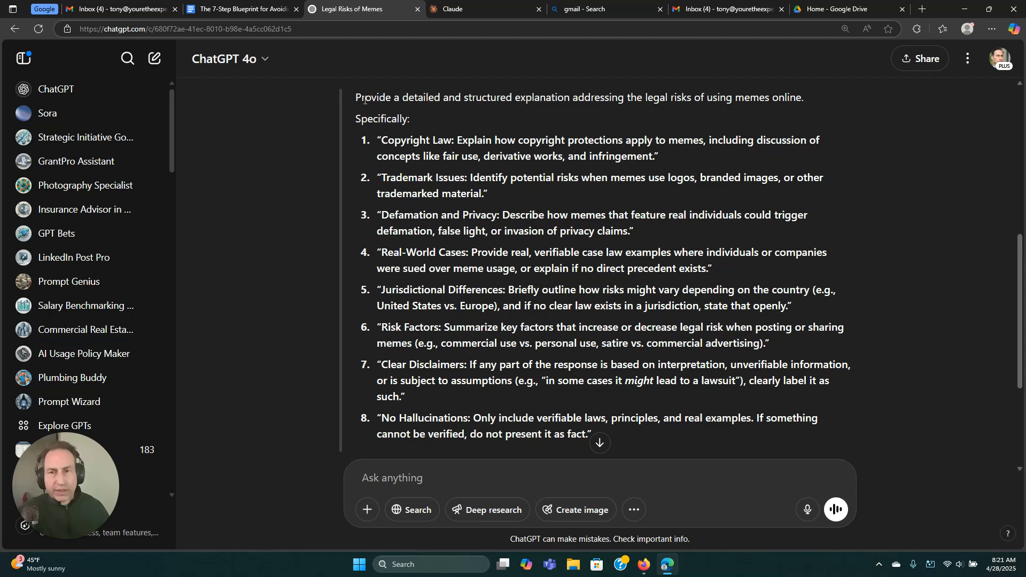
scroll(down, 3)
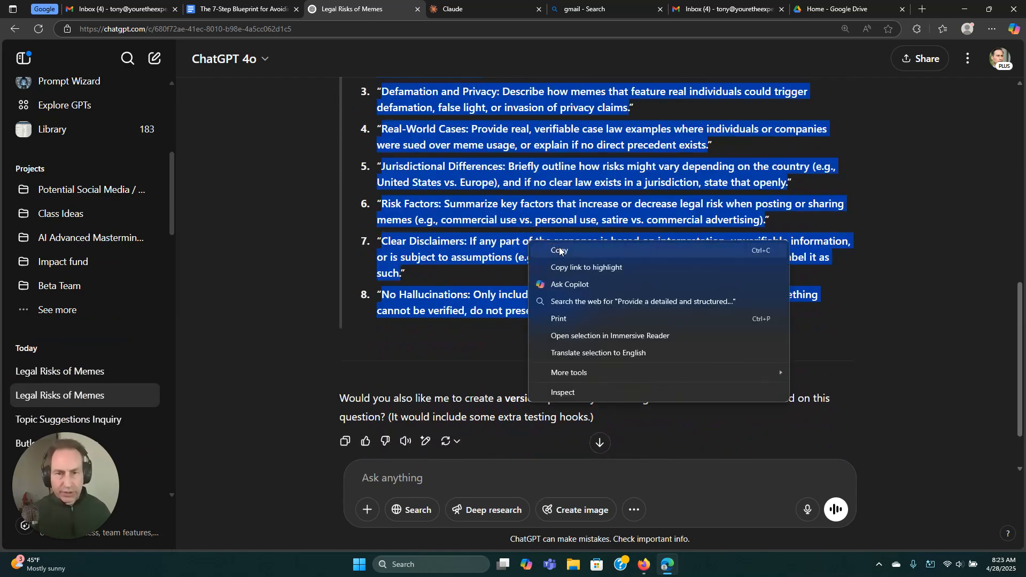
click(559, 250)
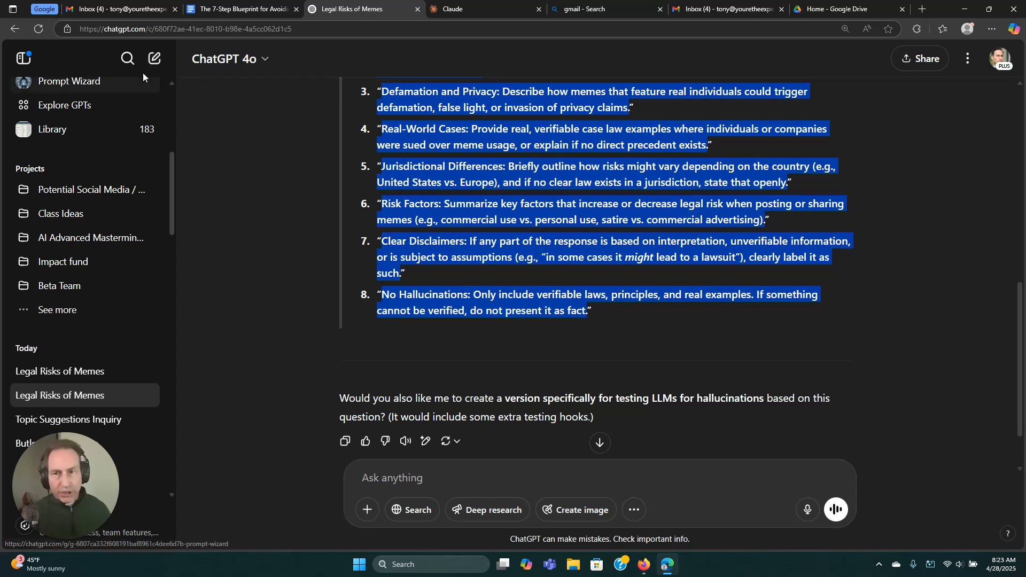
- Paste the rewritten meme legal-risks prompt into a new chat, send it, and review the answer
click(155, 58)
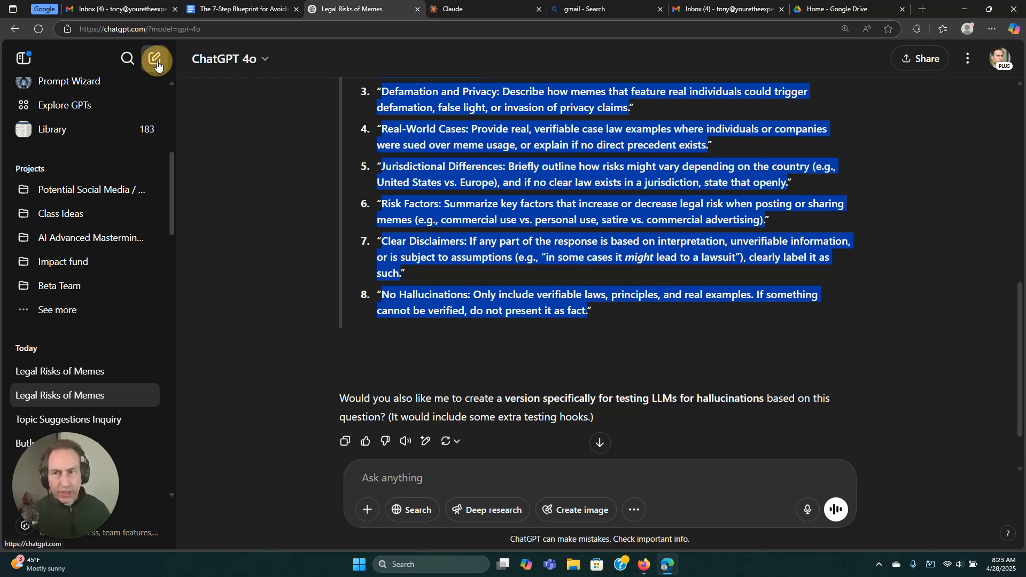
click(156, 58)
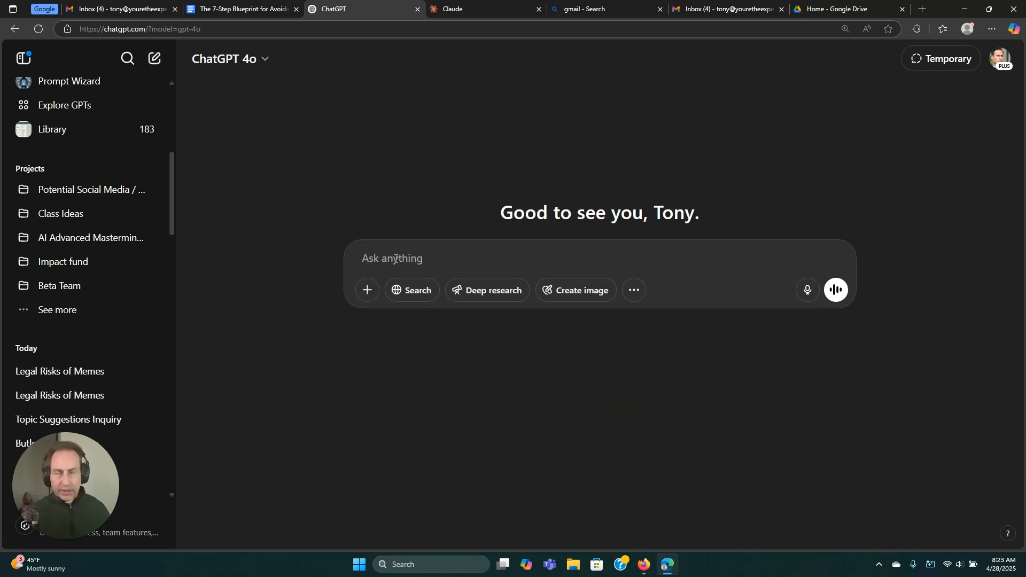
text(Provide a detailed and structured explanation addressing the legal risks of using memes online.)
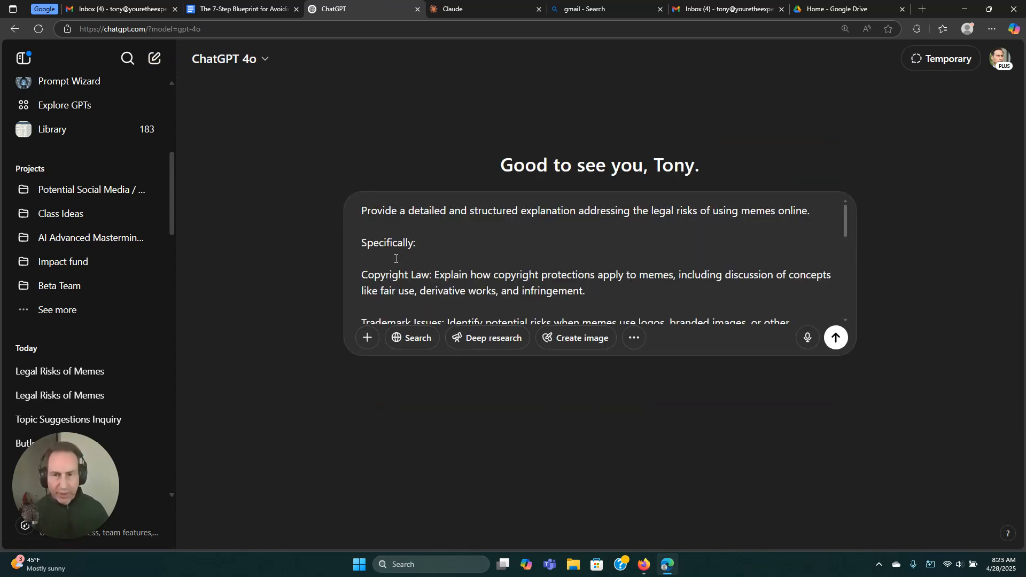
scroll(down, 3)
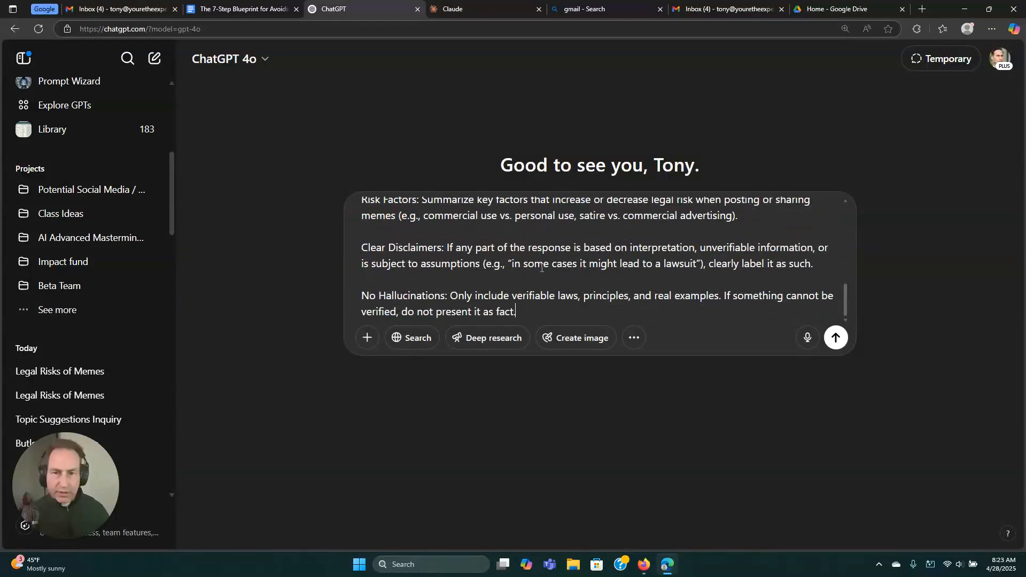
click(836, 337)
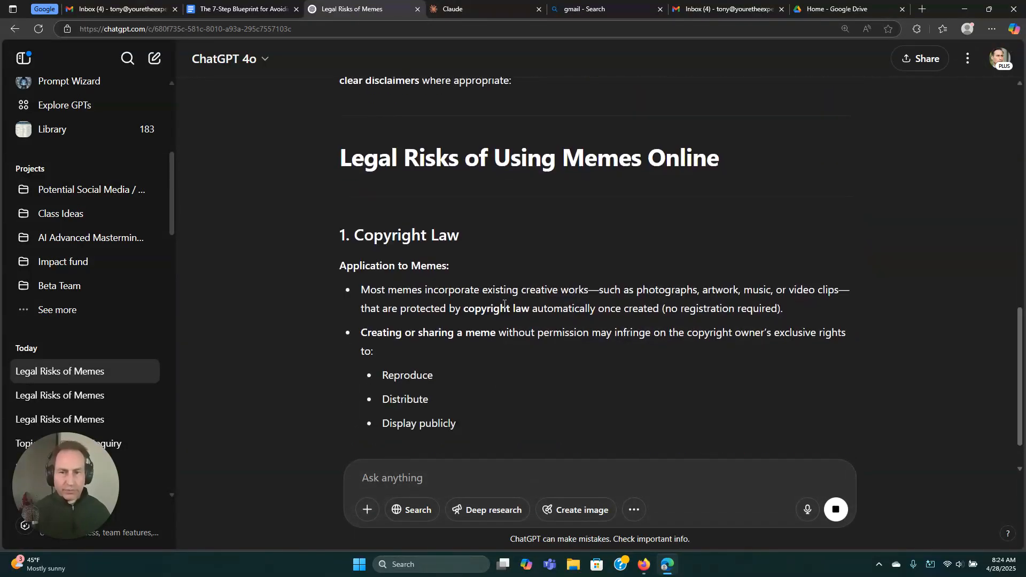
scroll(down, 3)
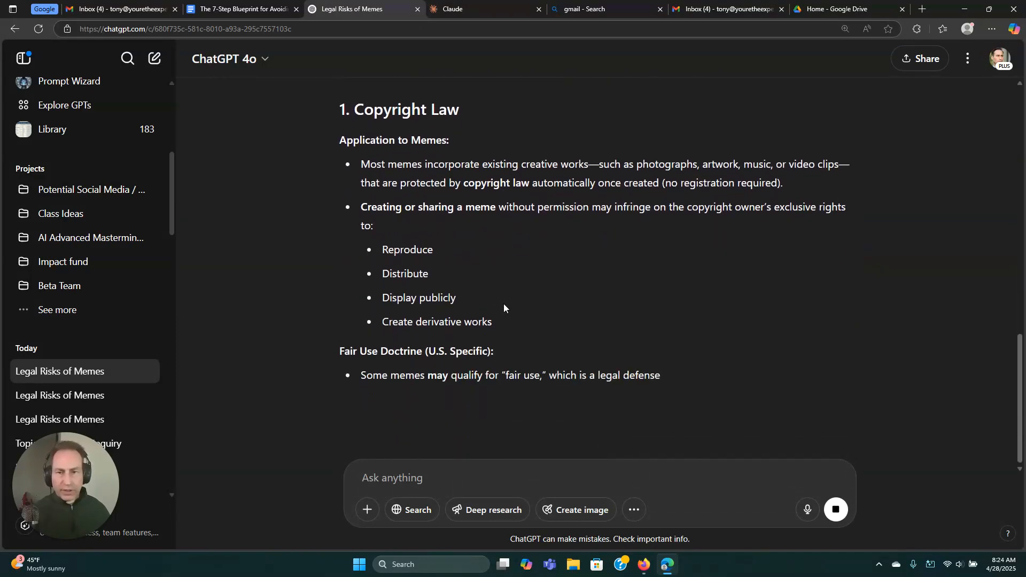
scroll(down, 3)
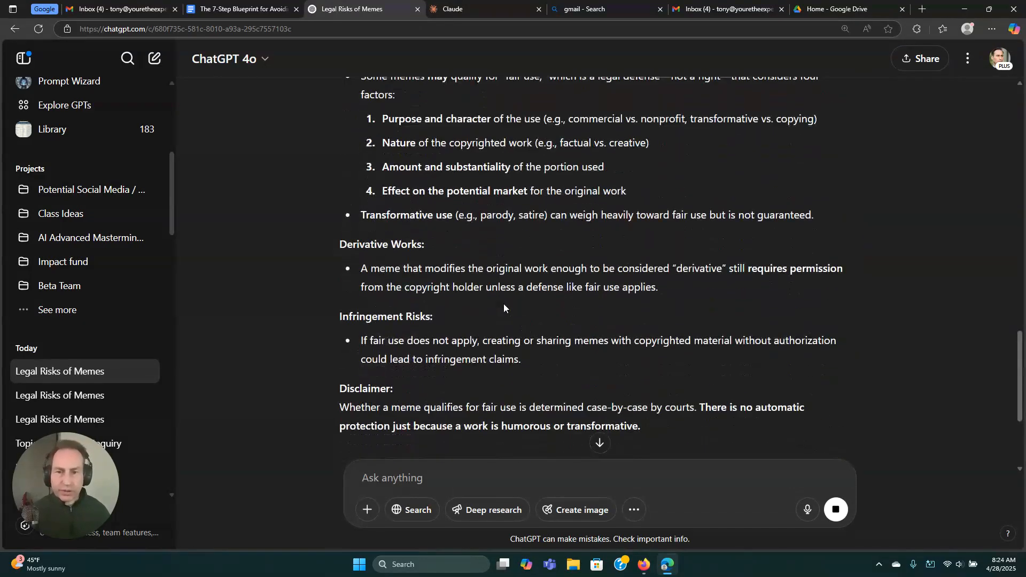
scroll(down, 3)
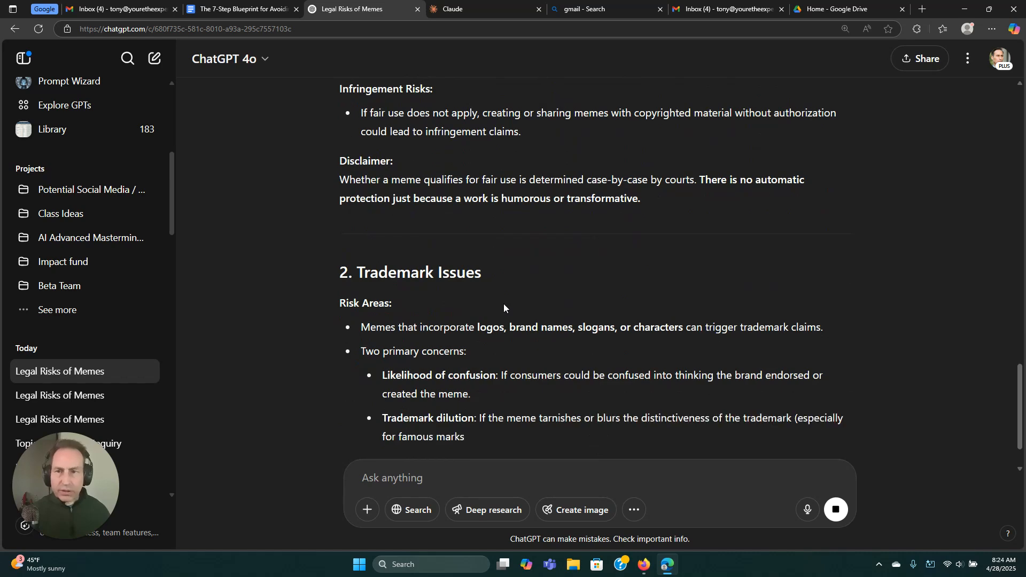
scroll(up, 3)
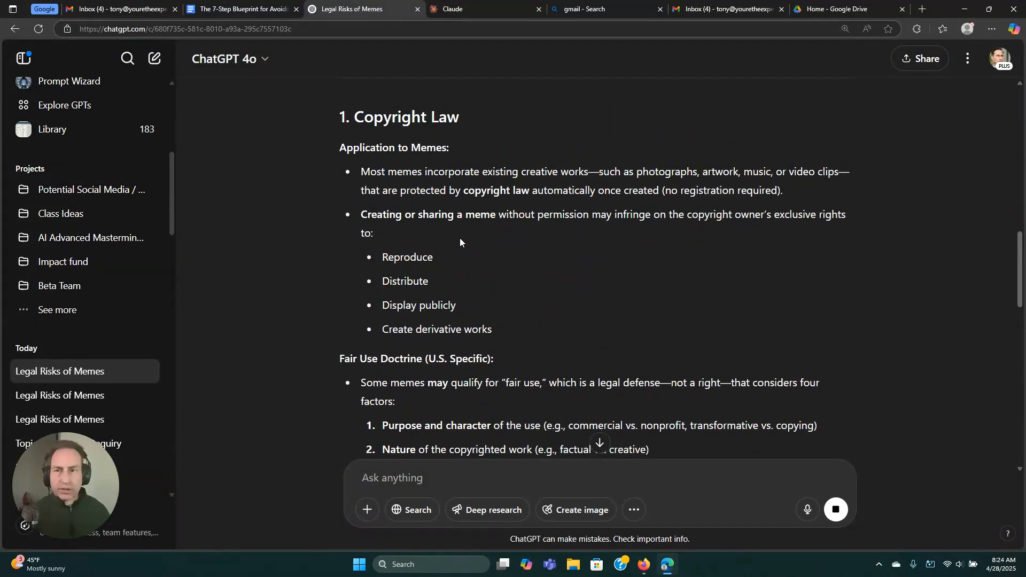
- Send the eight-point meme legal-risks prompt to Claude and copy its finished report
click(484, 8)
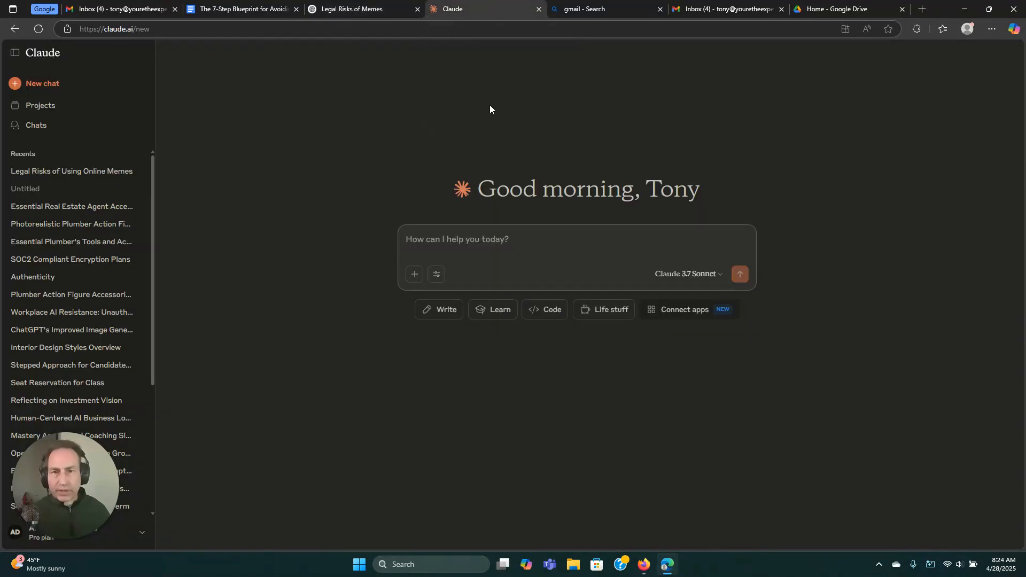
click(451, 239)
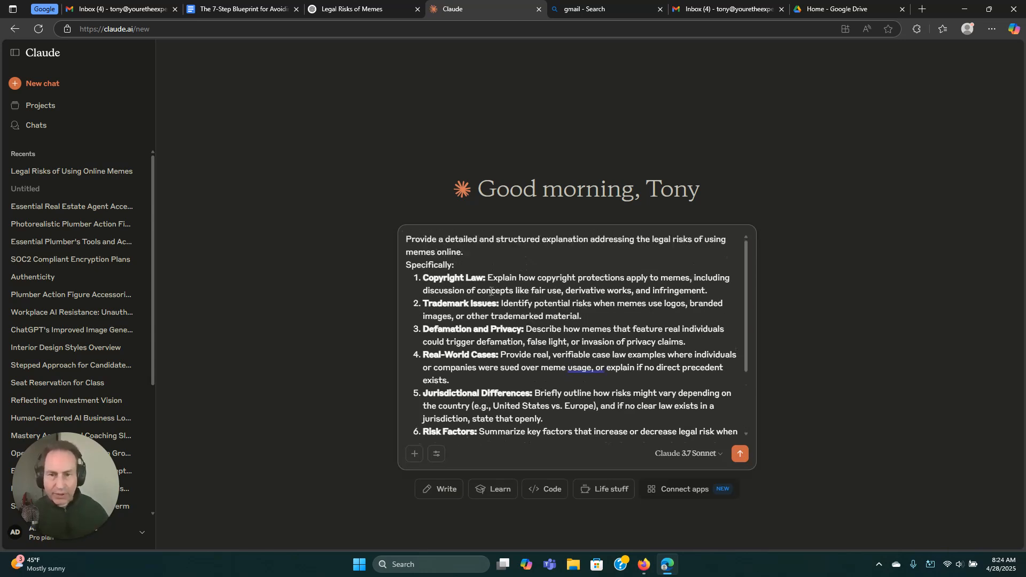
scroll(down, 3)
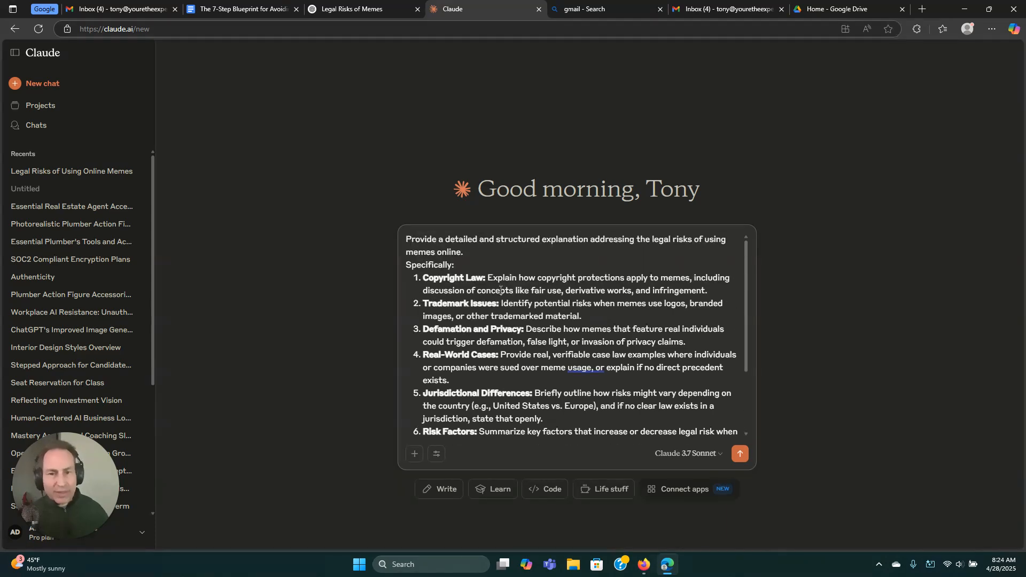
click(738, 452)
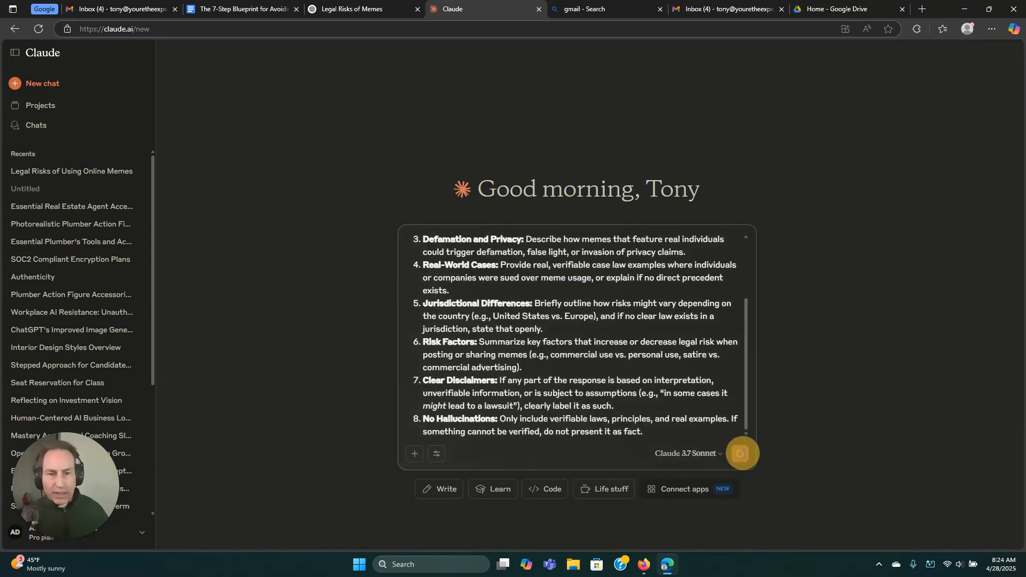
click(740, 454)
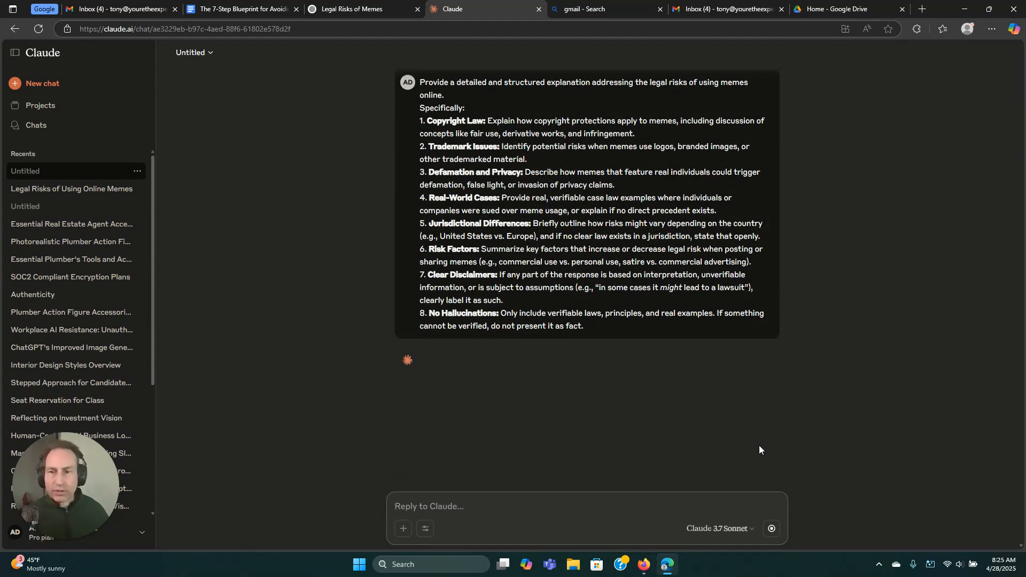
click(241, 9)
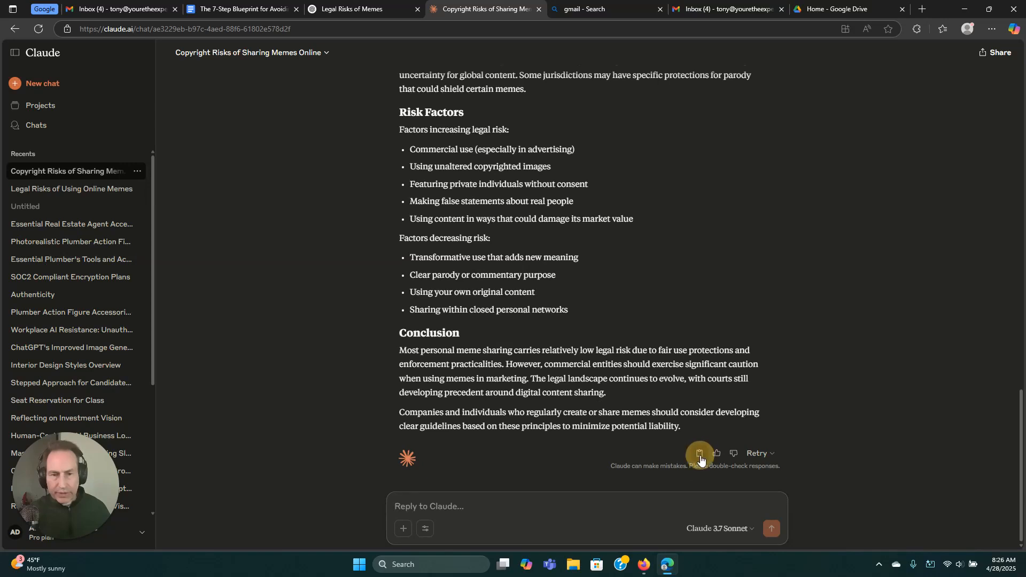
click(699, 452)
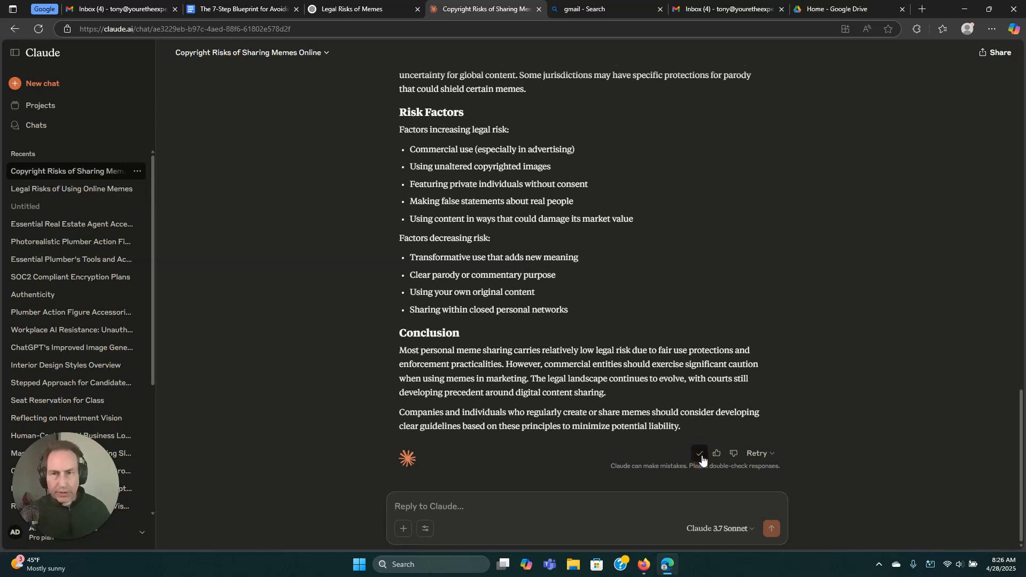
- Send ChatGPT the Step 4 comparison prompt naming Claude, with Claude's report appended
click(362, 8)
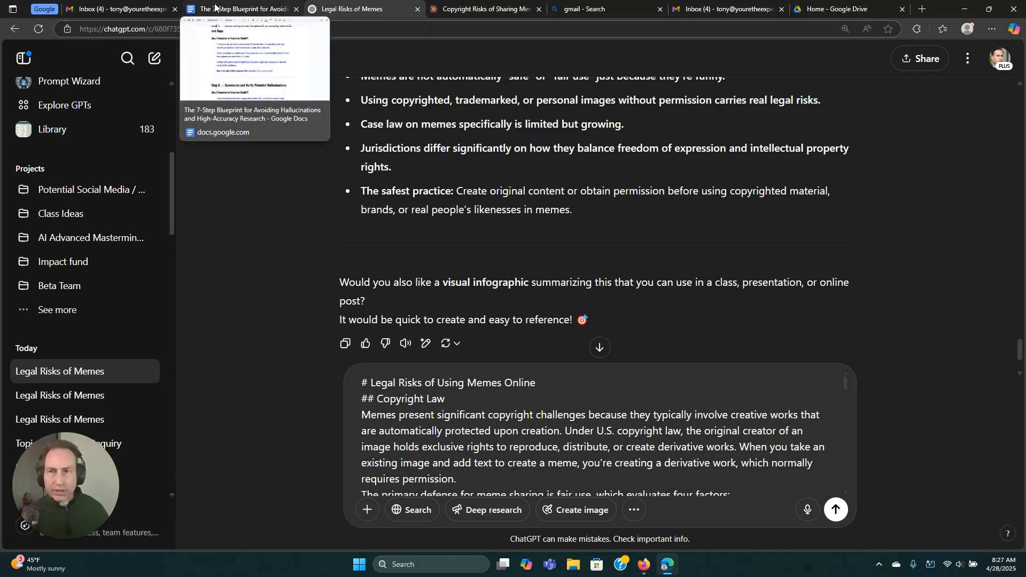
click(240, 9)
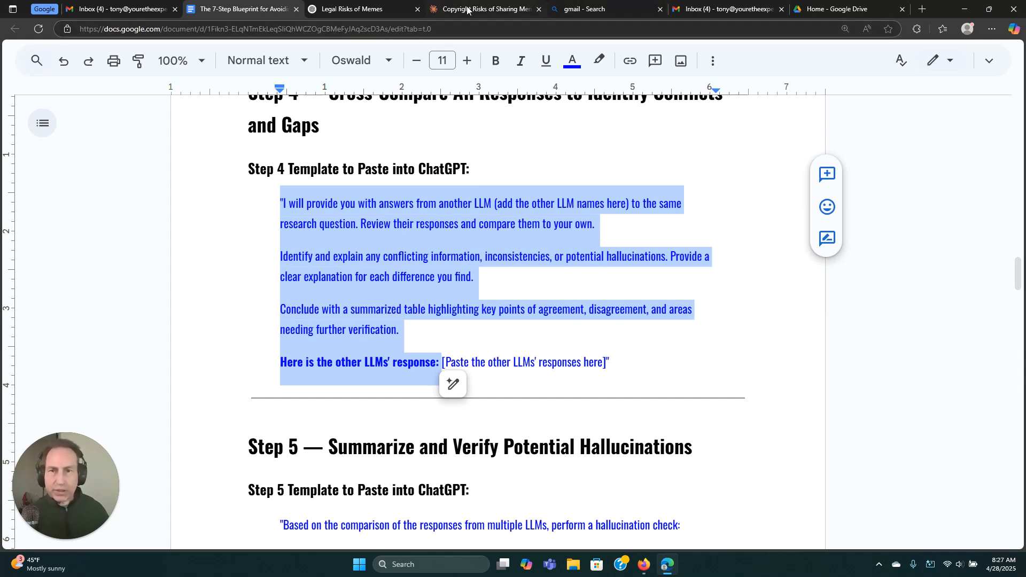
click(356, 9)
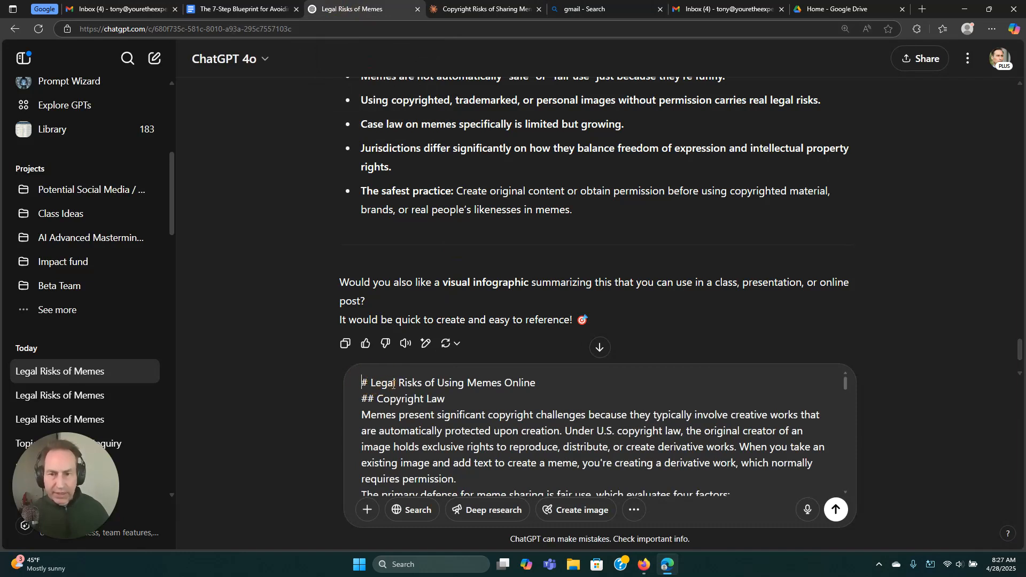
text("I will provide you with answers from another LLM (add the other LLM names here) to the same research question. Review their responses and compare them to your own.)
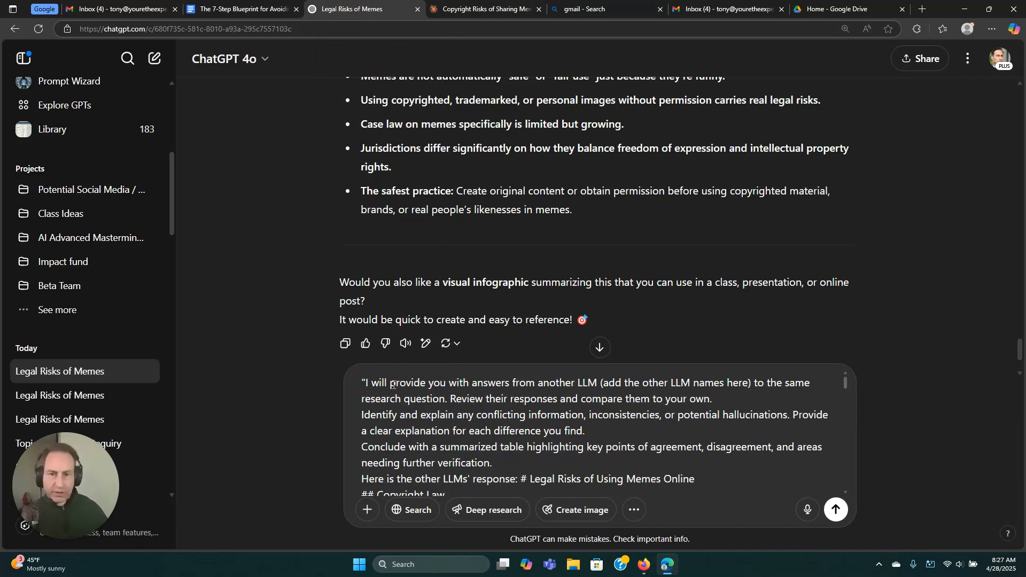
scroll(down, 3)
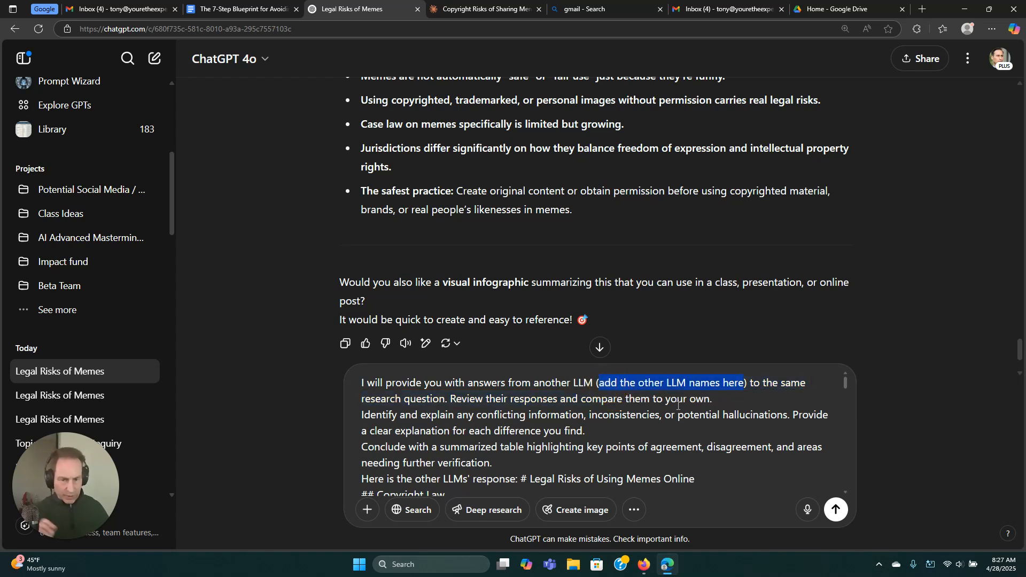
text(Claud)
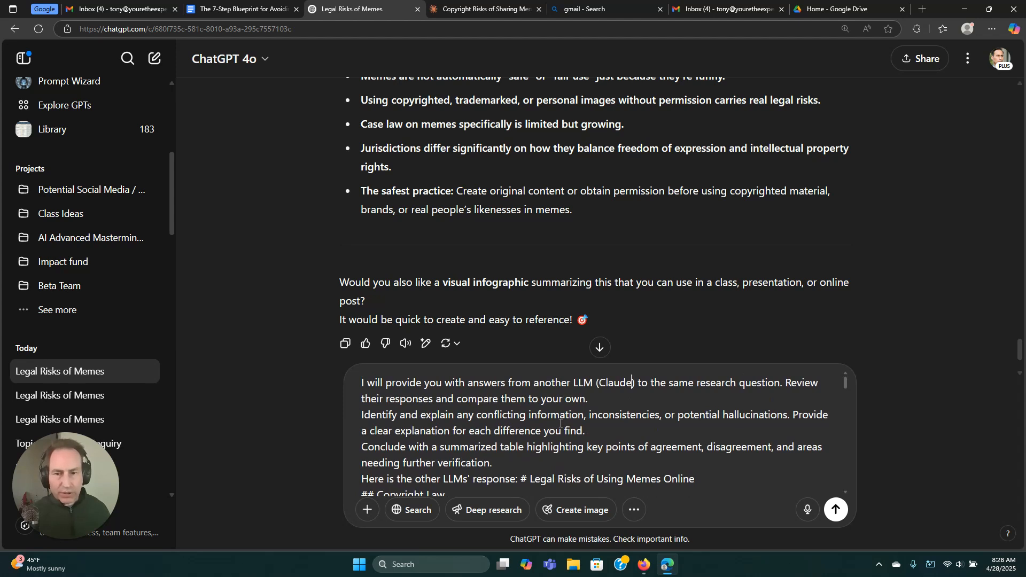
scroll(down, 3)
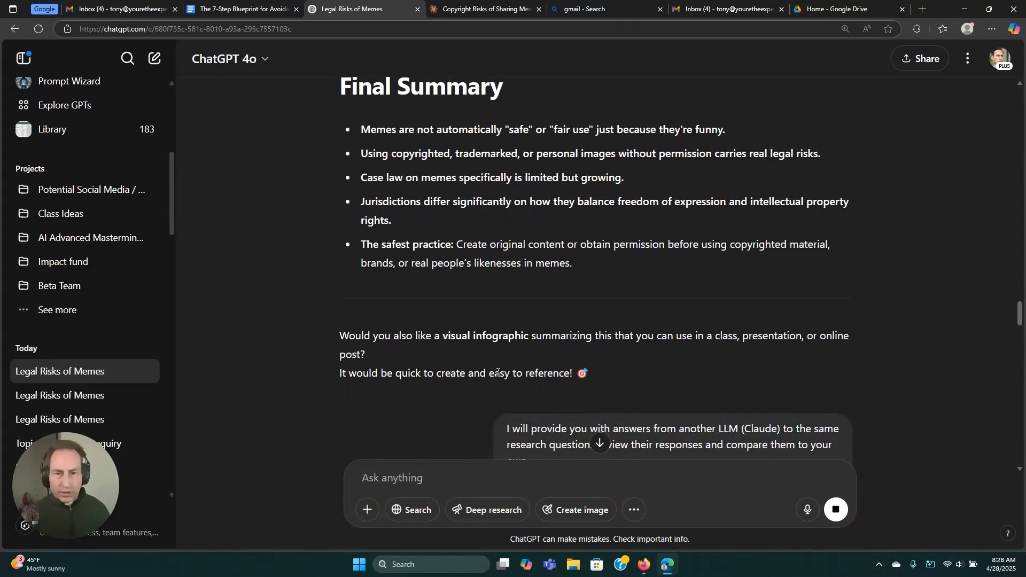
- Scroll to the end of ChatGPT's meme report and switch to the Claude conversation
scroll(down, 3)
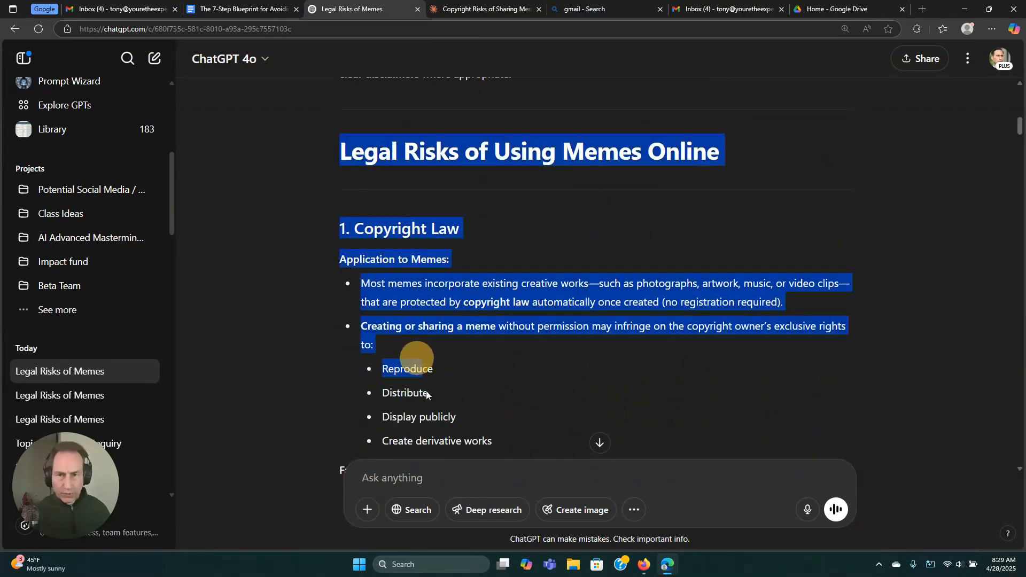
scroll(down, 3)
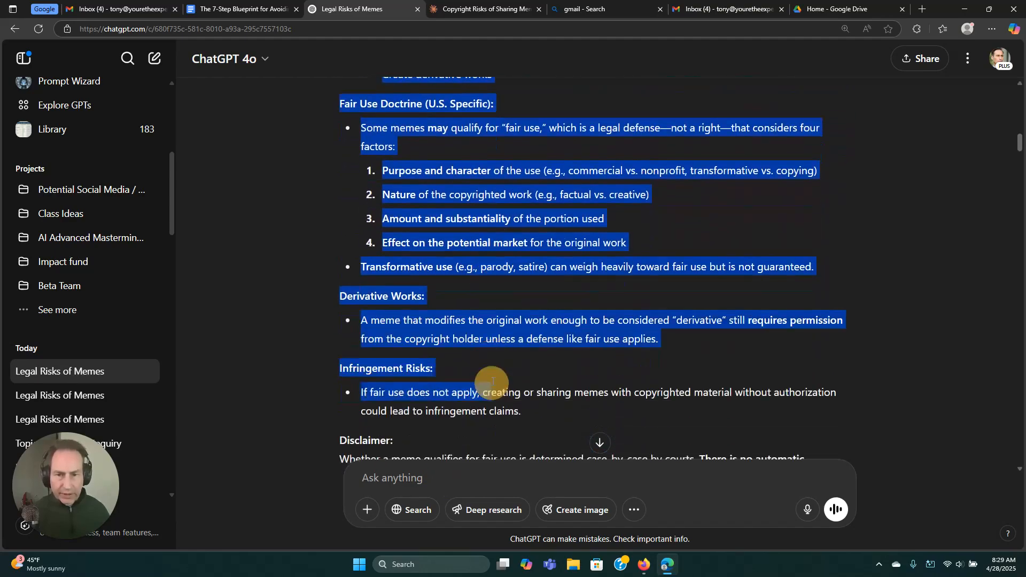
scroll(down, 3)
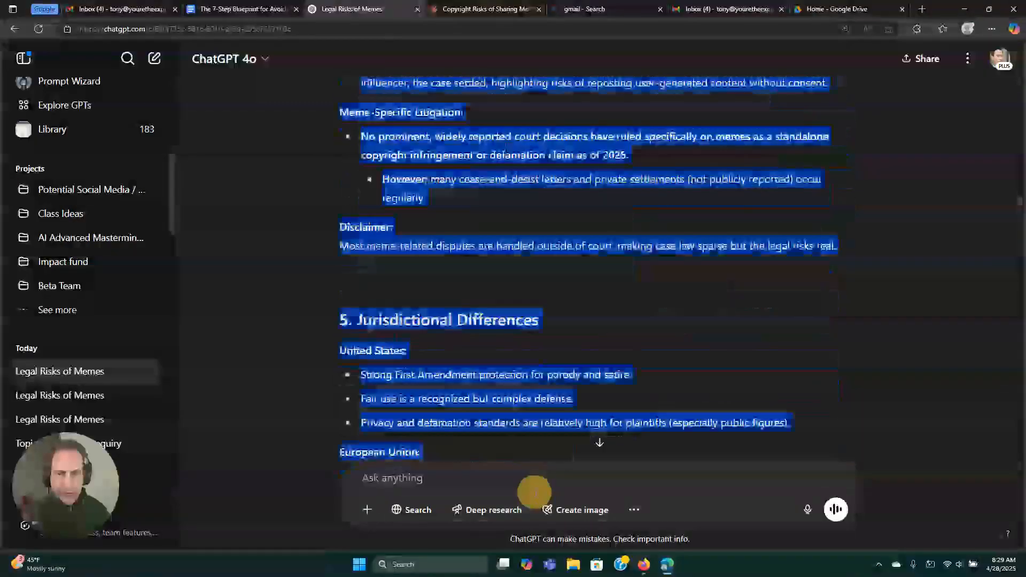
scroll(down, 3)
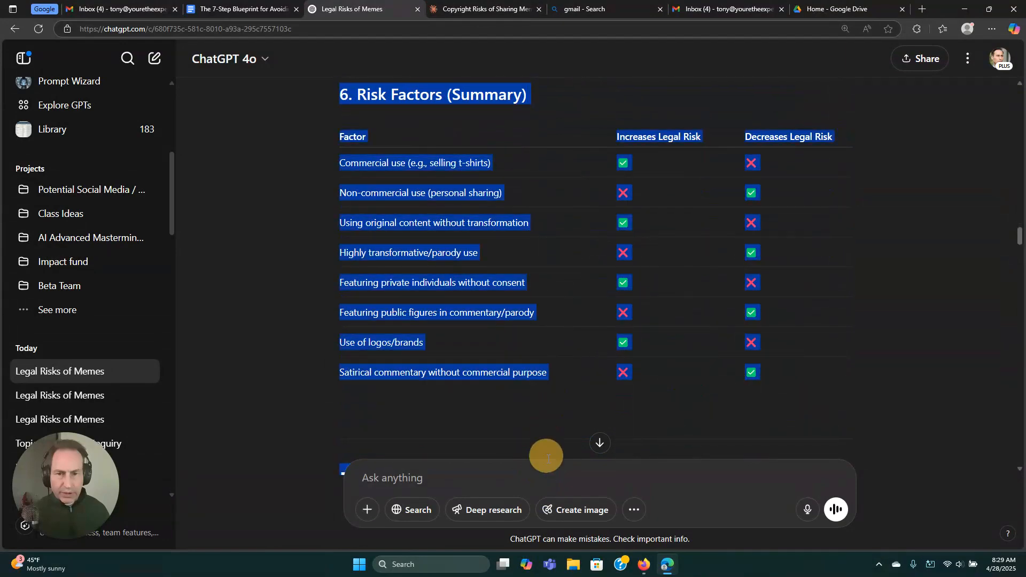
scroll(down, 3)
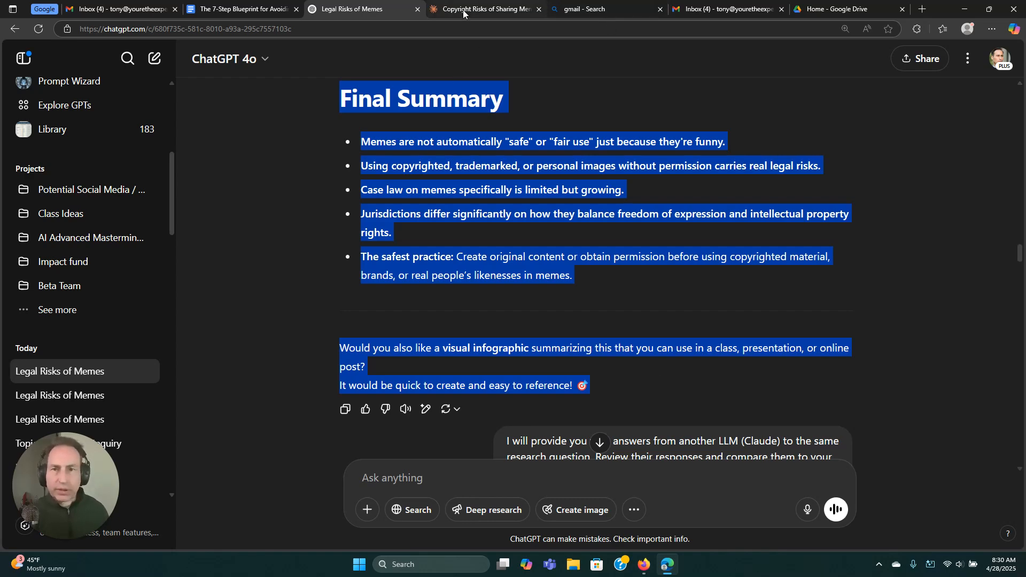
click(484, 8)
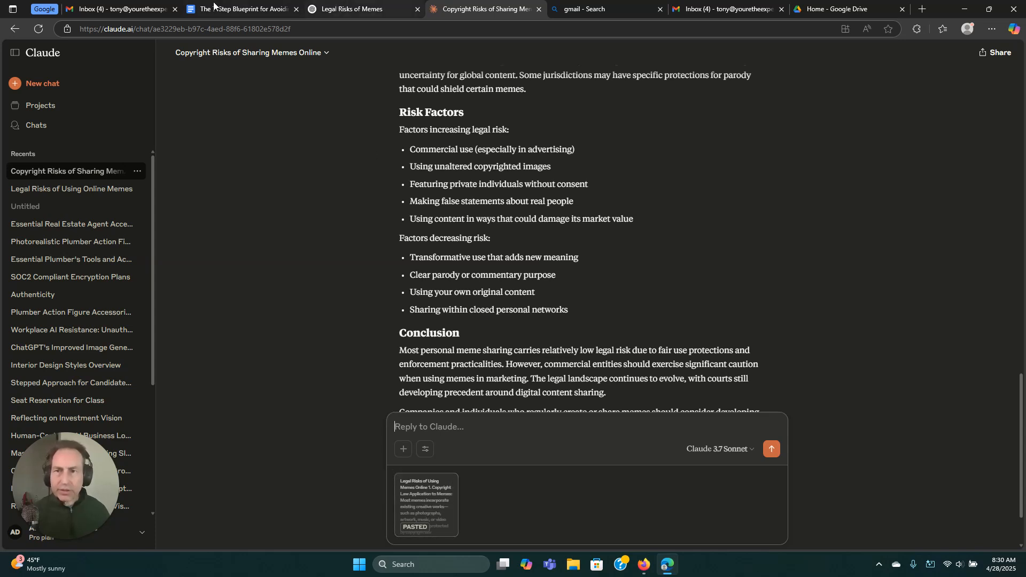
- Send Claude the Step 4 comparison prompt naming ChatGPT, with ChatGPT's report included
click(240, 8)
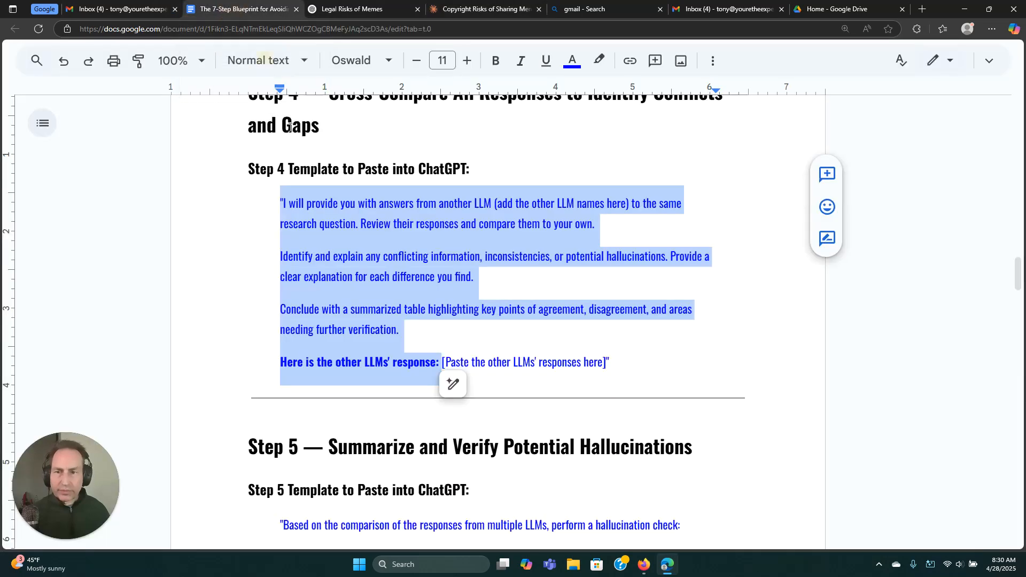
click(289, 203)
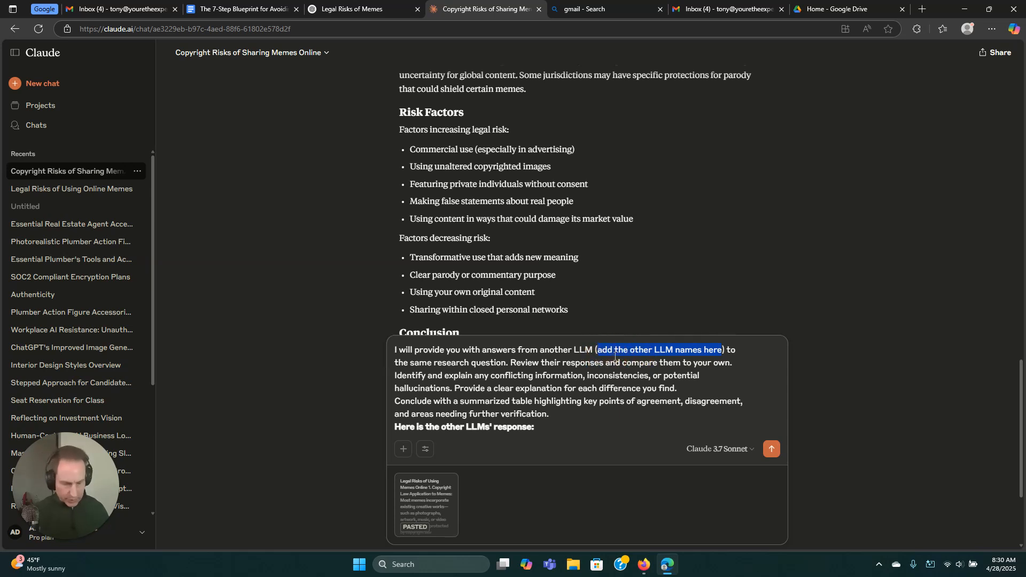
text(ChatGPT)
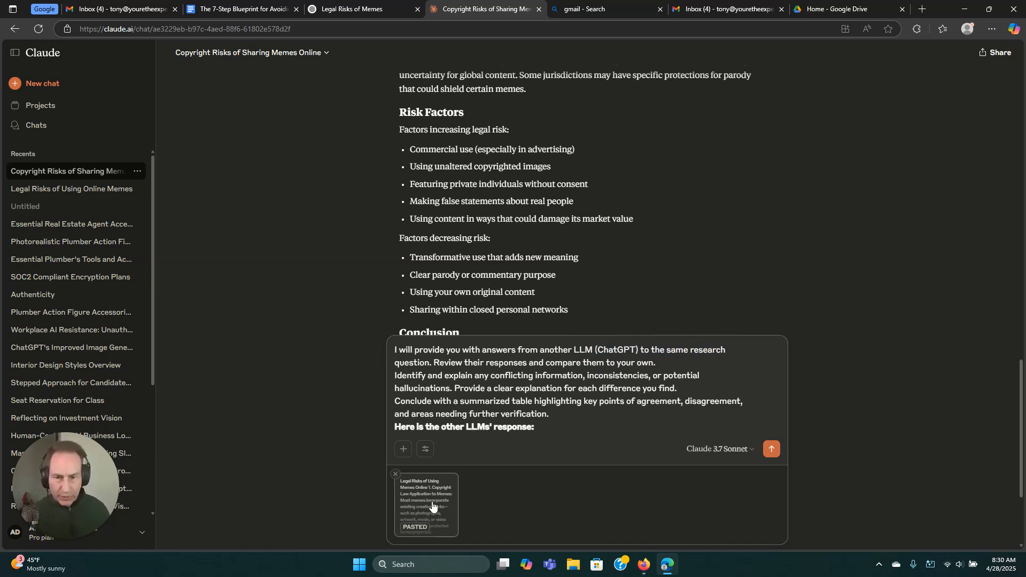
click(770, 448)
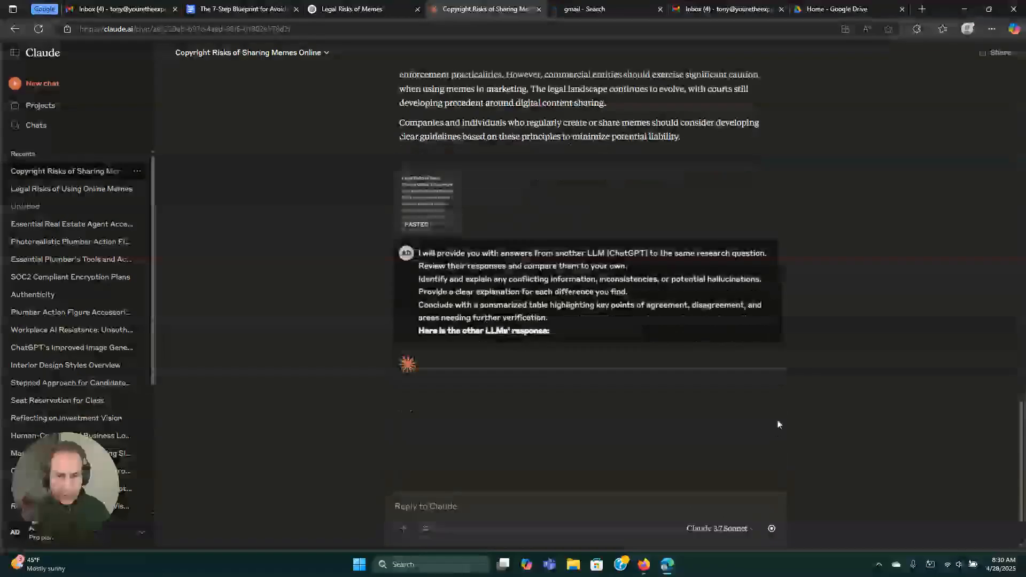
- Scroll ChatGPT's comparison from the hallucination tables to the Summary Table of Key Points
scroll(down, 3)
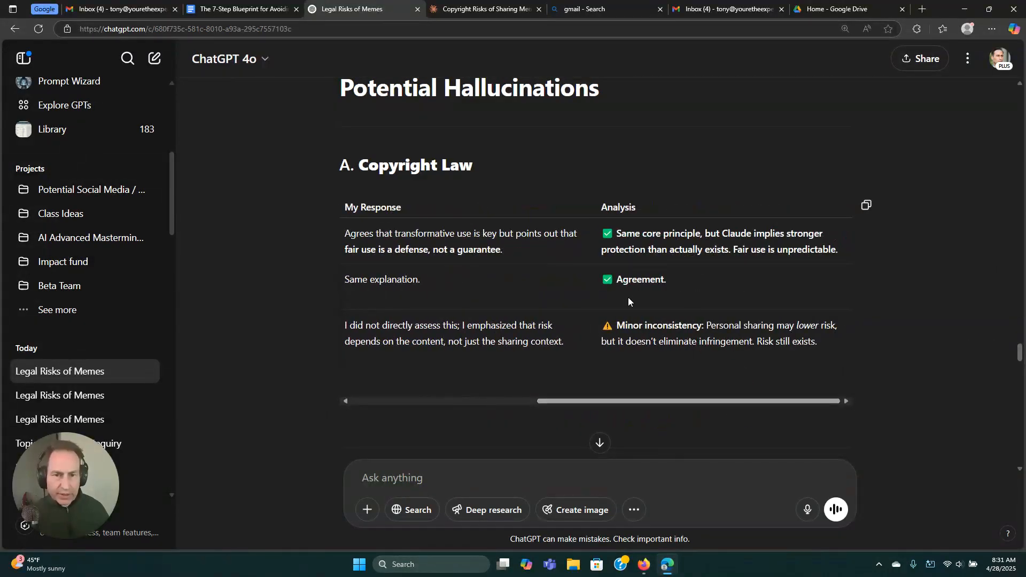
scroll(down, 3)
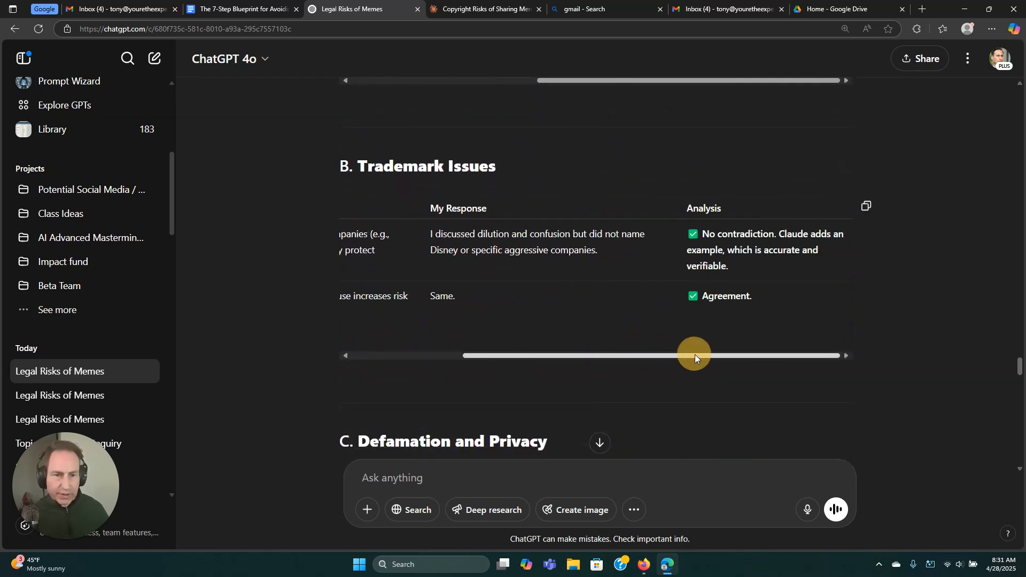
scroll(down, 3)
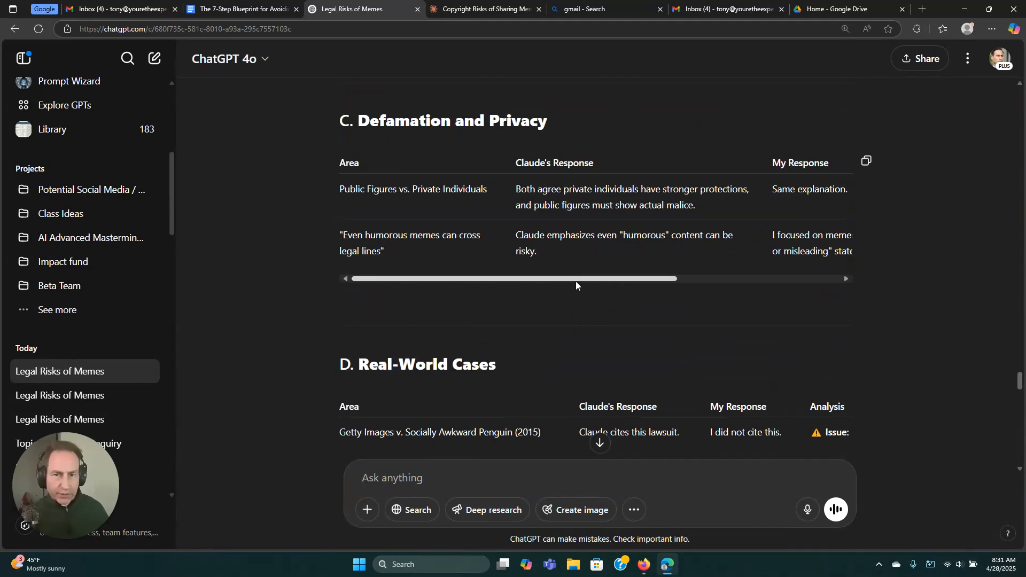
scroll(down, 3)
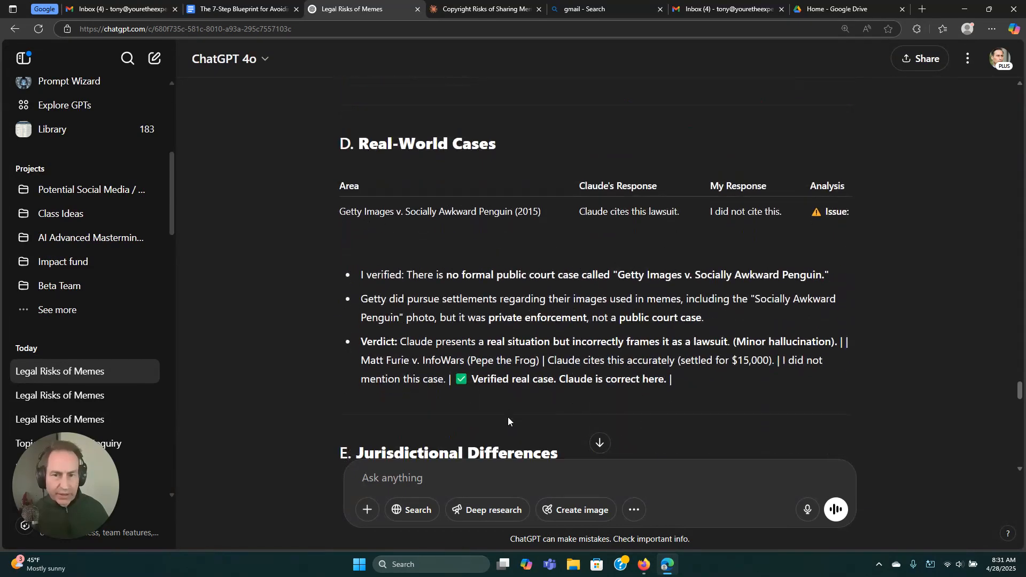
scroll(down, 3)
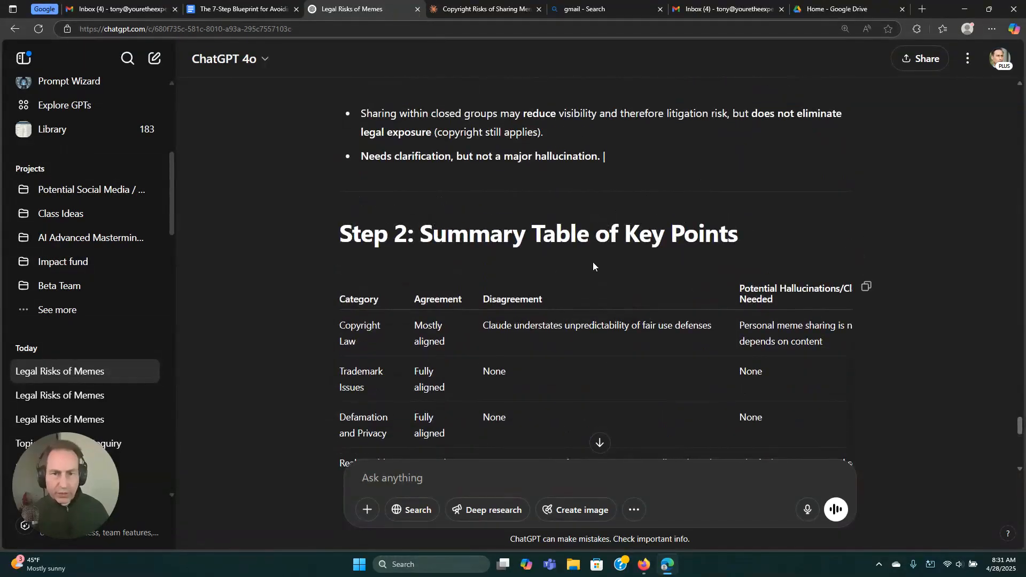
scroll(down, 3)
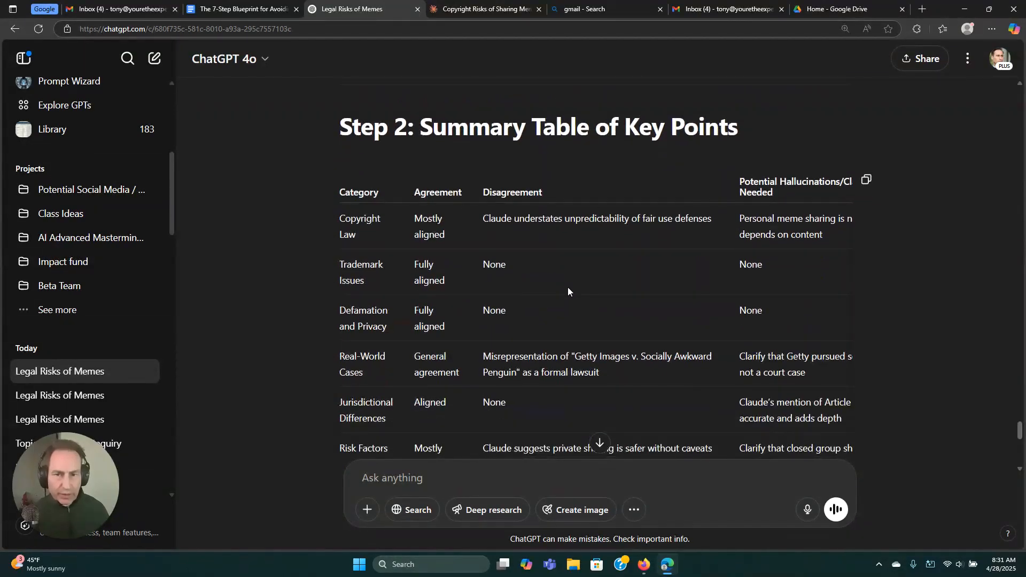
click(484, 9)
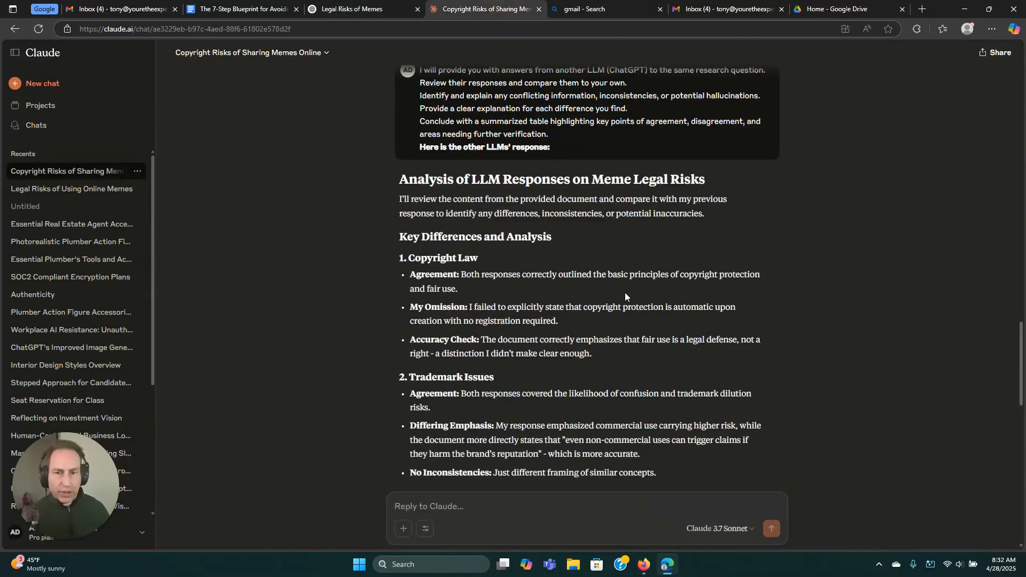
scroll(down, 3)
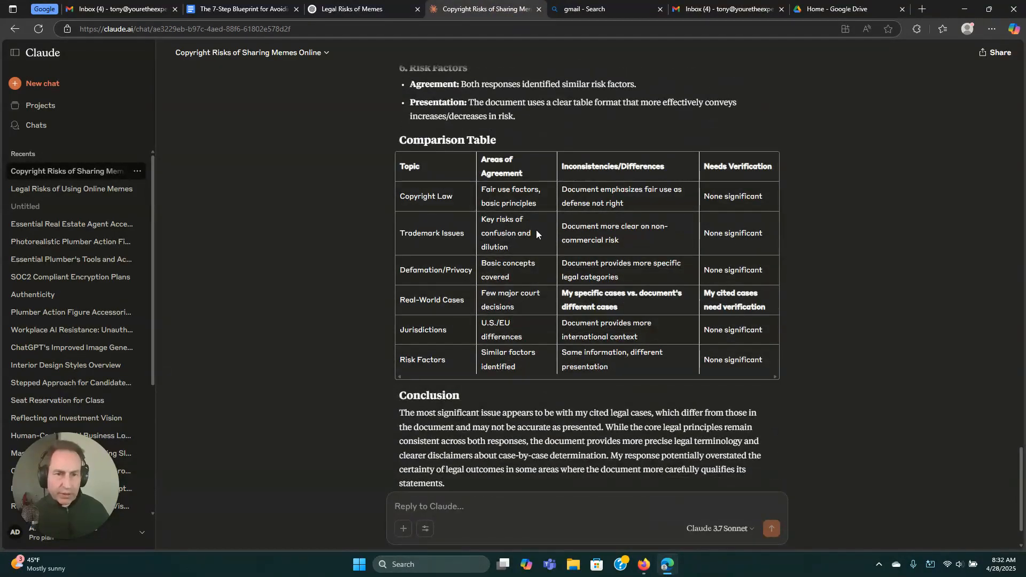
mouse_move(558, 270)
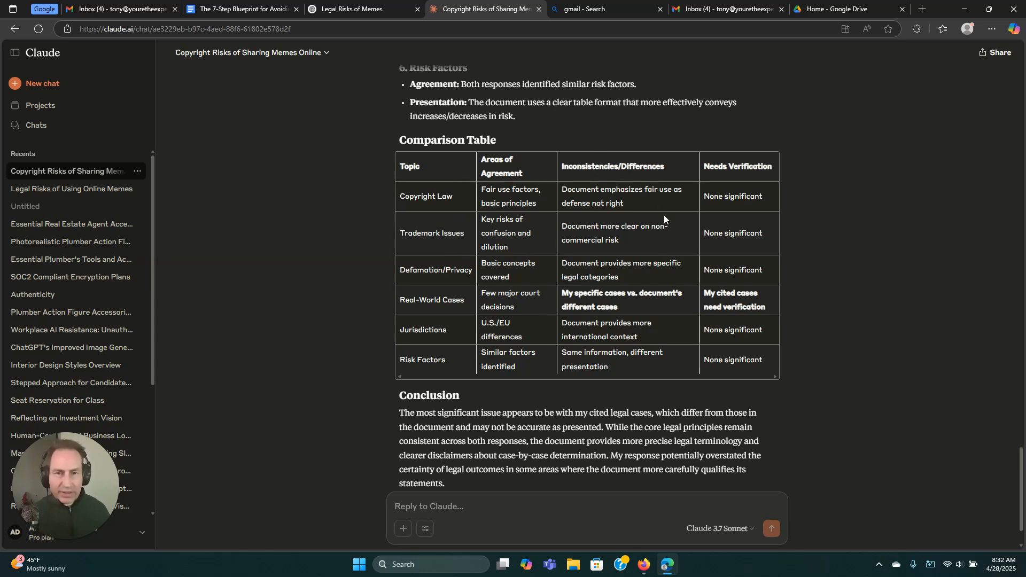
scroll(down, 3)
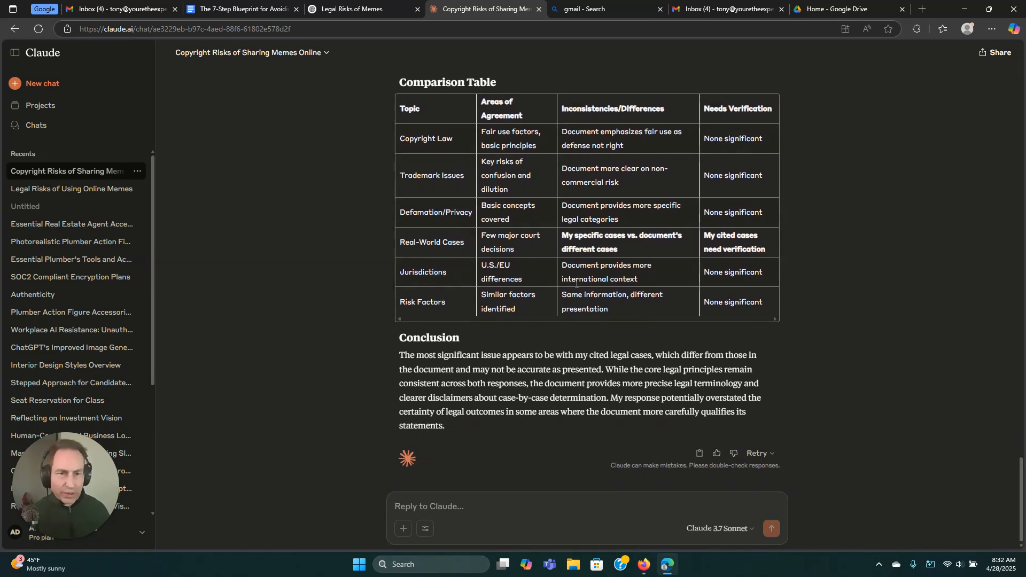
mouse_move(404, 367)
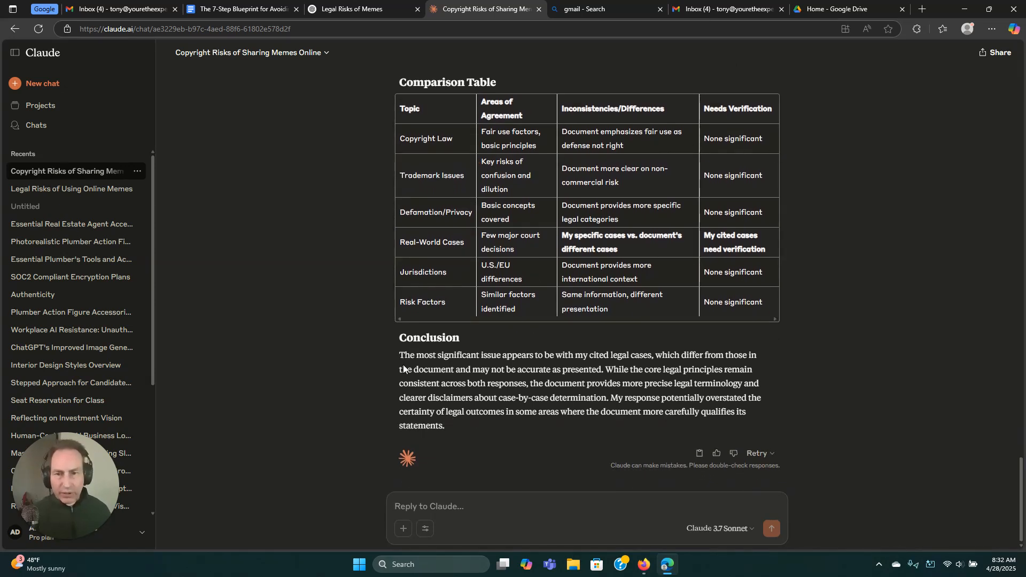
mouse_move(520, 364)
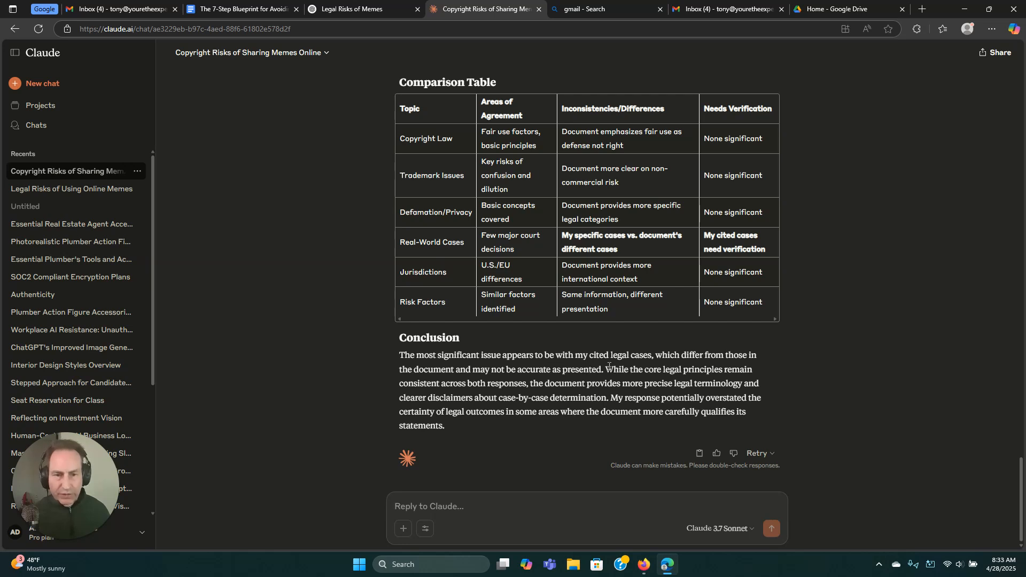
mouse_move(516, 383)
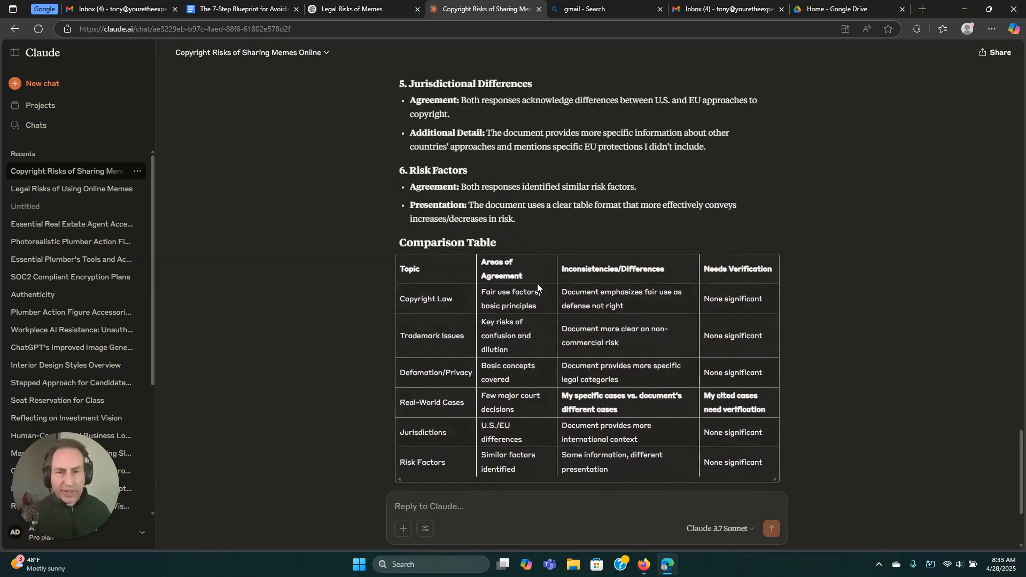
click(363, 8)
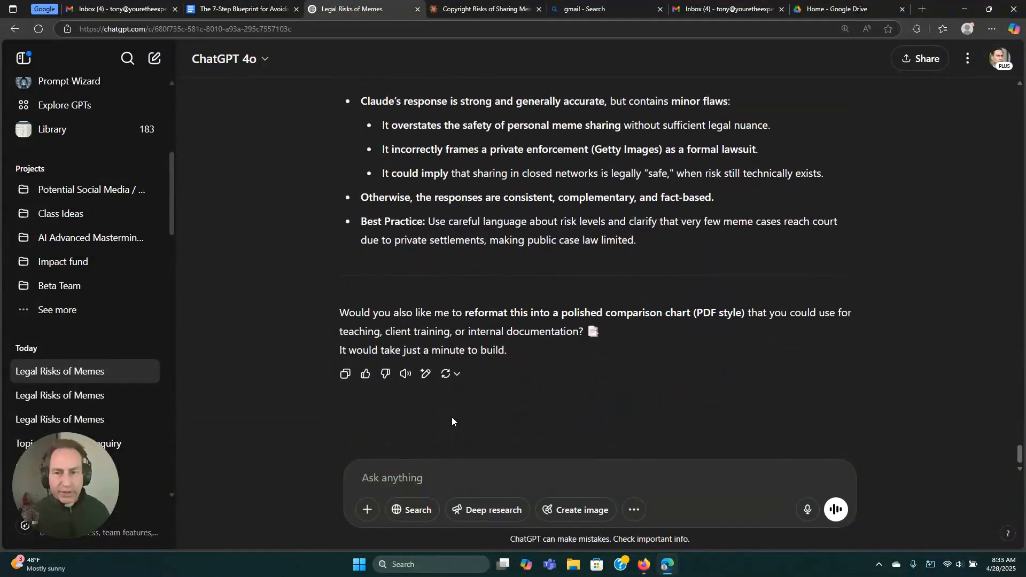
click(419, 478)
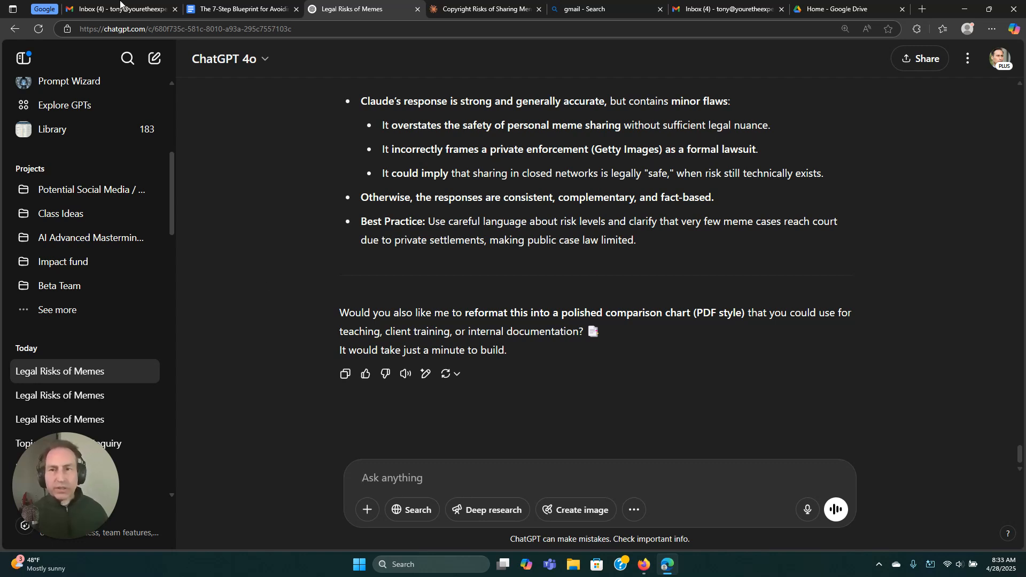
- Paste the blueprint's Step 5 hallucination-check template into ChatGPT, replacing 'multiple LLMs' with Claude
click(241, 8)
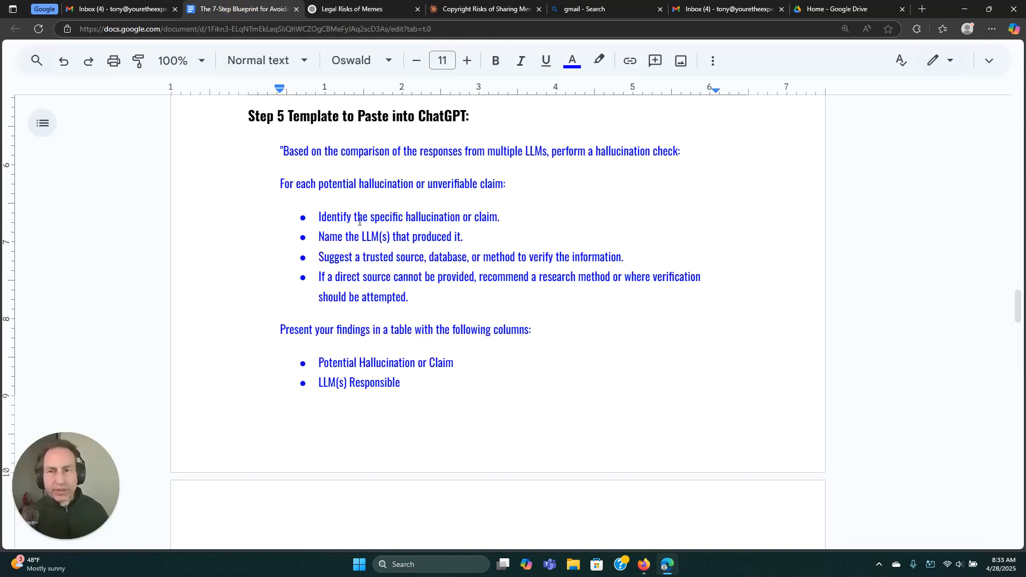
scroll(down, 3)
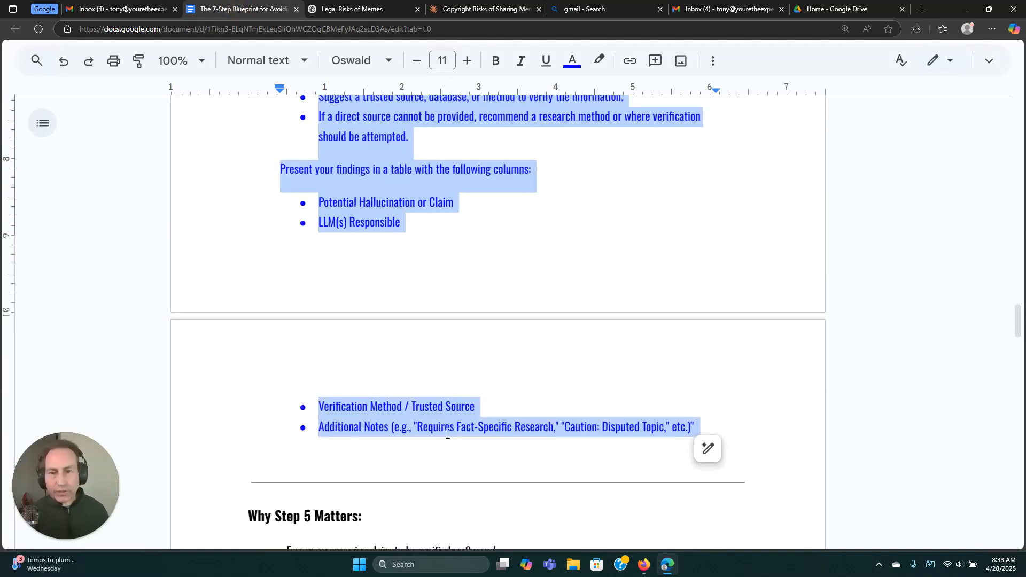
click(359, 8)
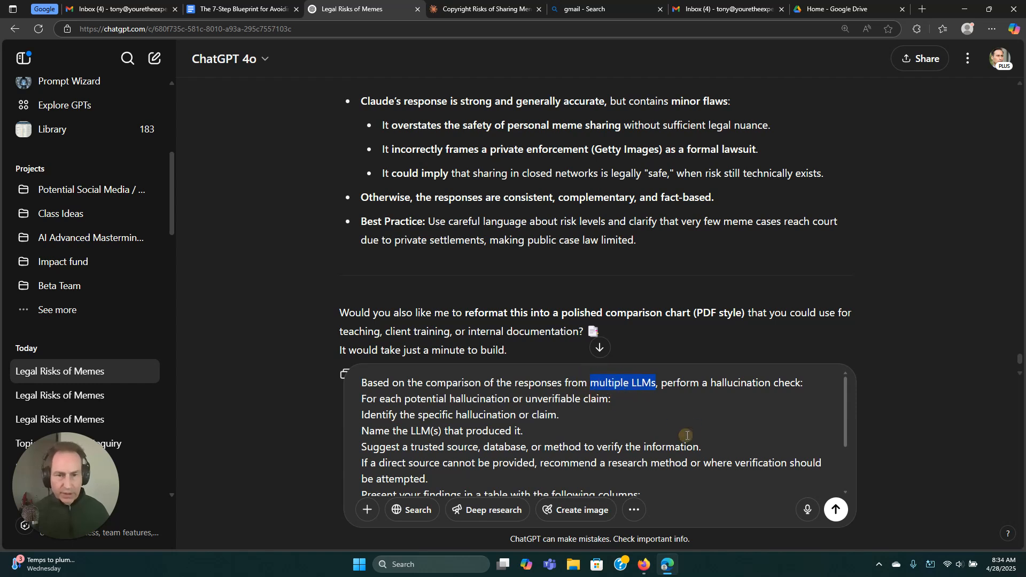
text(Claude)
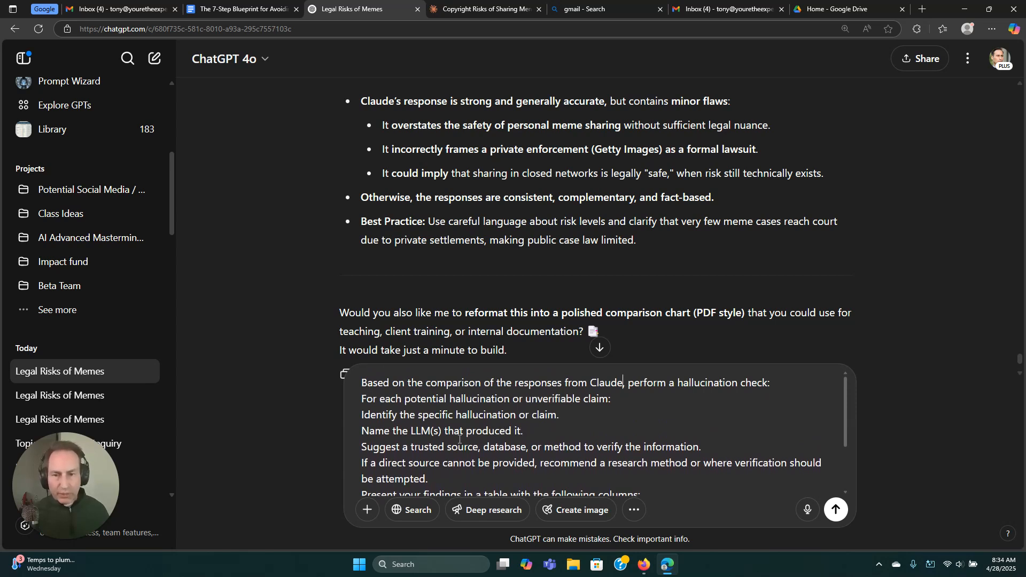
scroll(down, 3)
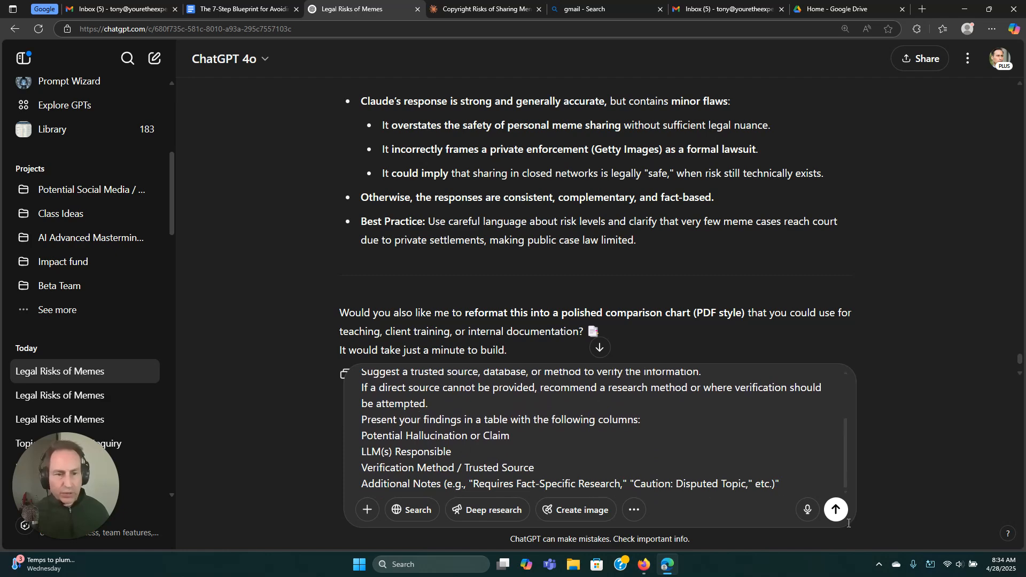
click(834, 510)
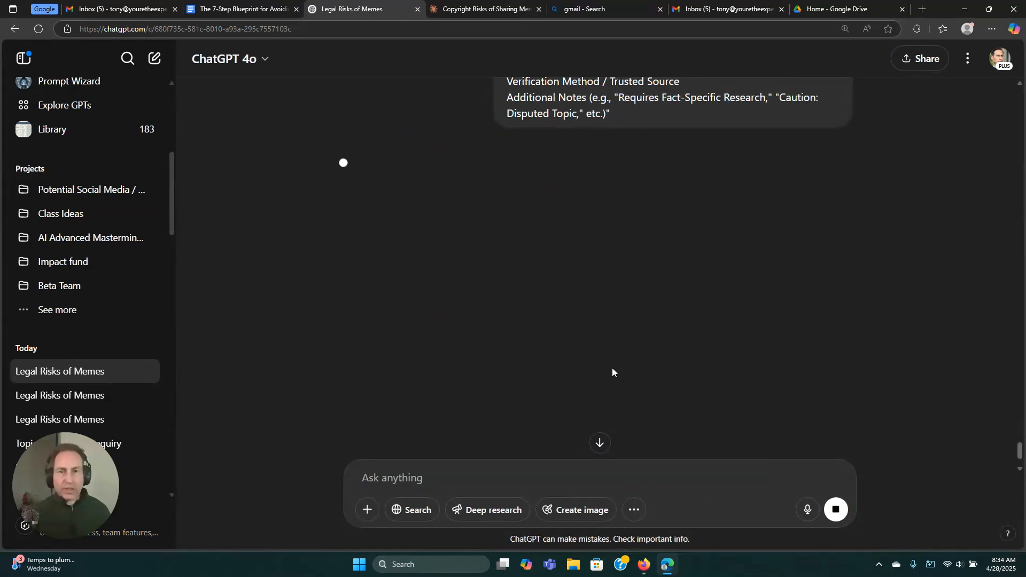
click(485, 9)
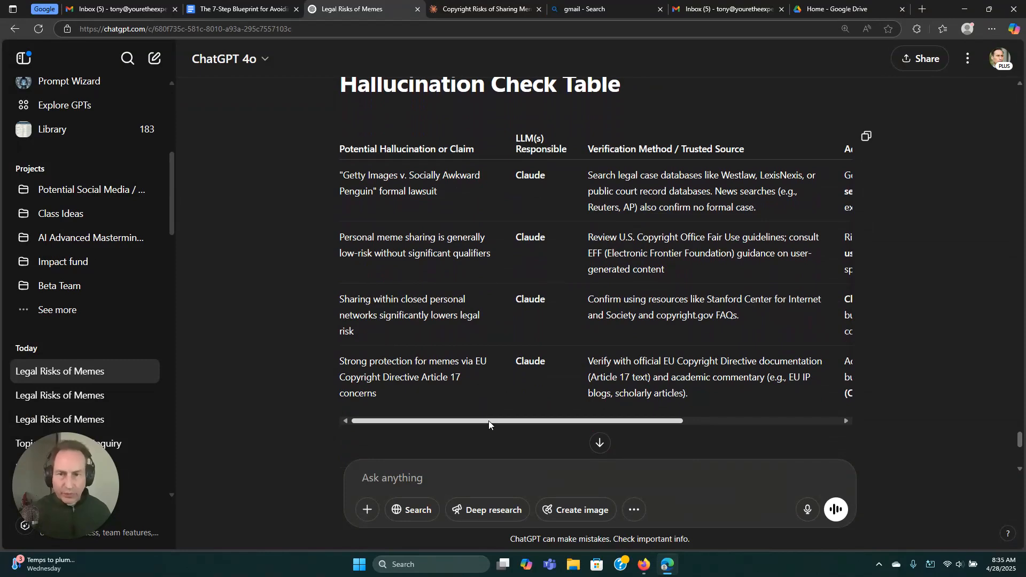
drag(487, 422, 564, 421)
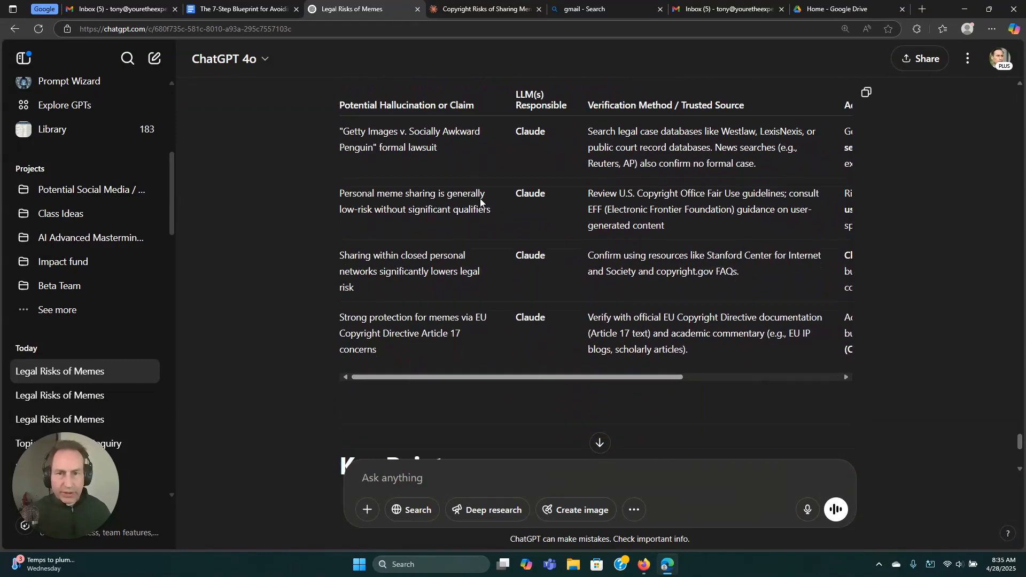
scroll(up, 3)
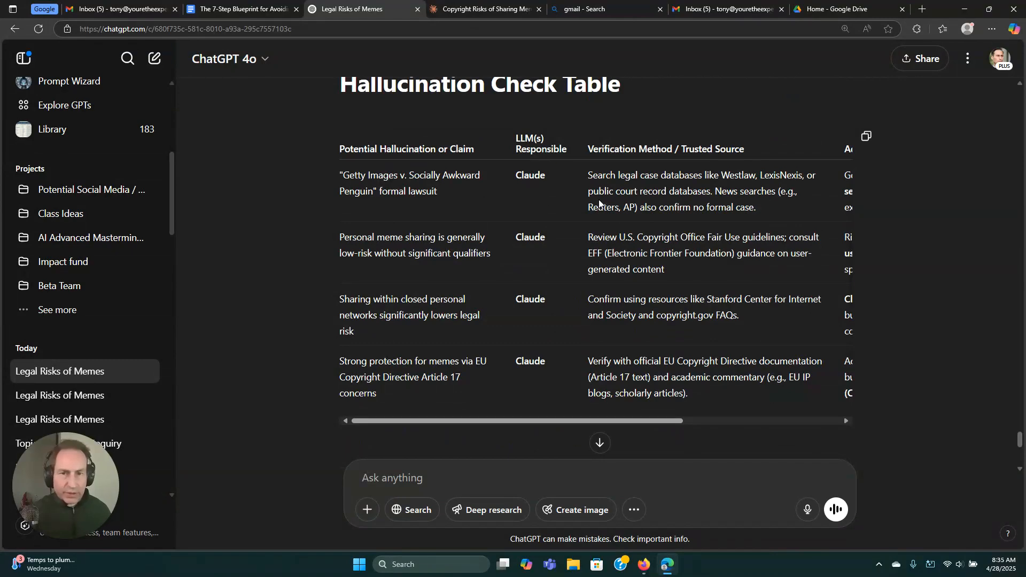
click(484, 8)
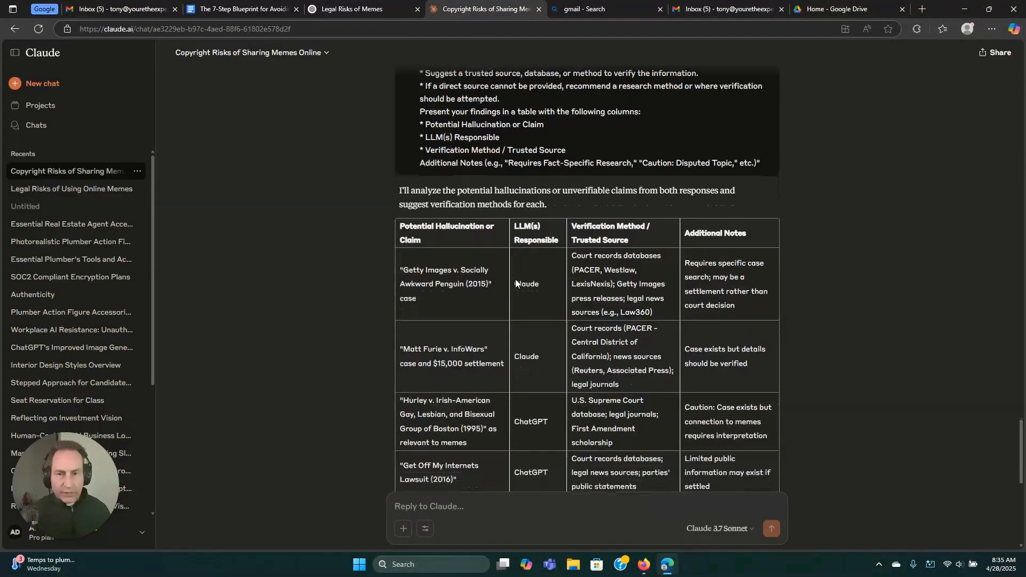
scroll(down, 3)
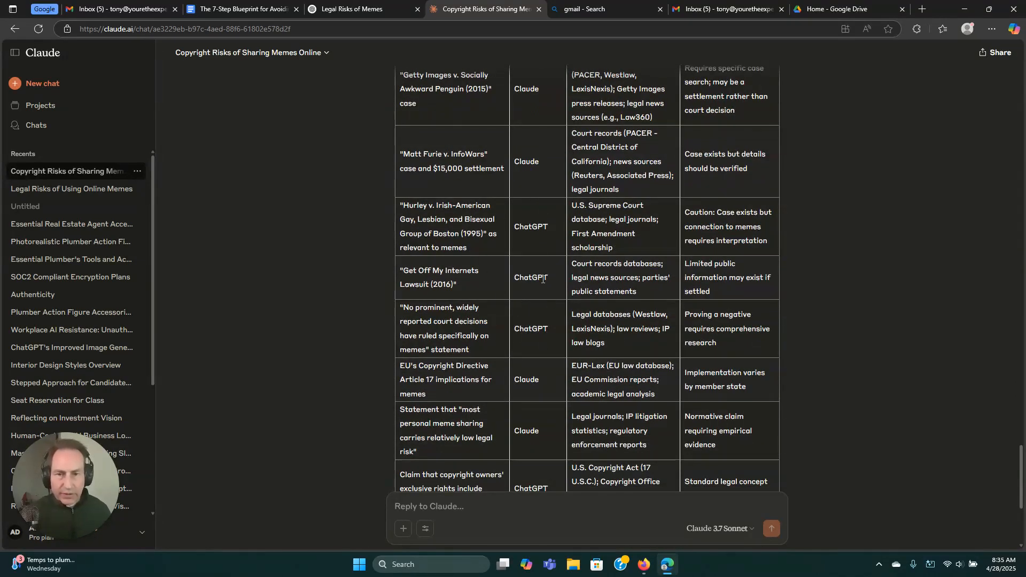
scroll(down, 3)
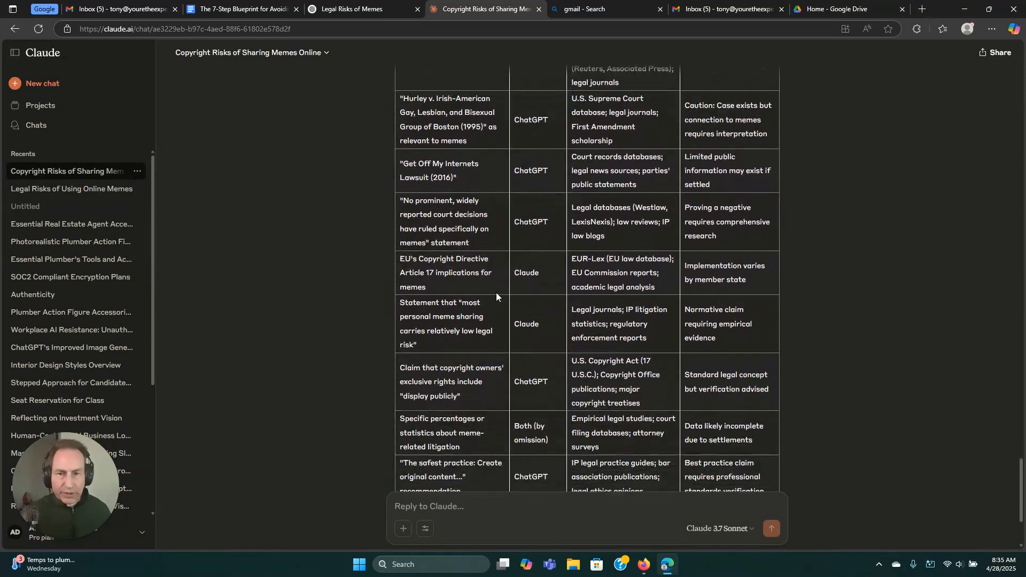
scroll(down, 3)
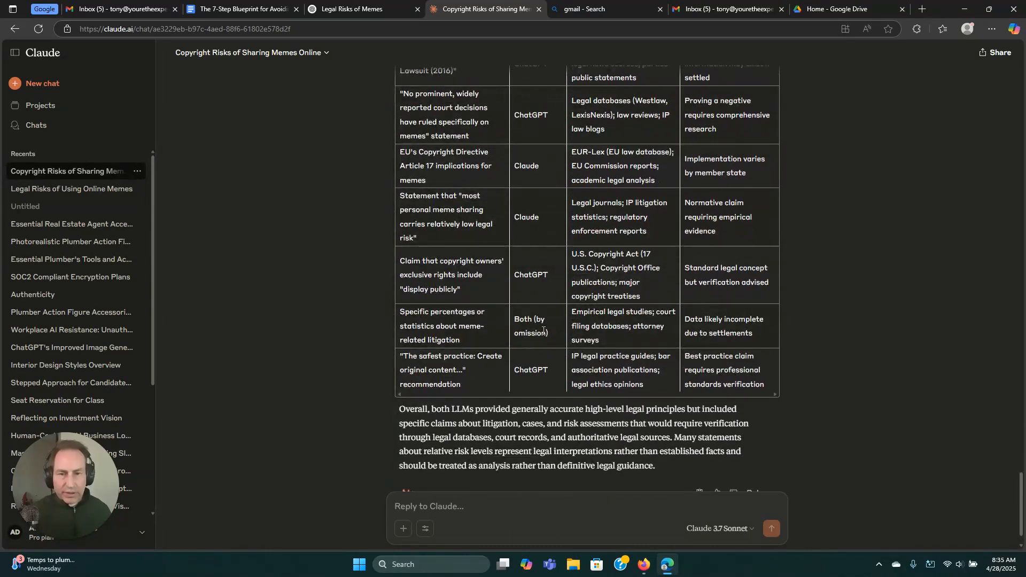
scroll(up, 3)
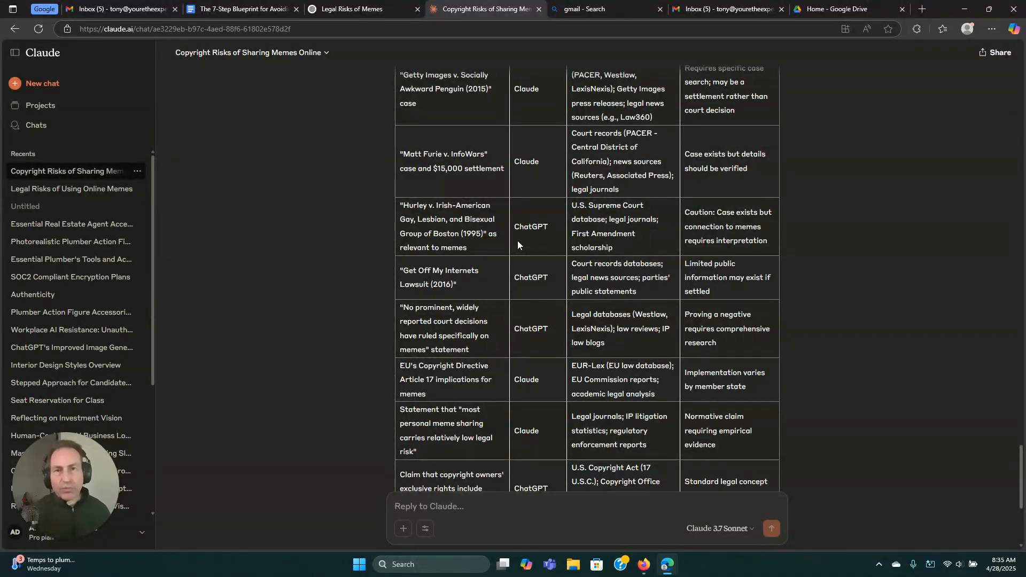
scroll(up, 3)
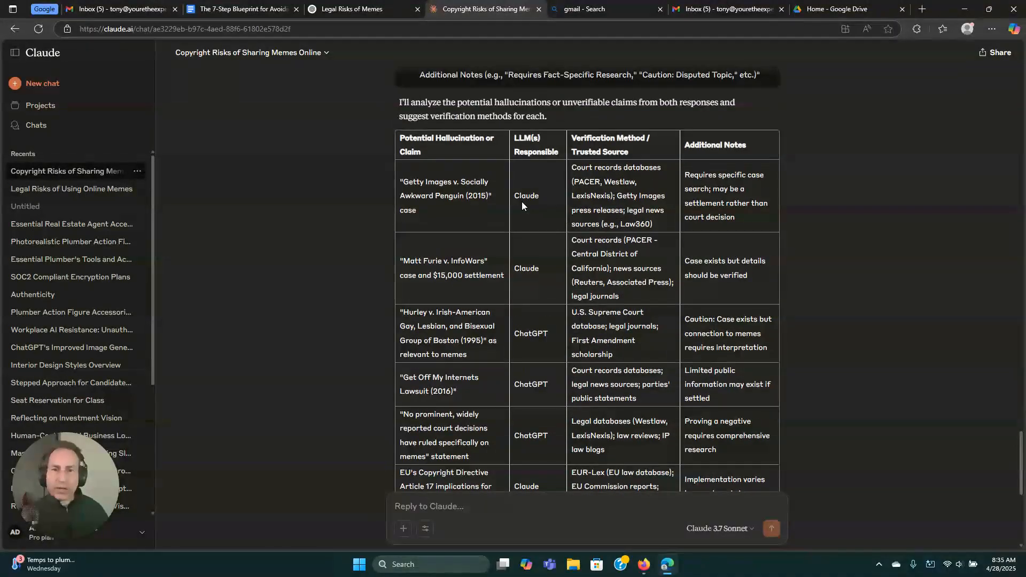
scroll(down, 3)
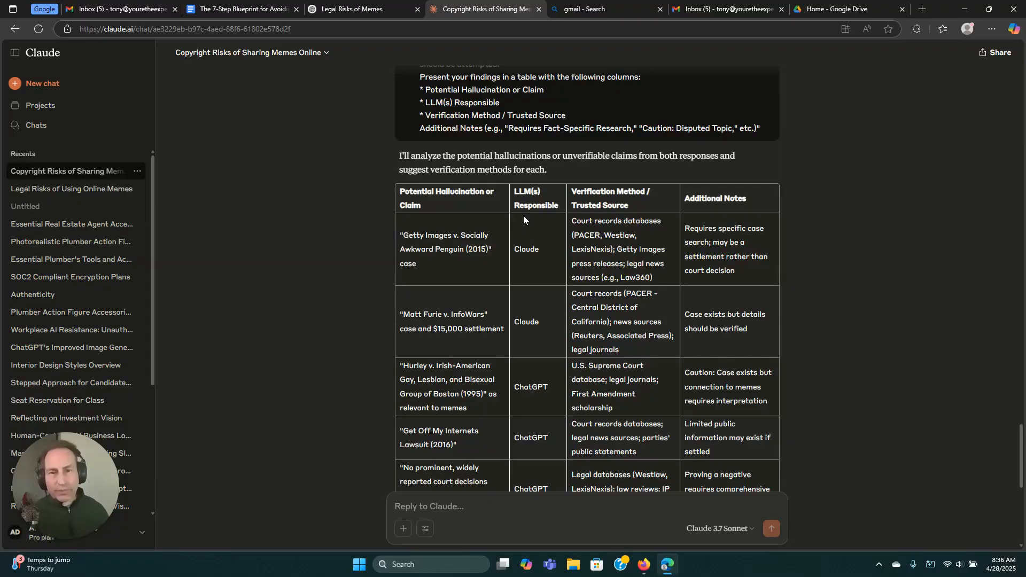
scroll(down, 3)
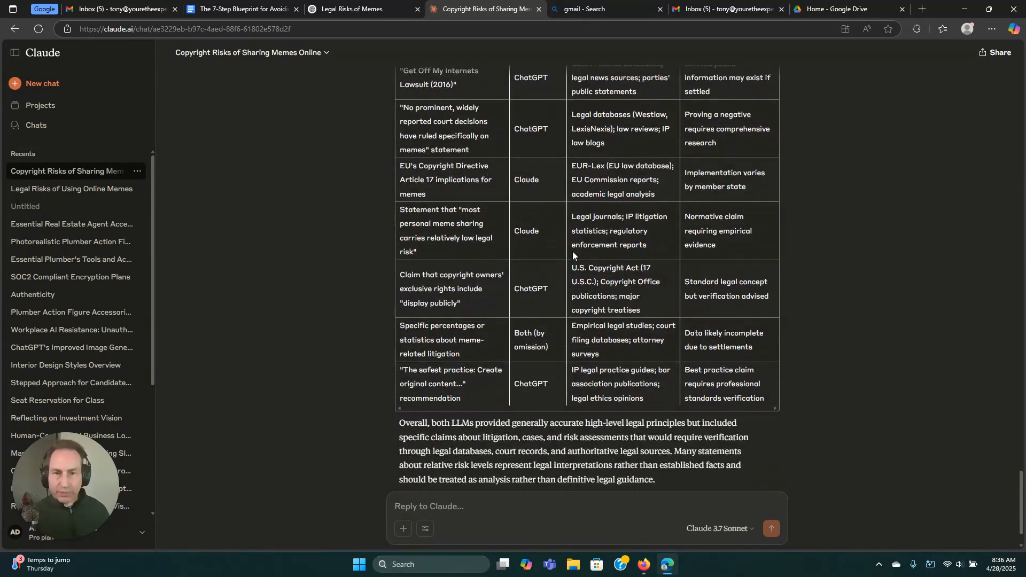
scroll(up, 3)
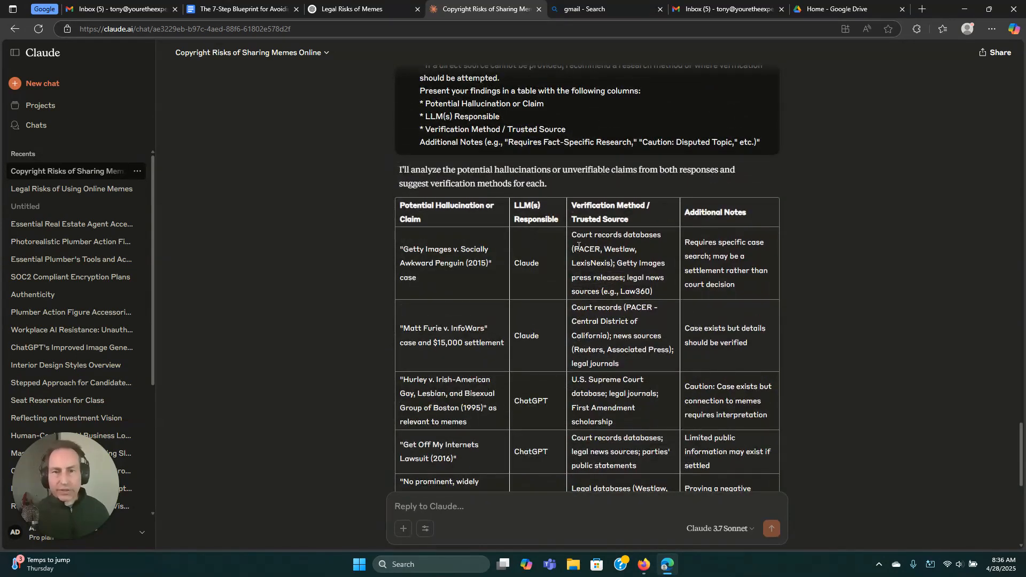
scroll(down, 3)
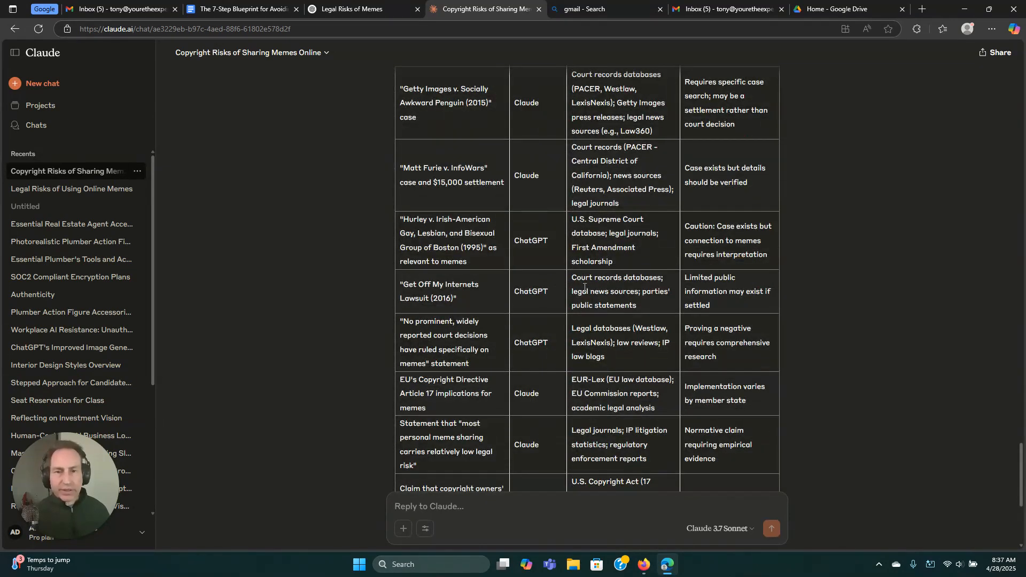
click(362, 9)
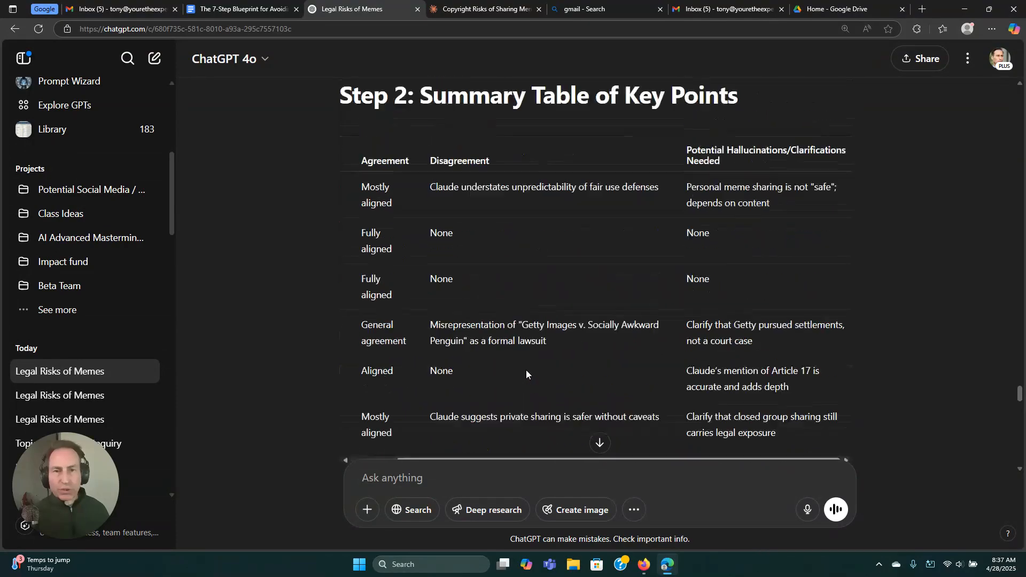
- Copy the Step 6 refine-and-correct template from the blueprint doc into ChatGPT's message box
scroll(down, 3)
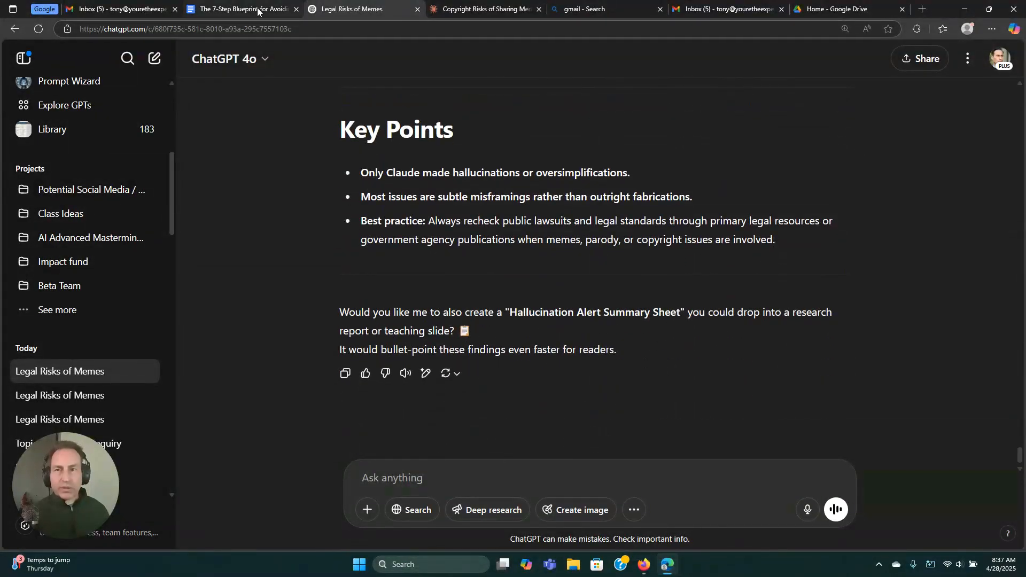
click(242, 8)
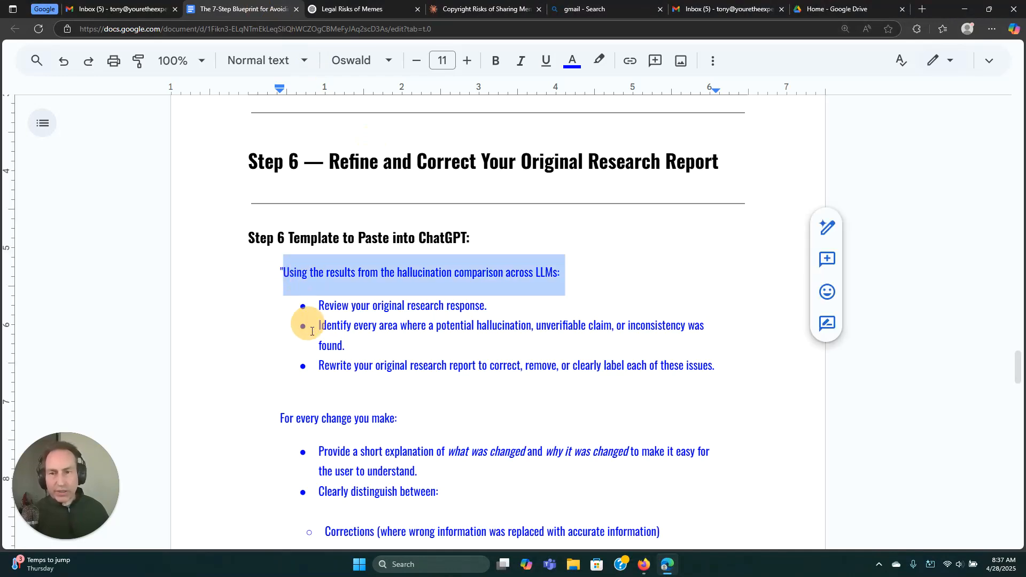
scroll(down, 3)
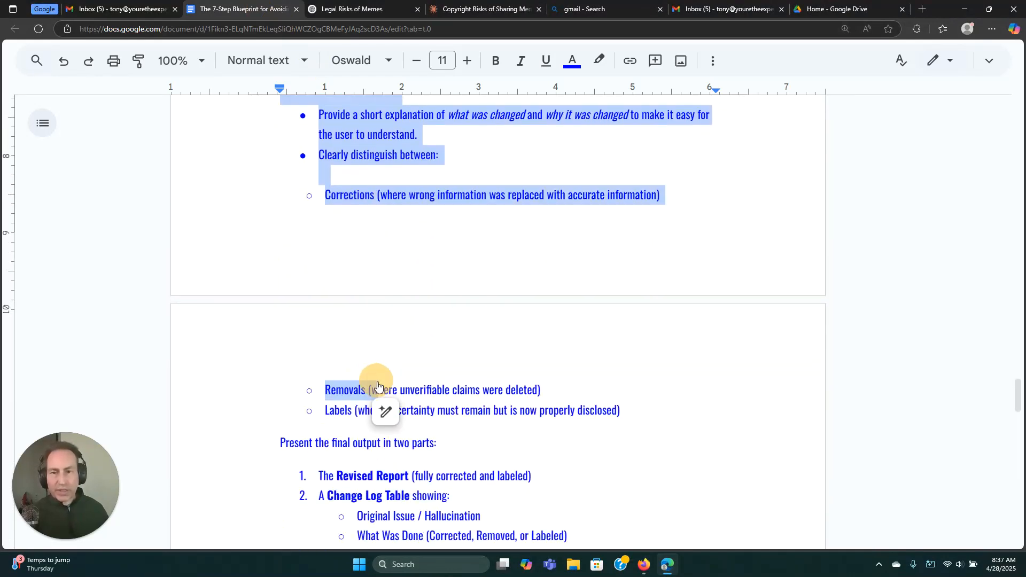
scroll(down, 3)
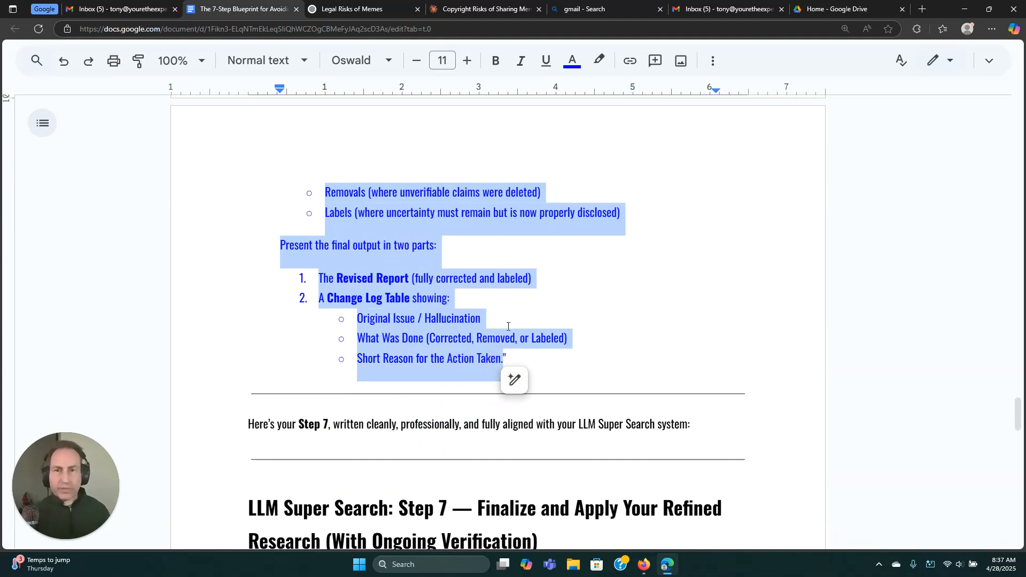
click(353, 9)
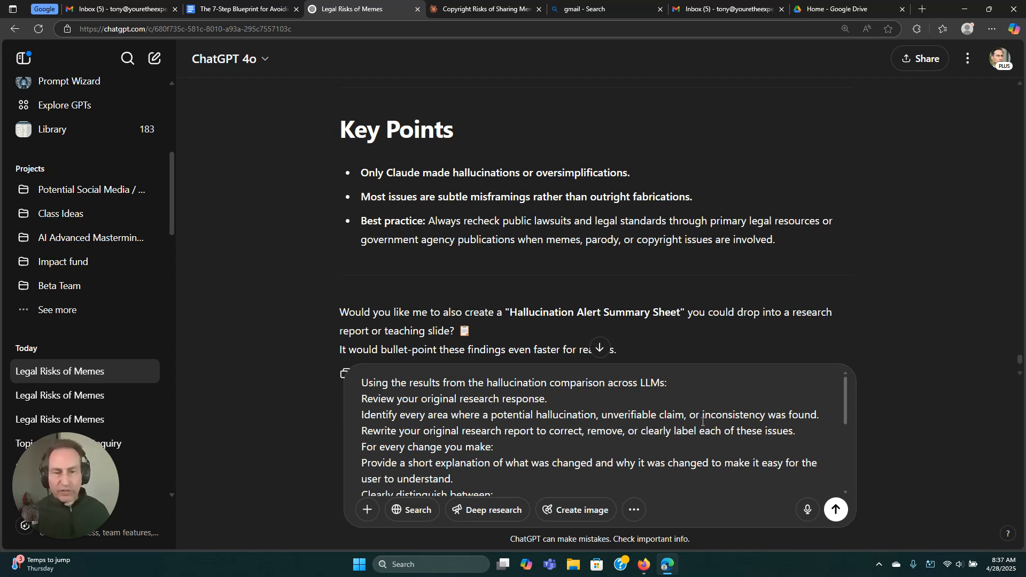
scroll(down, 3)
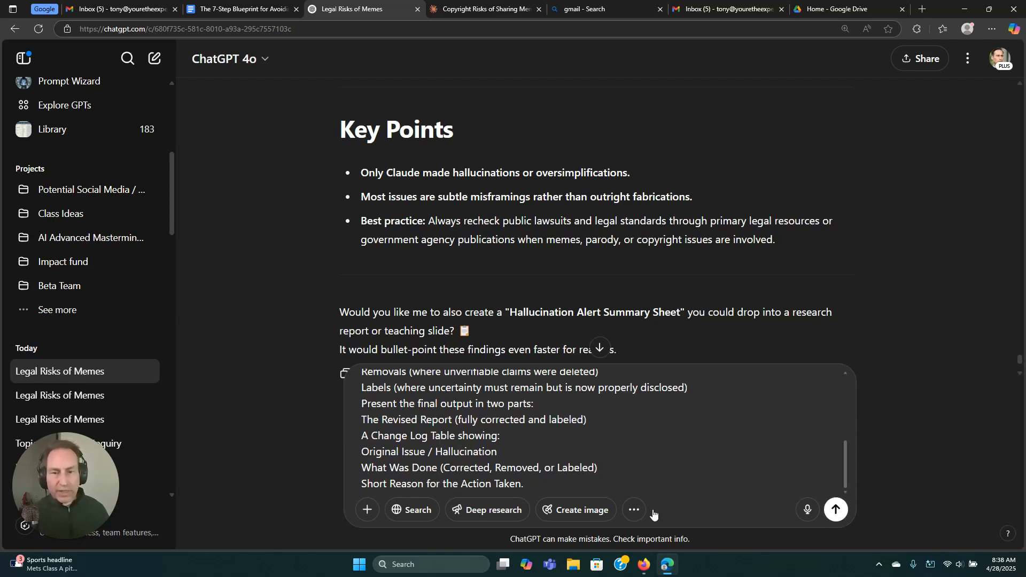
- Send the Step 6 prompt to produce the labeled Revised Report, then show the blueprint's Step 7
click(834, 510)
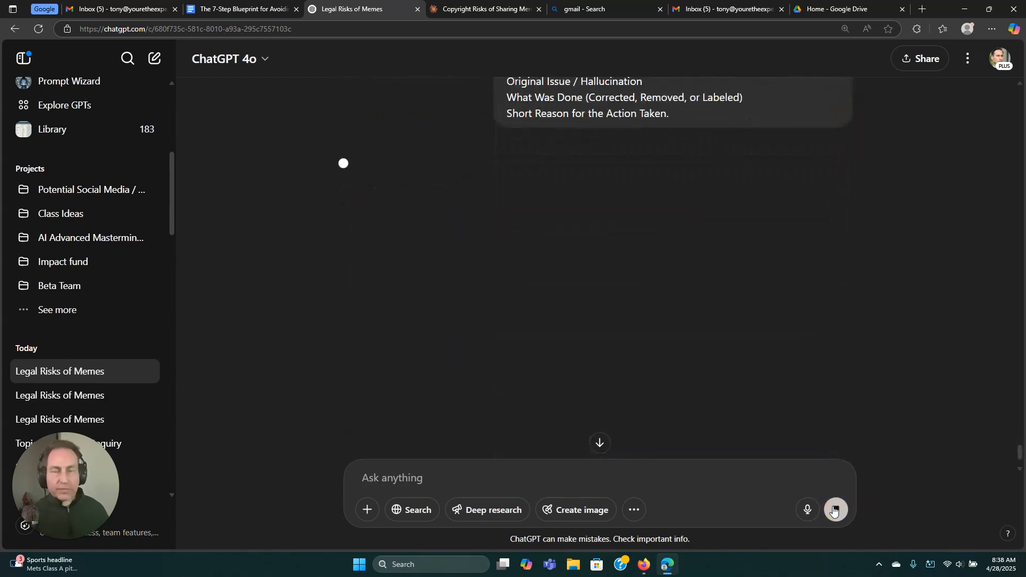
click(834, 510)
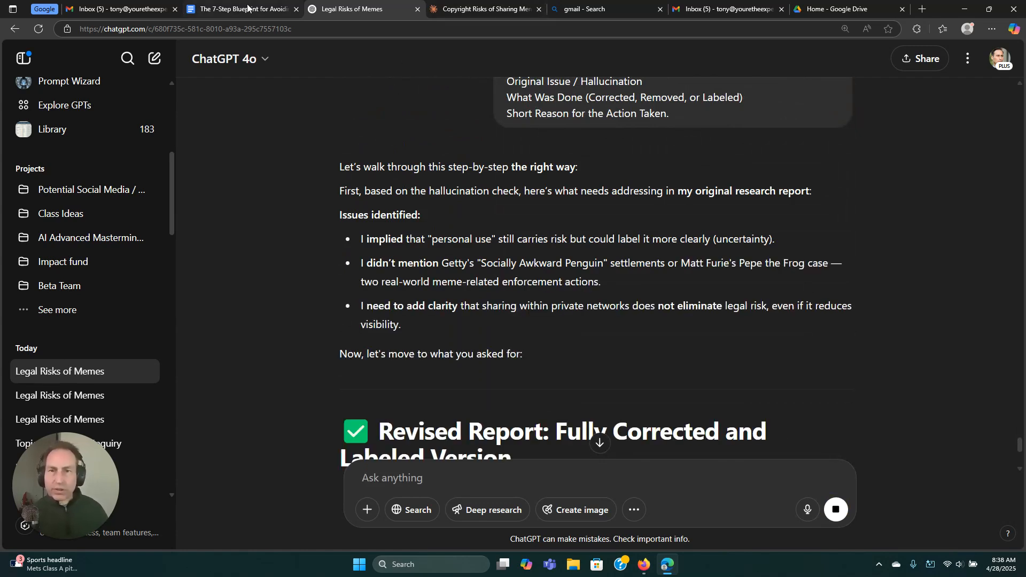
click(484, 9)
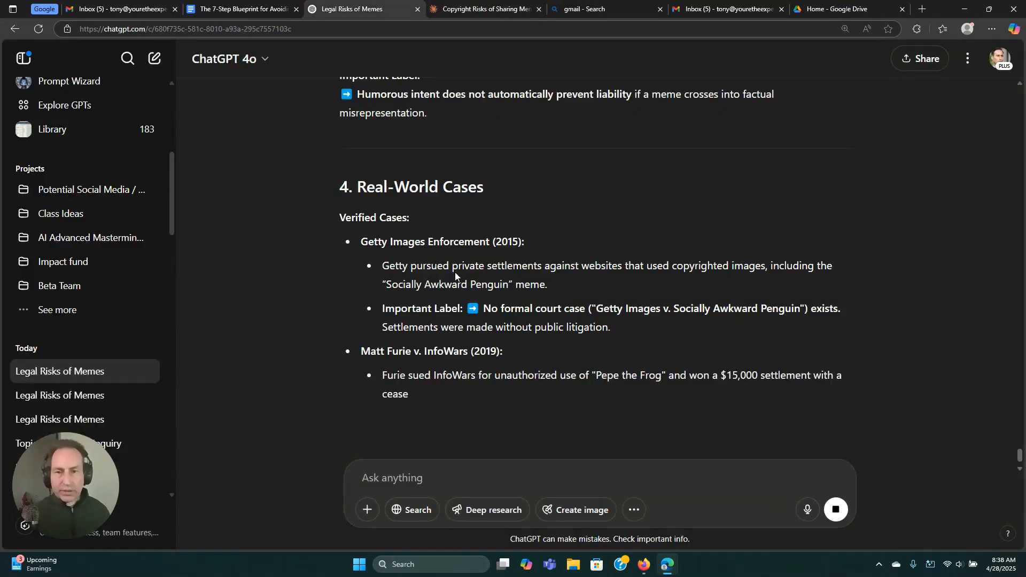
click(242, 9)
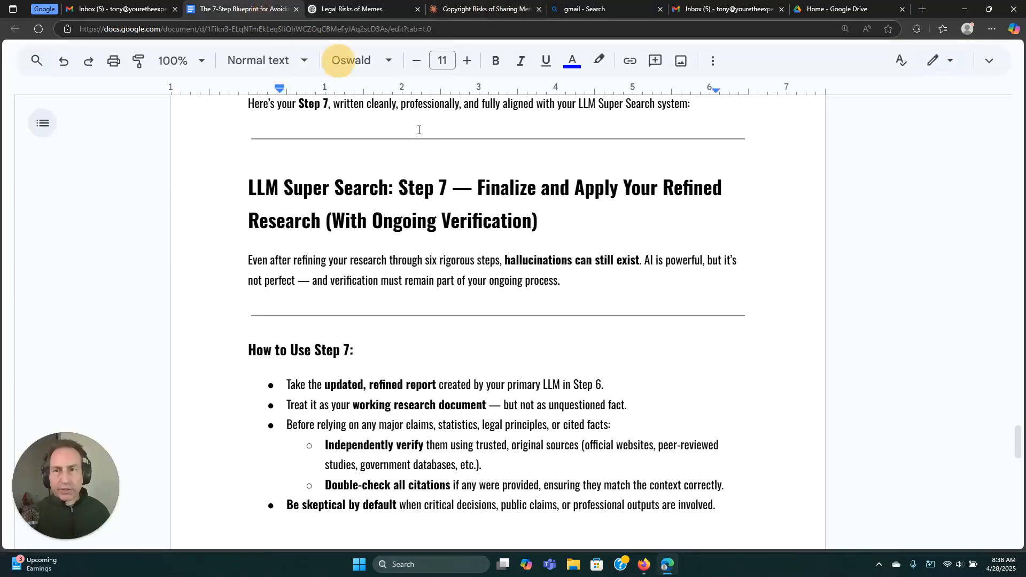
- Read the blueprint's Step 7 verification guidance, then view ChatGPT's Change Log Table
scroll(down, 3)
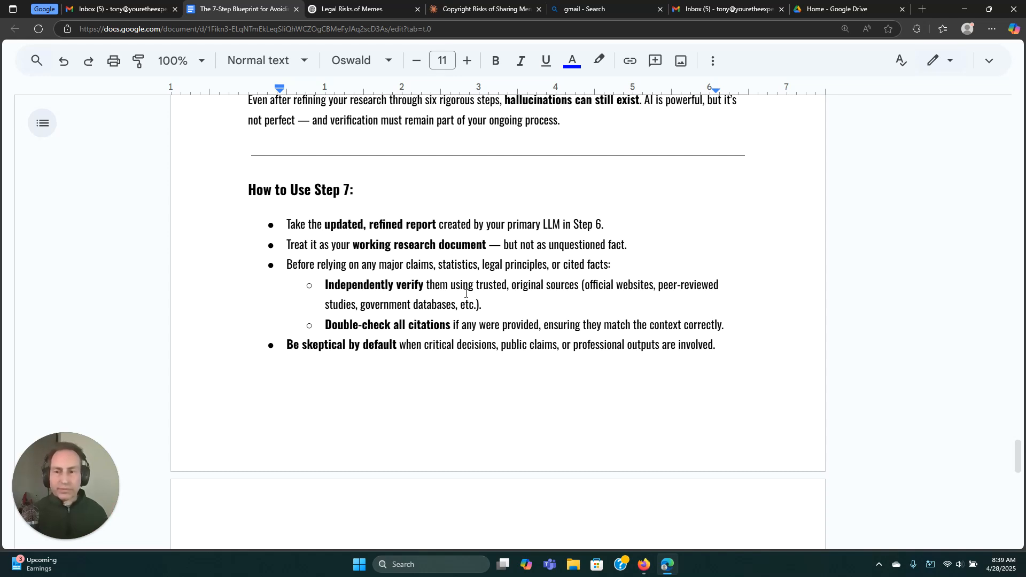
click(361, 9)
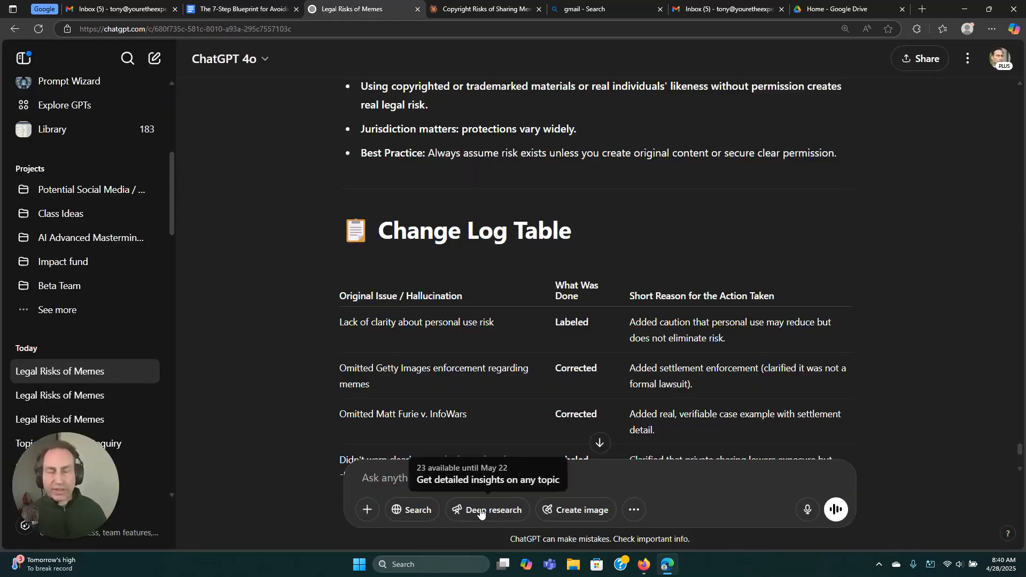
- Enable Deep research in ChatGPT and return to the blueprint's title and Step 1
click(487, 510)
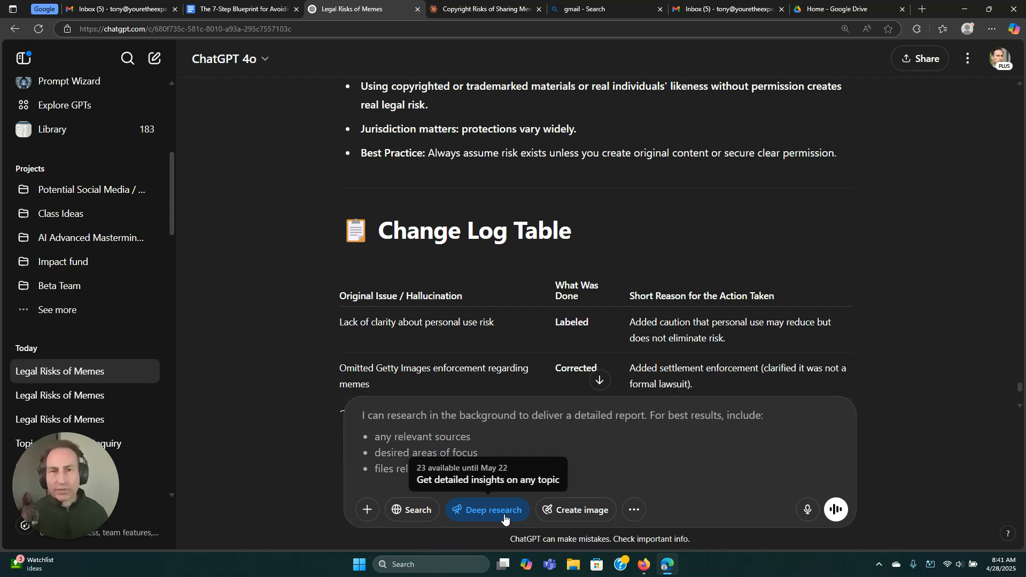
click(241, 9)
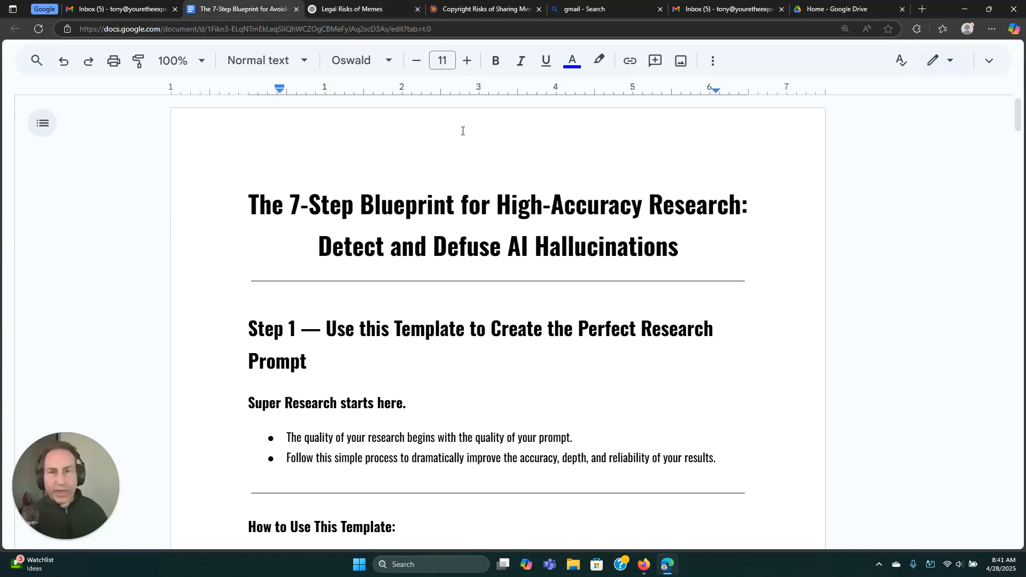